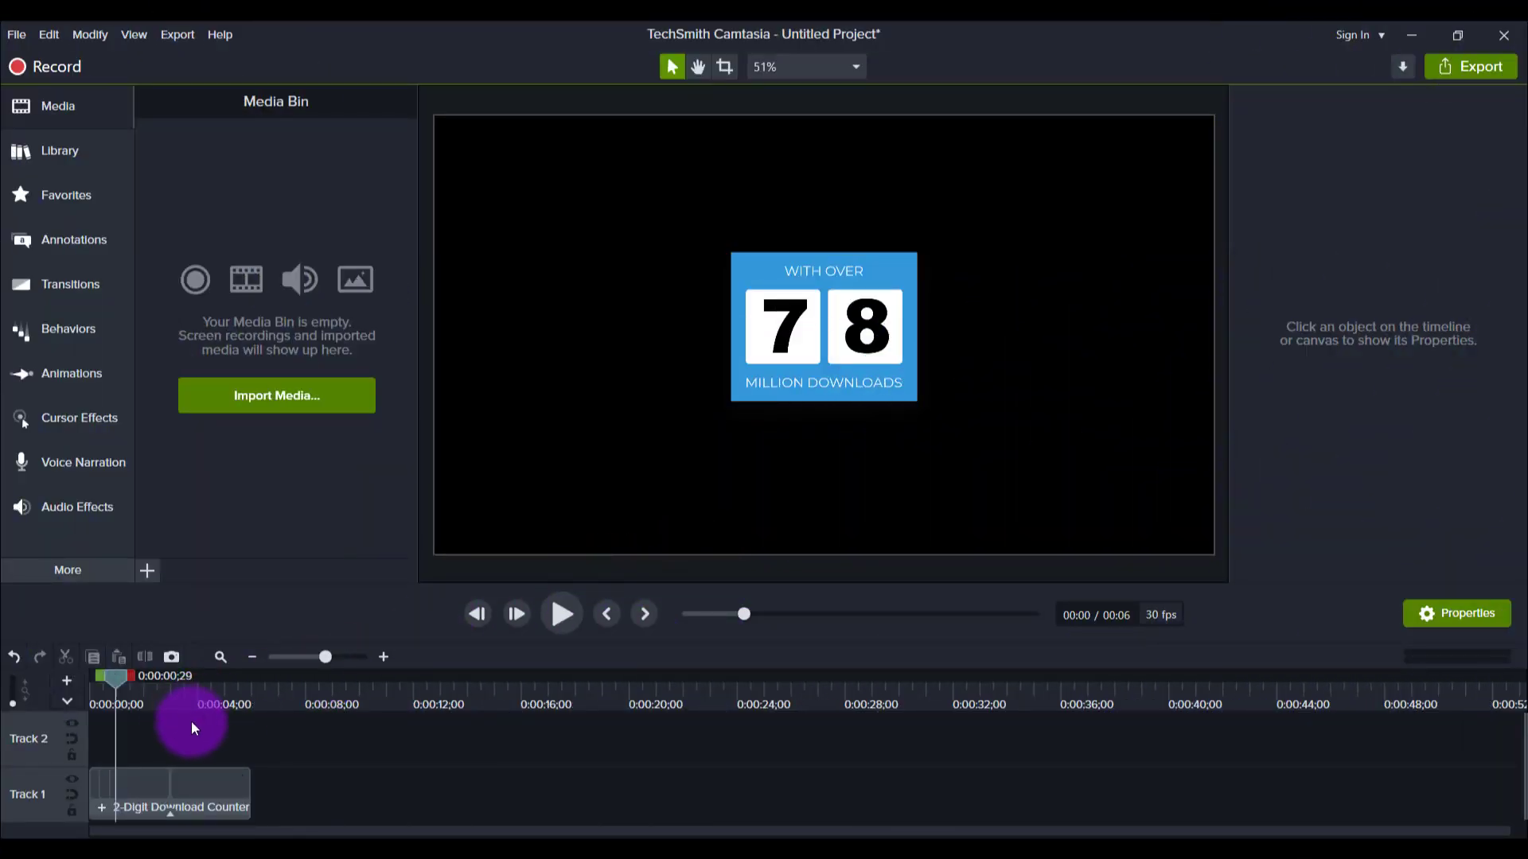
{"action": "mouse_move", "coordinate": [207, 700]}
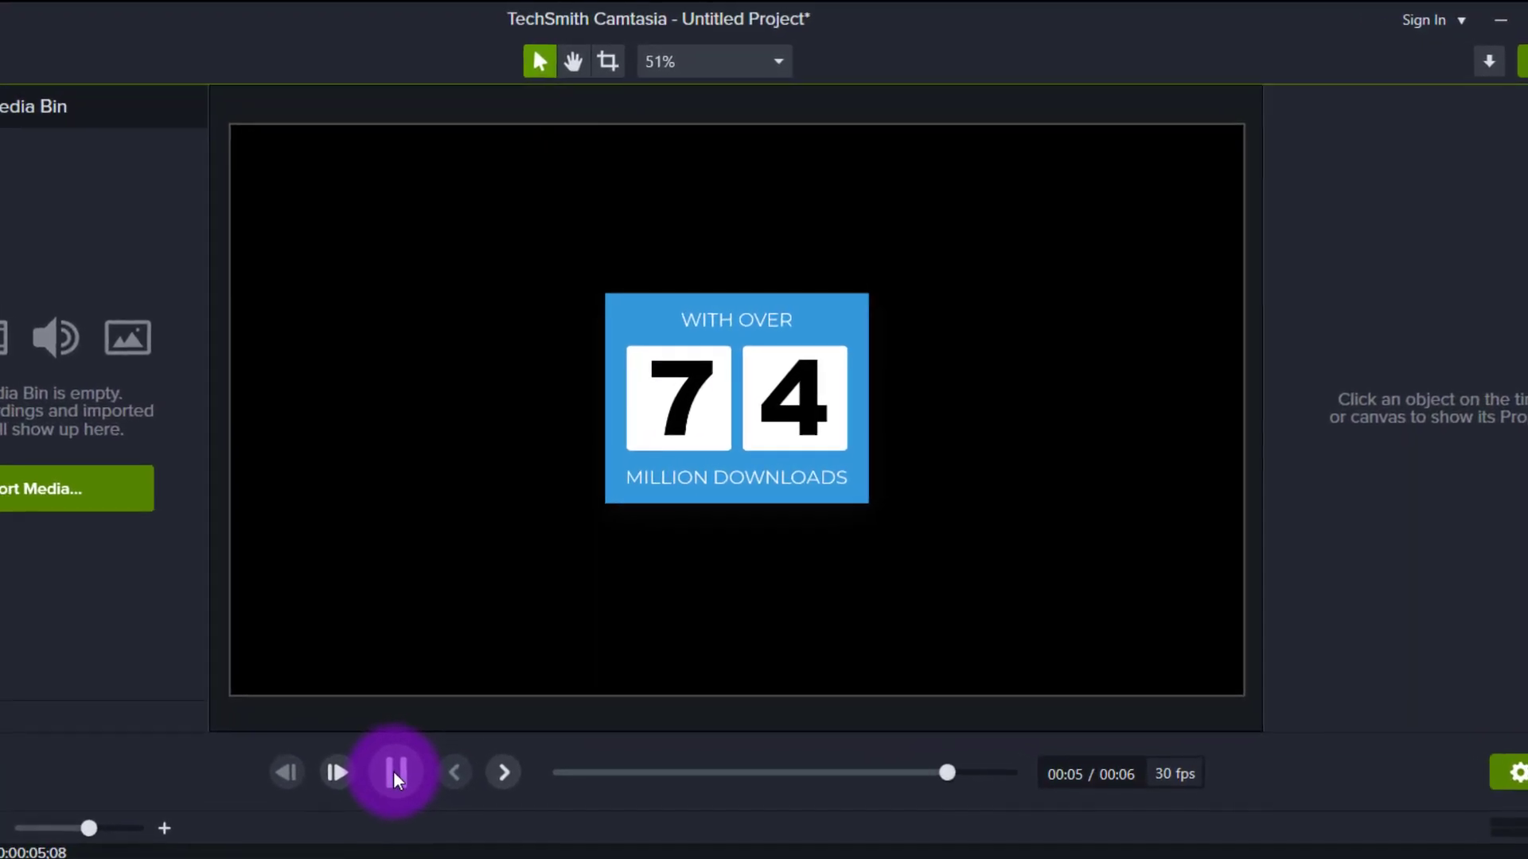
- Stop the preview at the counter's final digits and launch Download More Assets from the File menu
{"action": "left_click", "coordinate": [395, 774]}
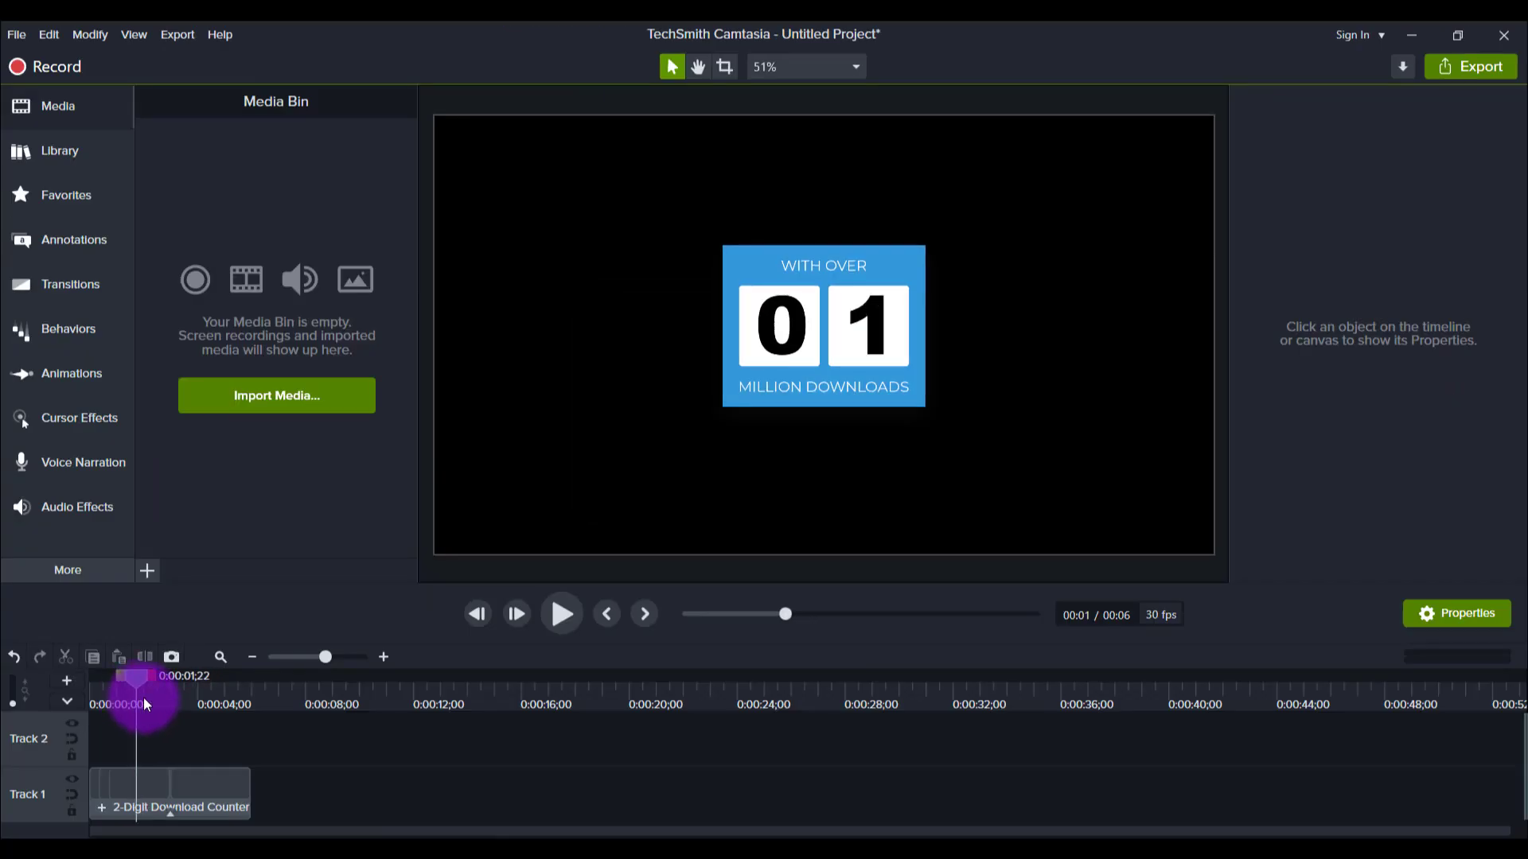
{"action": "left_click_drag", "start_coordinate": [145, 676], "coordinate": [180, 677]}
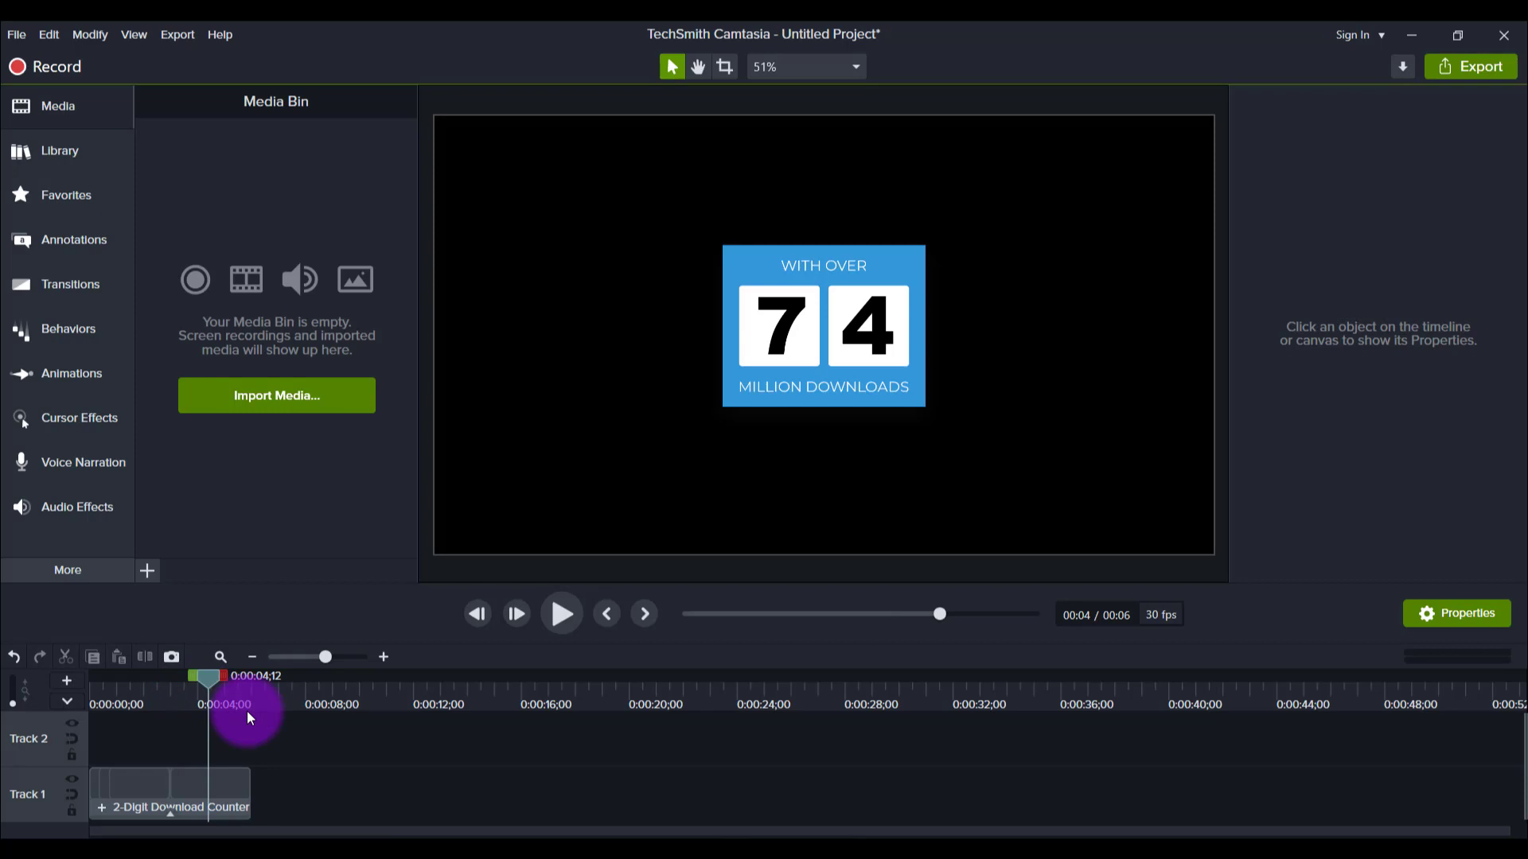
{"action": "mouse_move", "coordinate": [271, 719]}
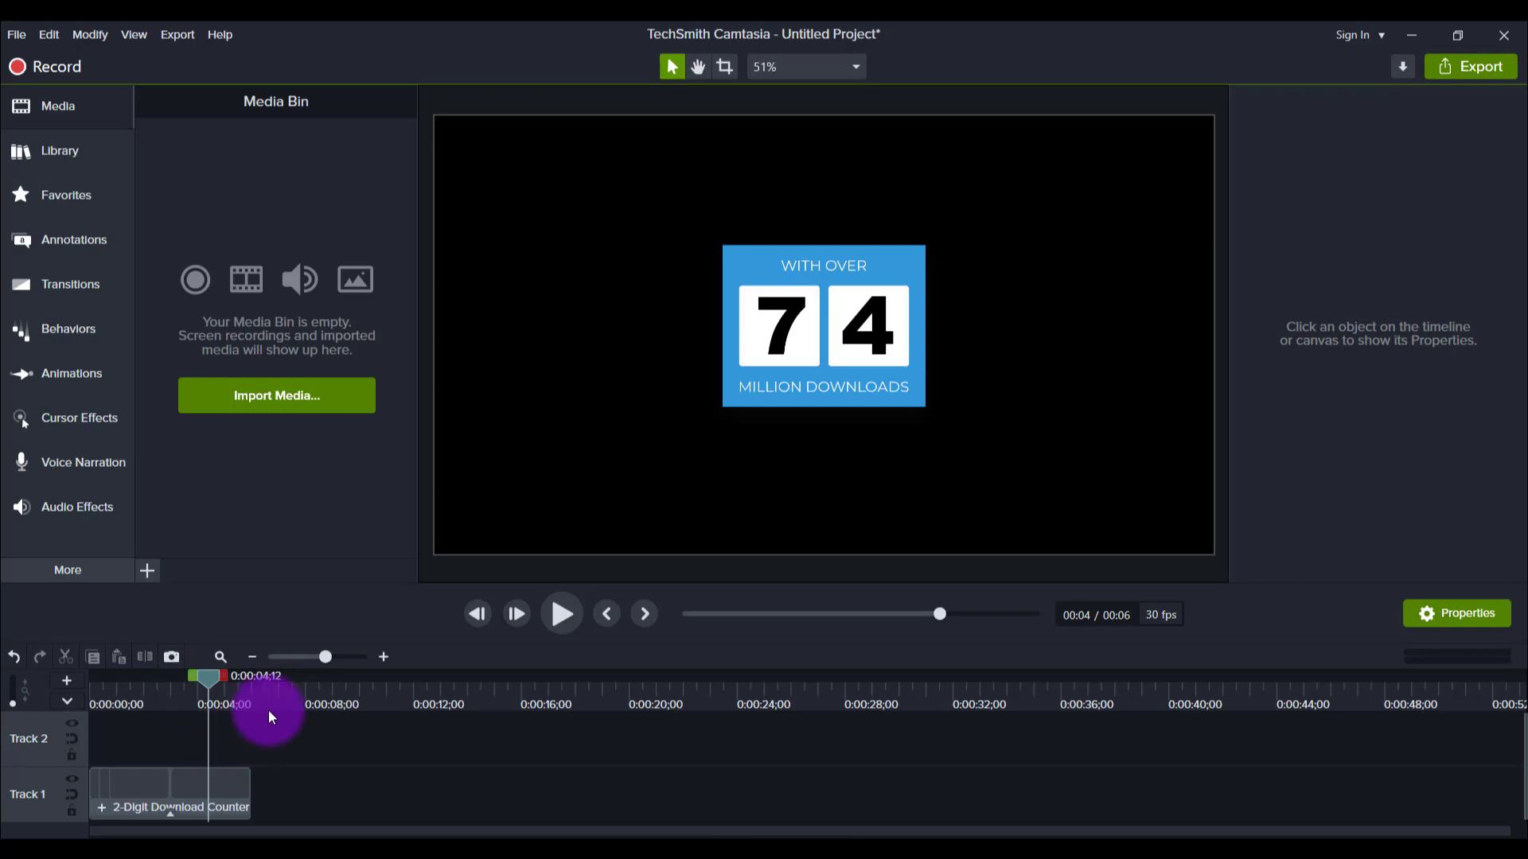
{"action": "left_click", "coordinate": [16, 34]}
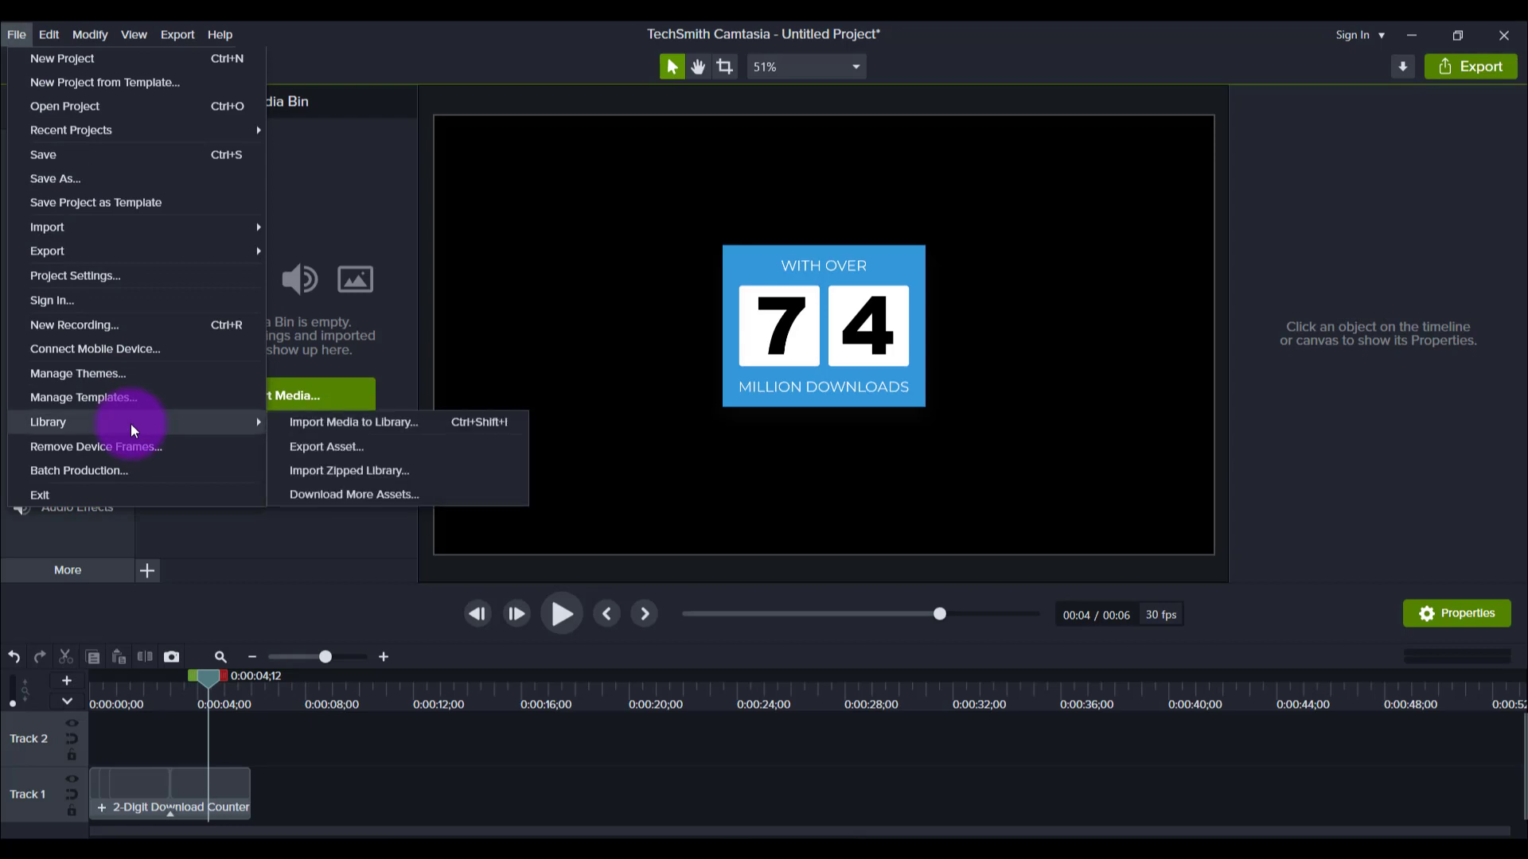
{"action": "mouse_move", "coordinate": [338, 505]}
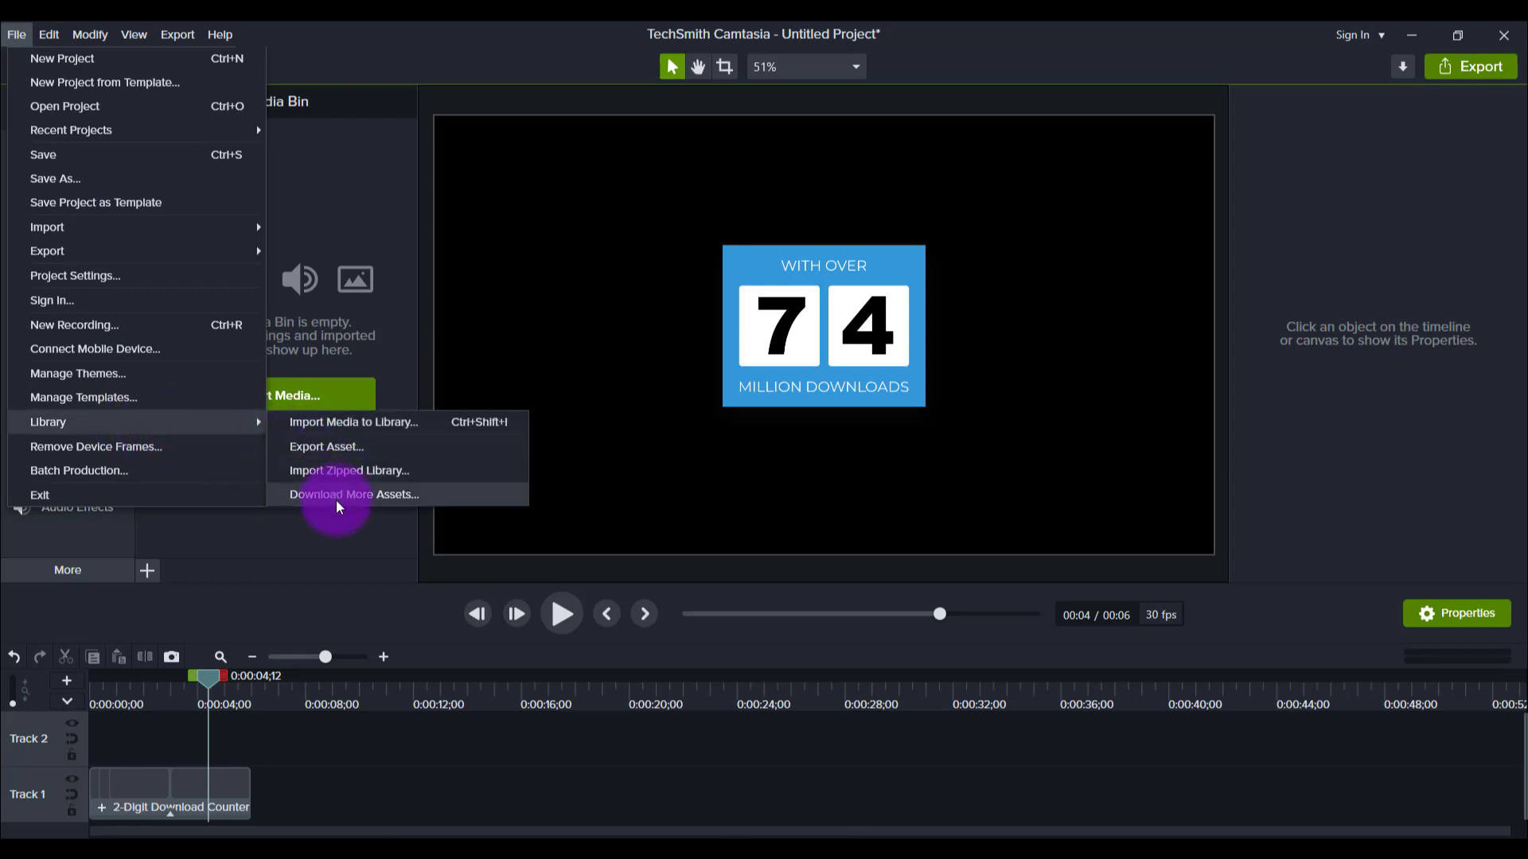
{"action": "left_click", "coordinate": [353, 493]}
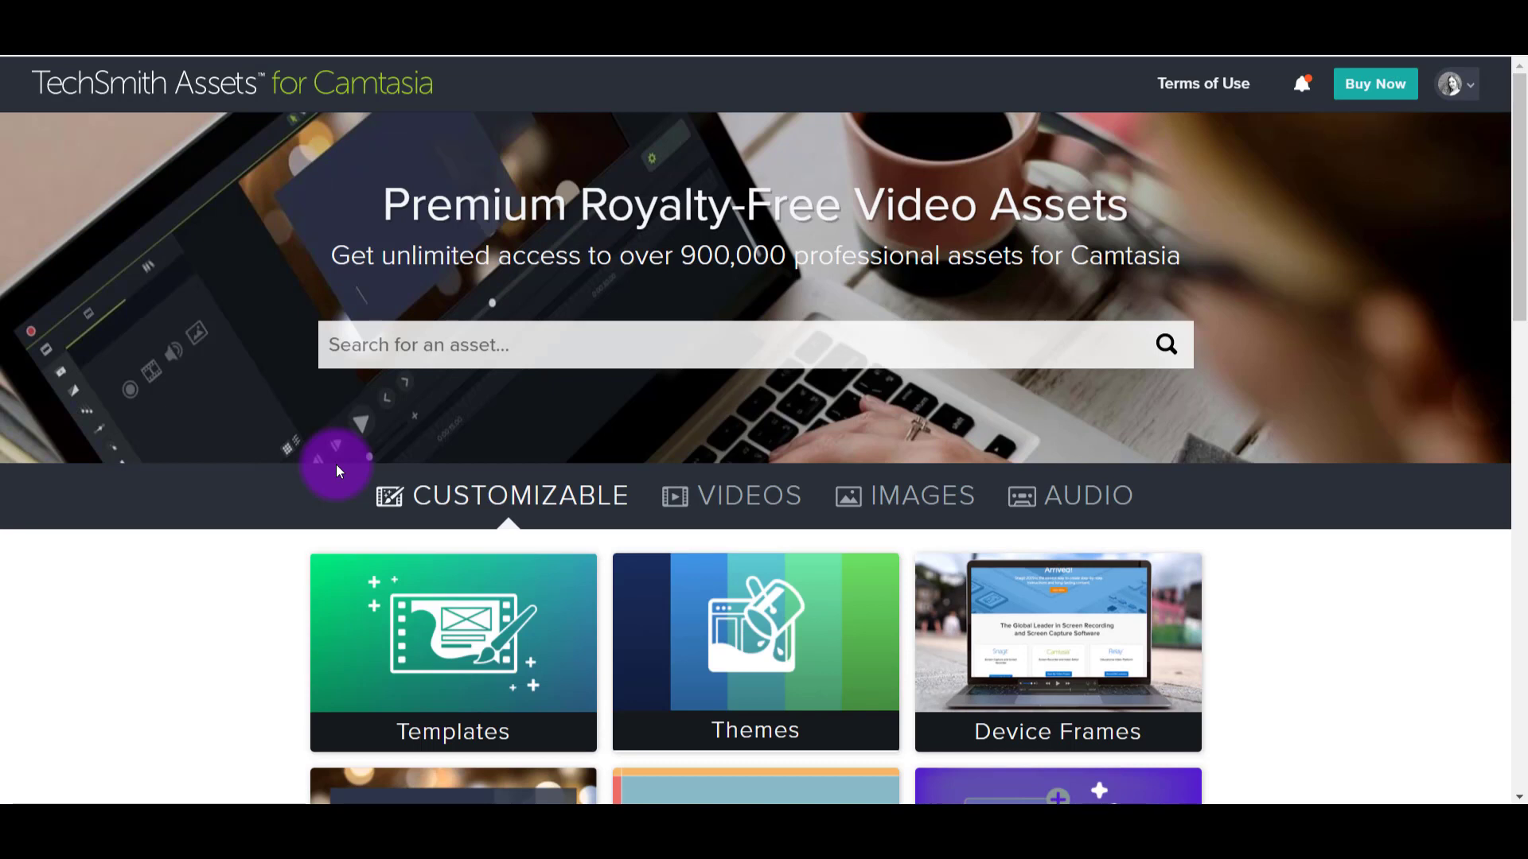
{"action": "mouse_move", "coordinate": [504, 344]}
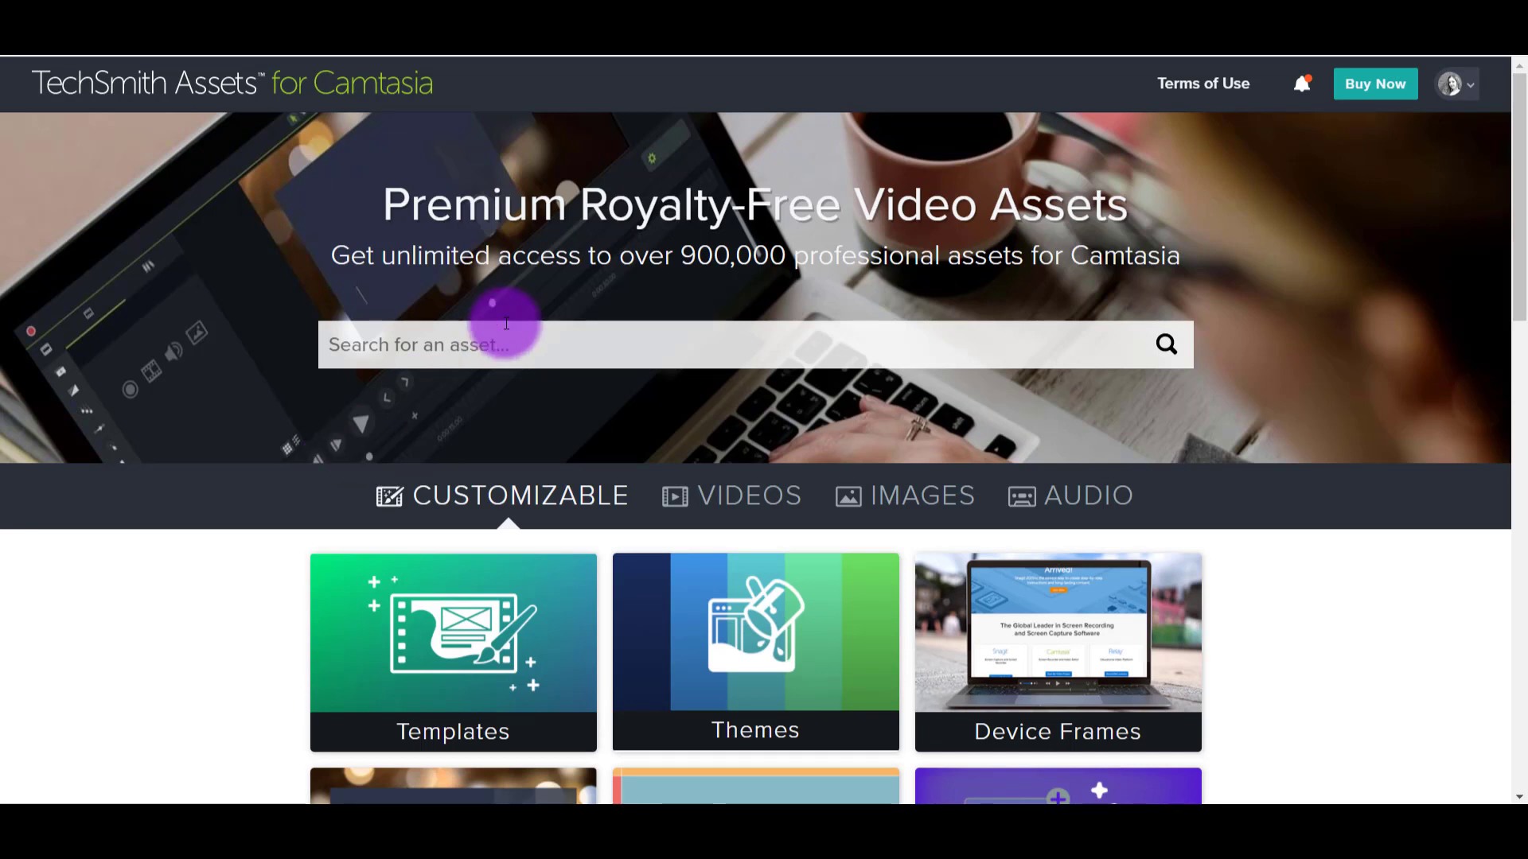
{"action": "mouse_move", "coordinate": [427, 515]}
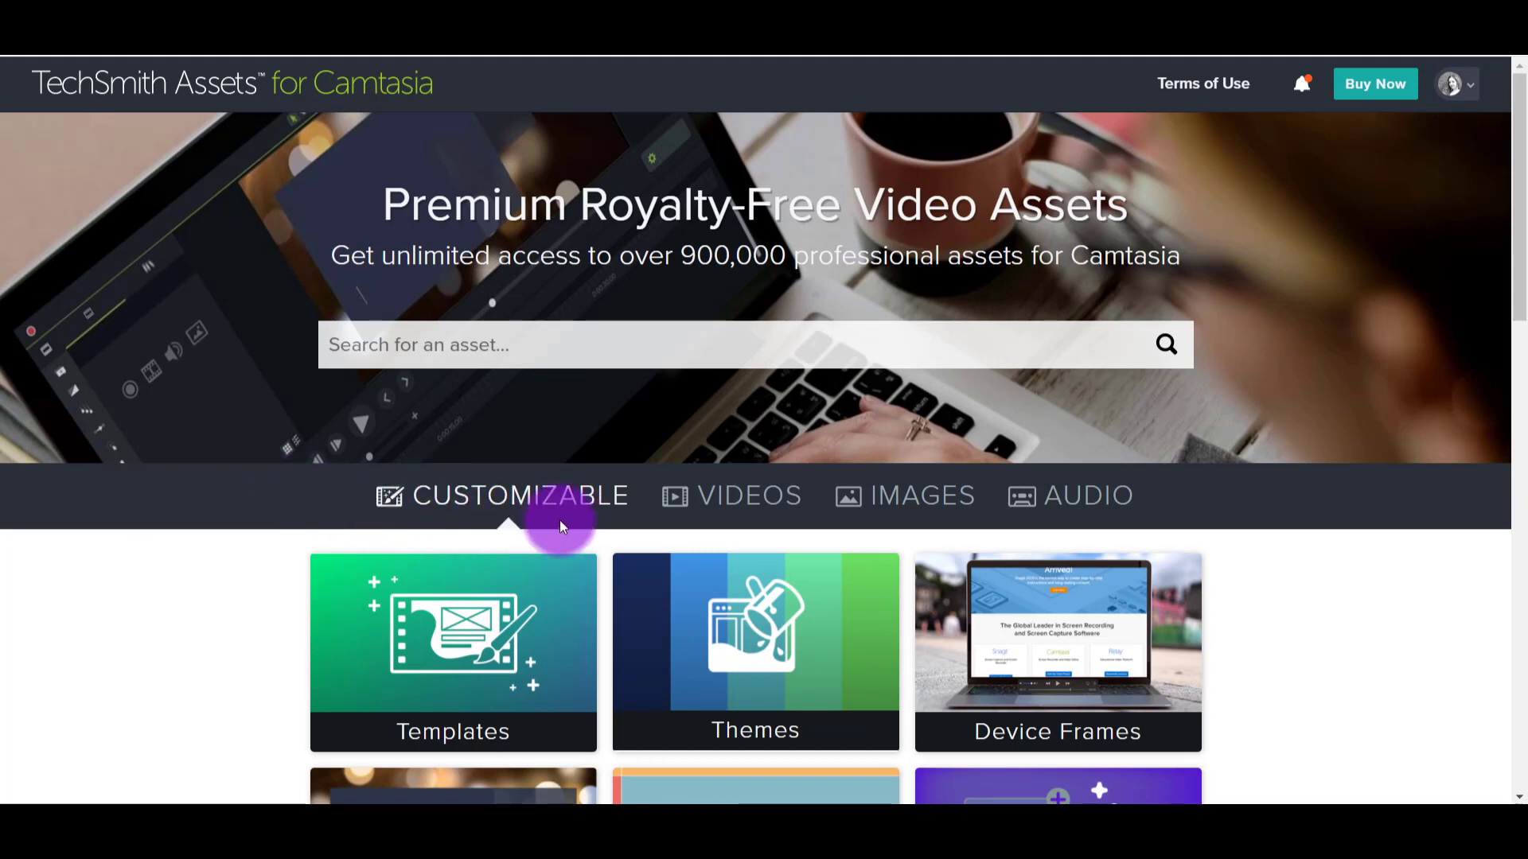
- Show the Motion Graphics category with Premium unchecked so only free assets are listed
{"action": "scroll", "scroll_direction": "down", "scroll_amount": 3}
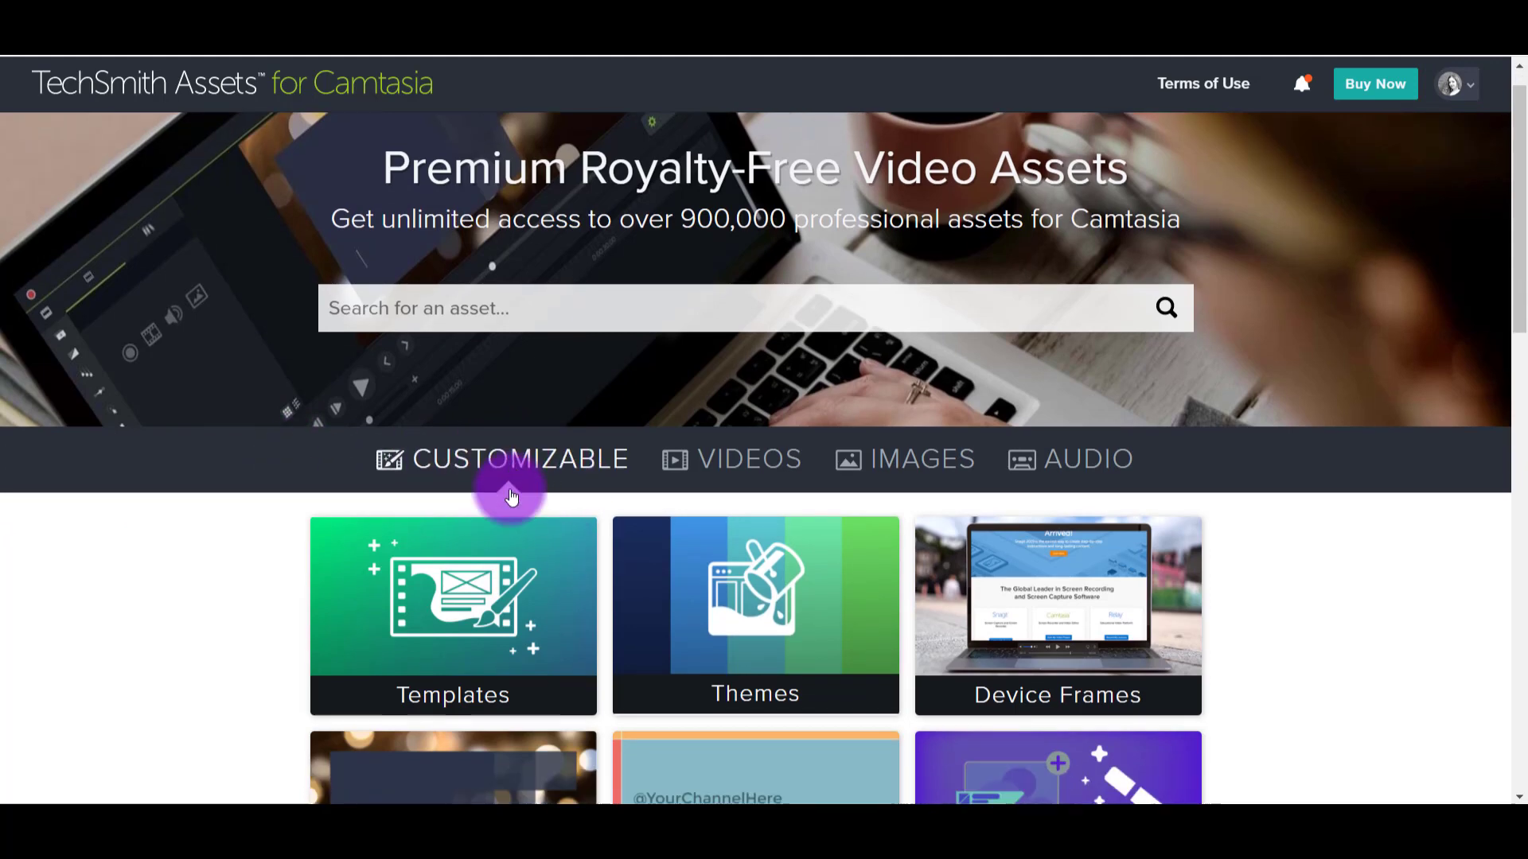
{"action": "scroll", "scroll_direction": "down", "scroll_amount": 3}
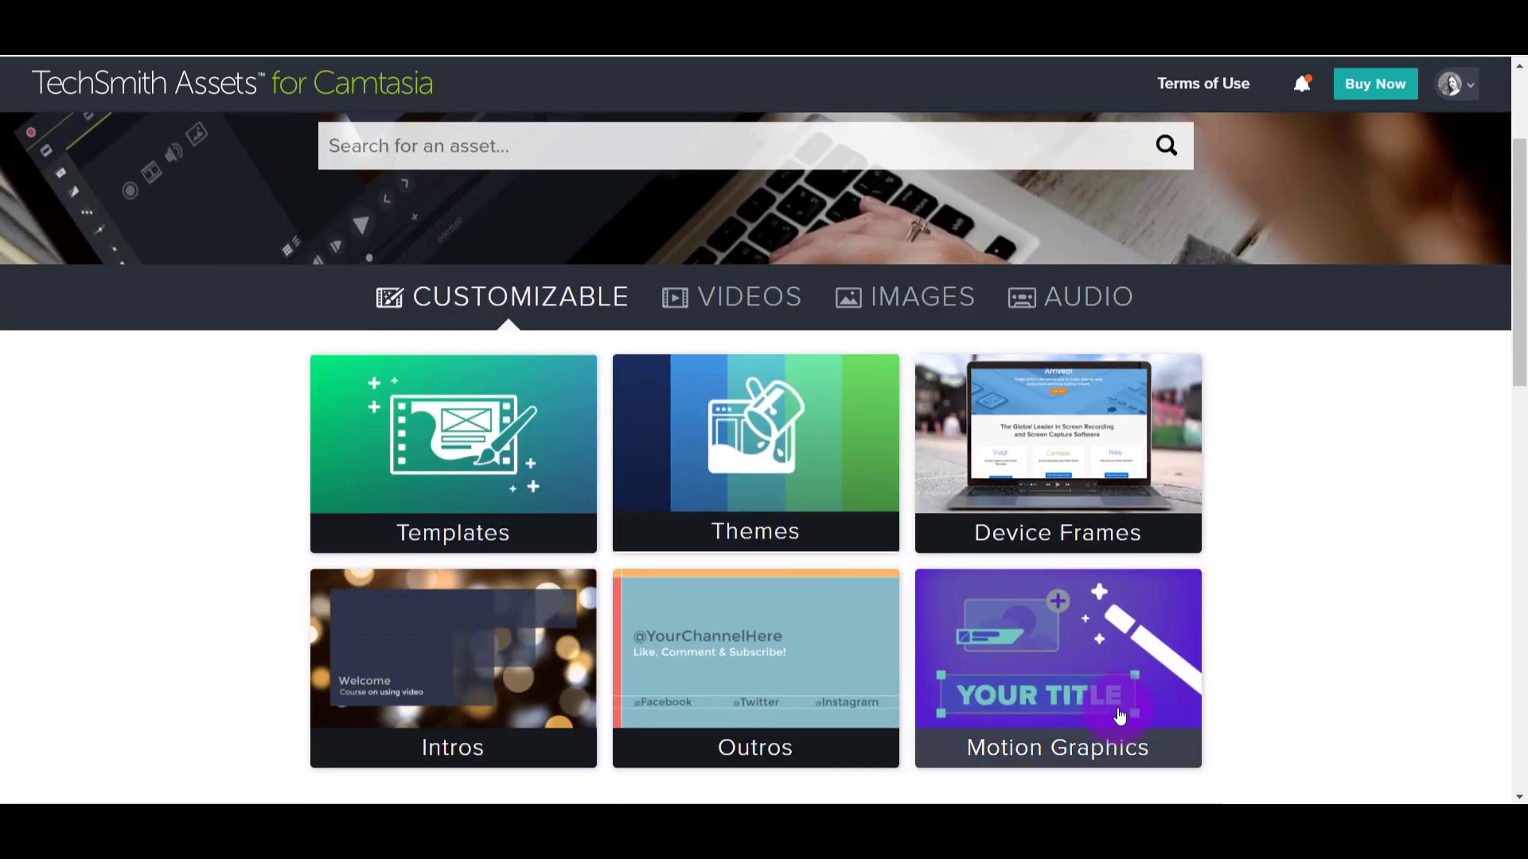
{"action": "left_click", "coordinate": [1057, 667]}
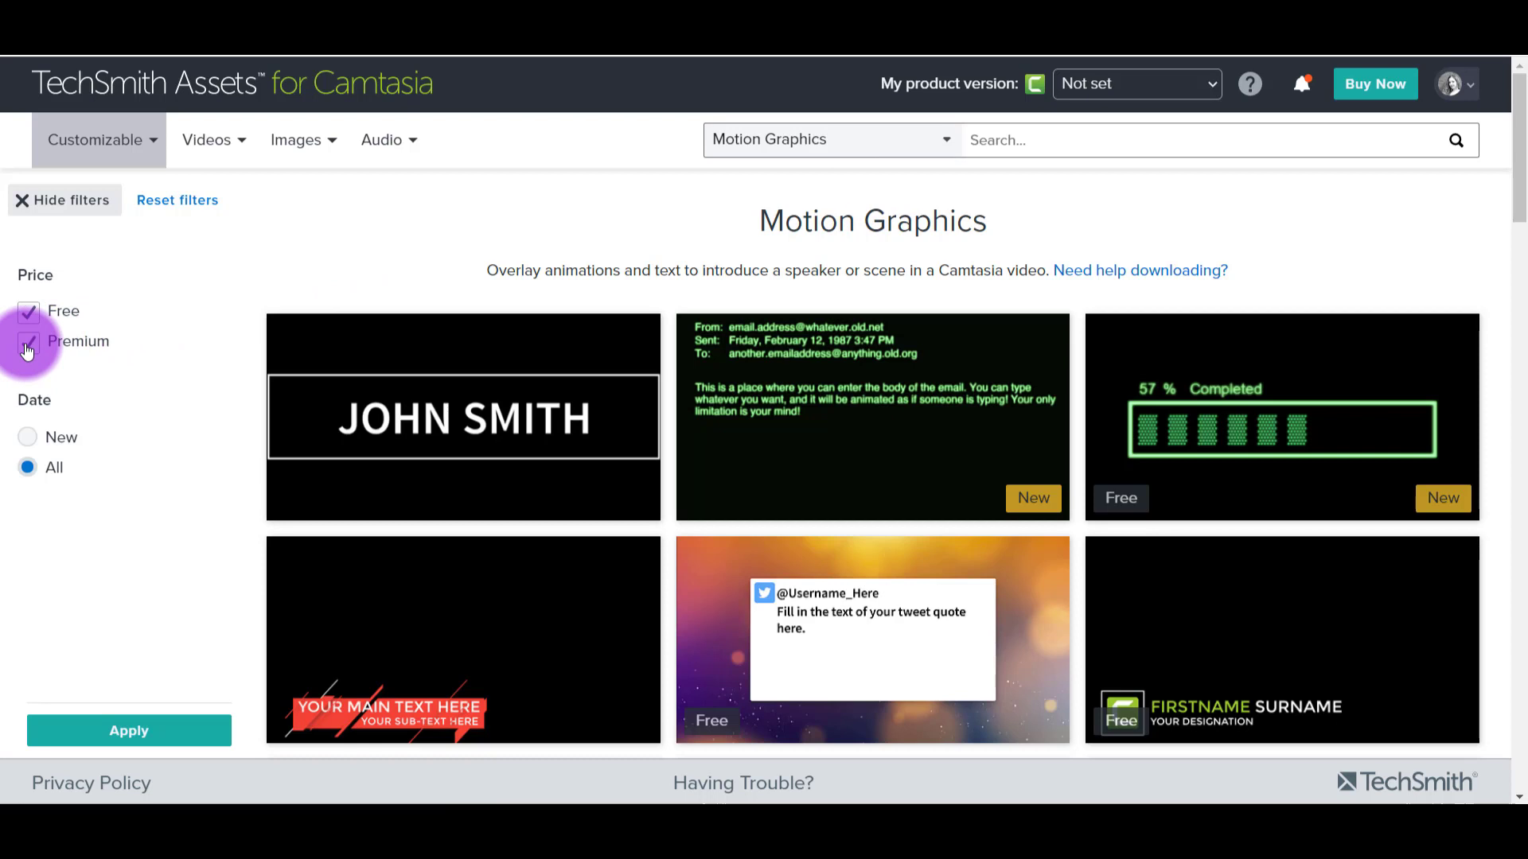
{"action": "left_click", "coordinate": [29, 340]}
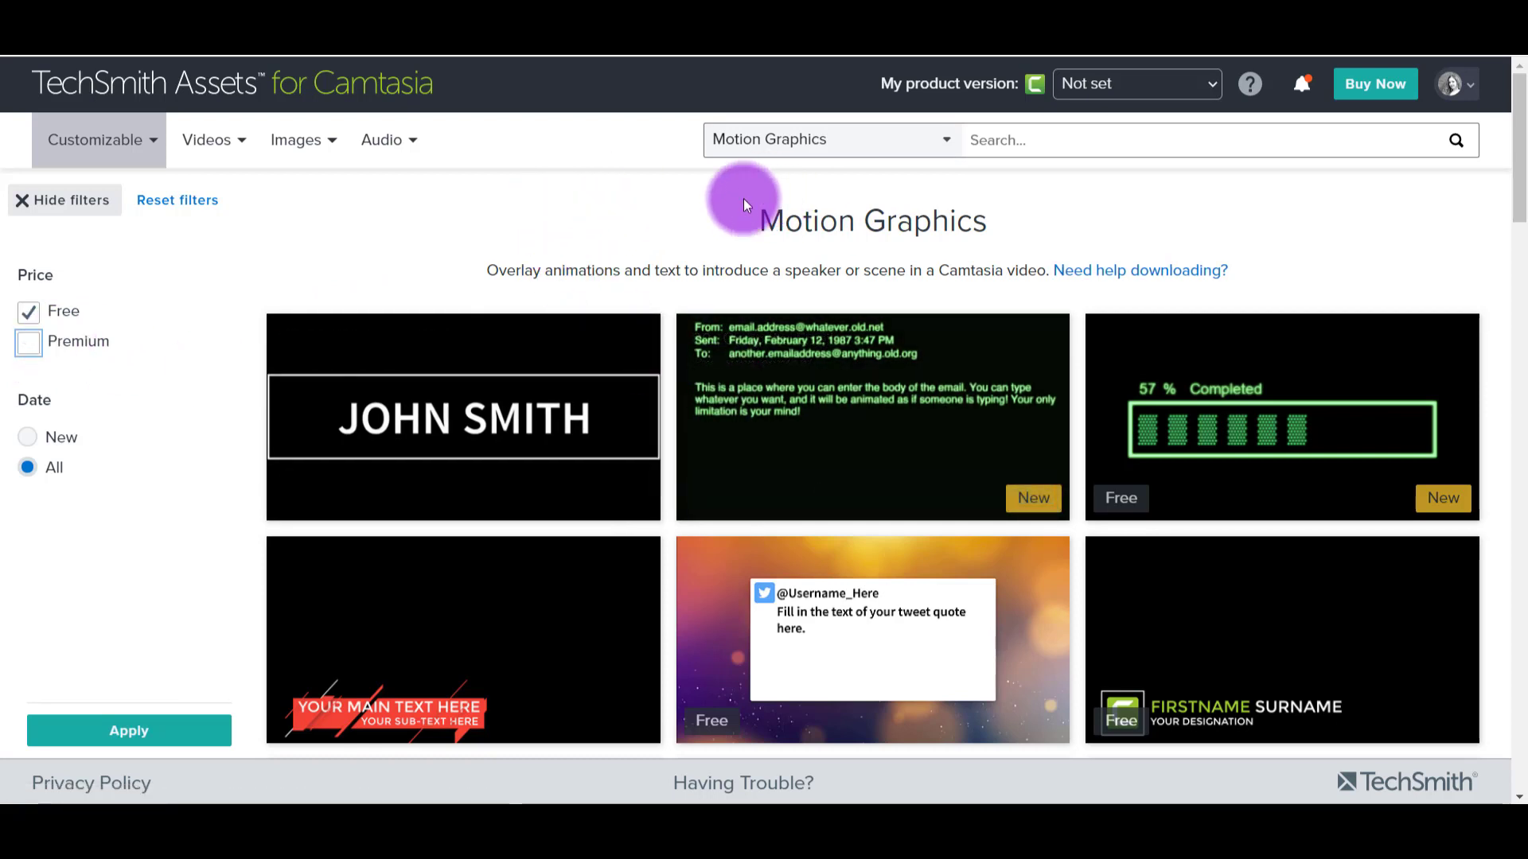
{"action": "mouse_move", "coordinate": [331, 299]}
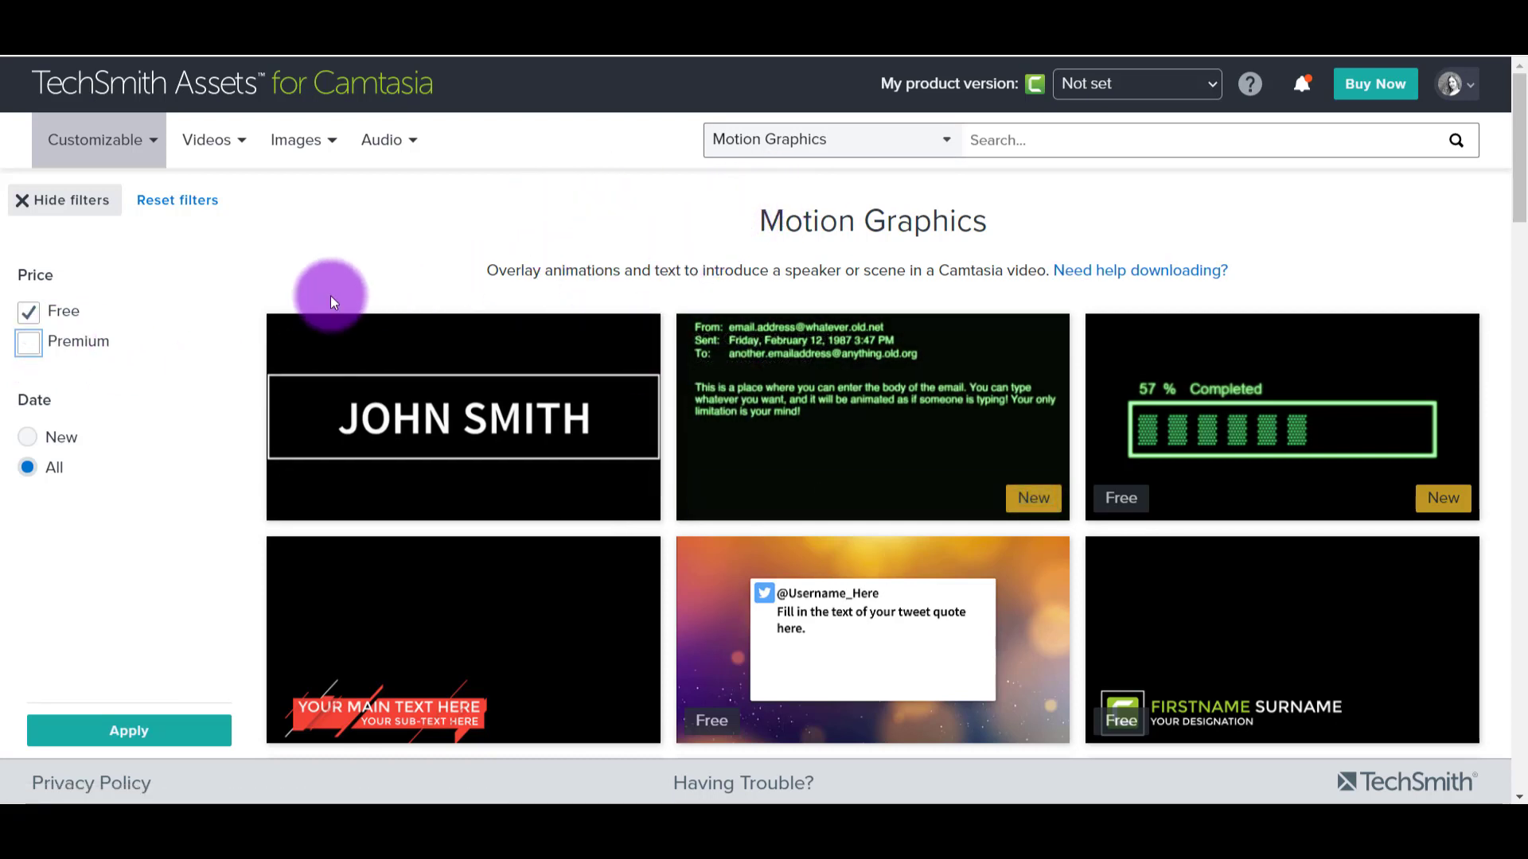
{"action": "mouse_move", "coordinate": [29, 321]}
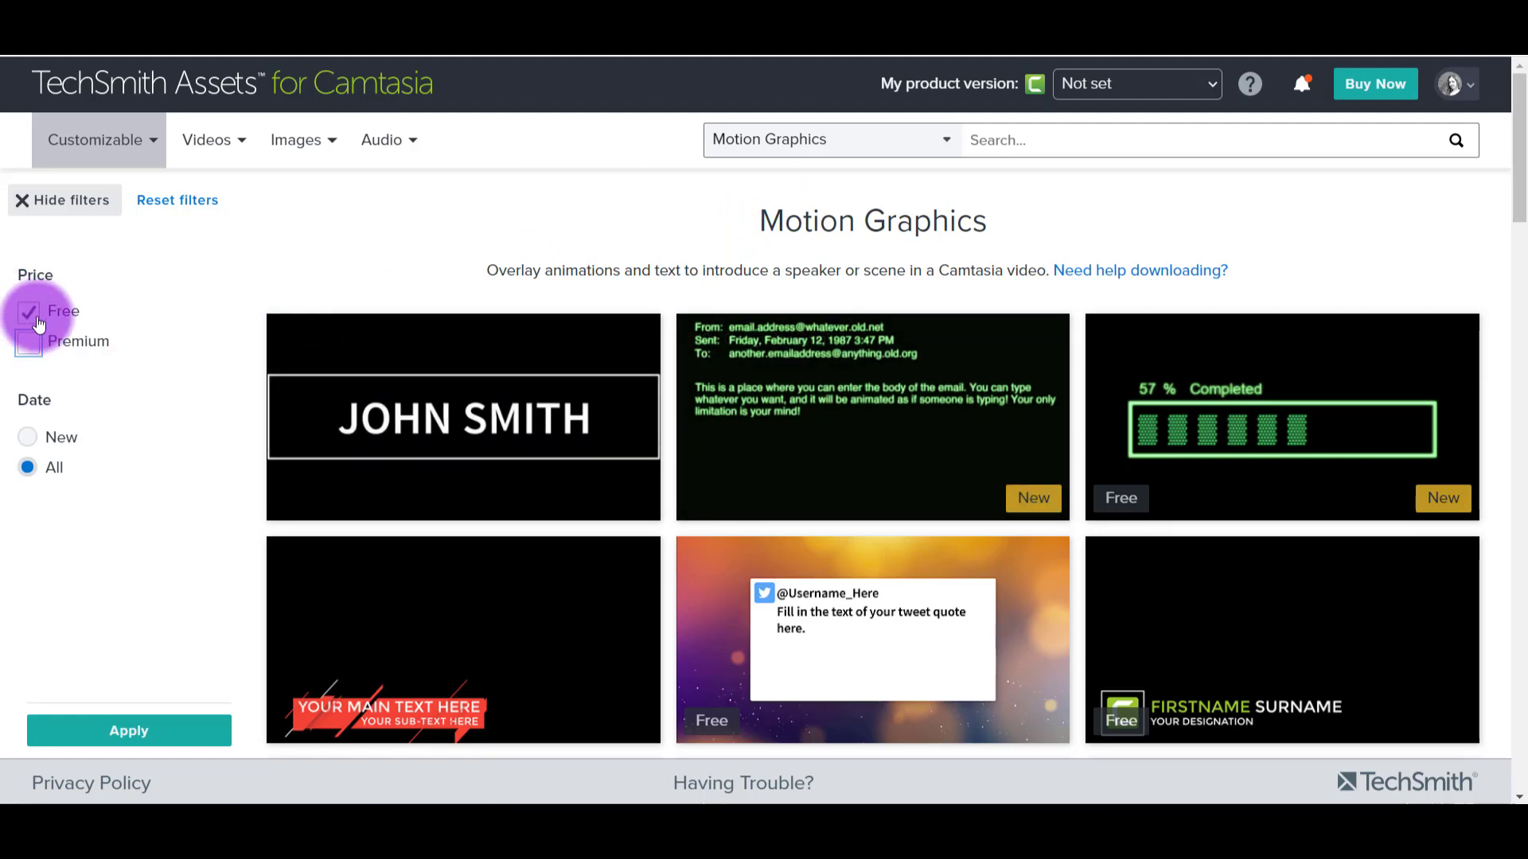
- Scroll through the free results down to the Download Counter (3-Digit) asset
{"action": "scroll", "scroll_direction": "down", "scroll_amount": 3}
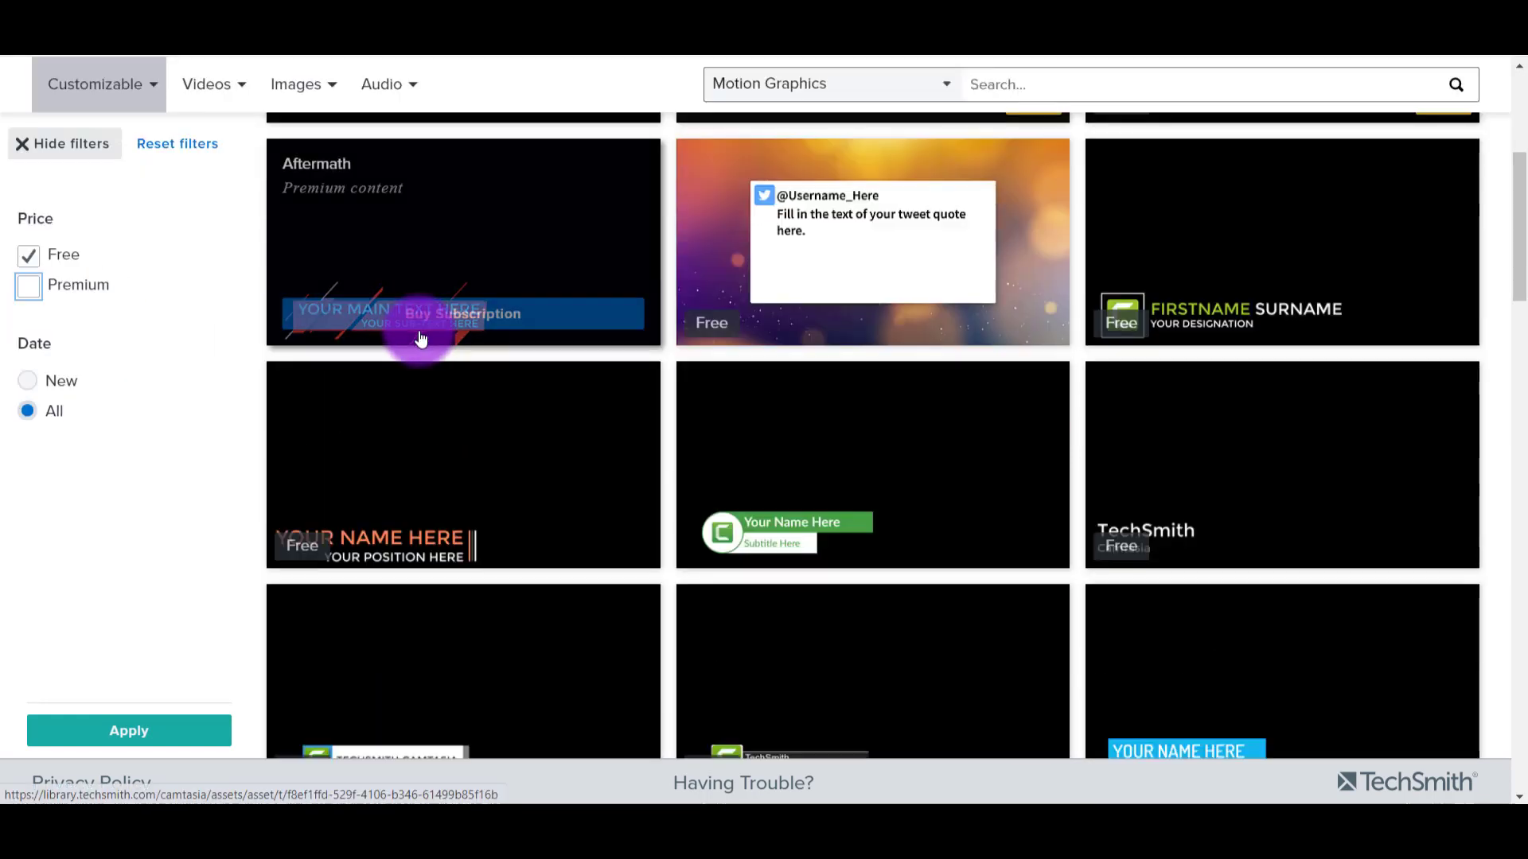
{"action": "scroll", "scroll_direction": "down", "scroll_amount": 3}
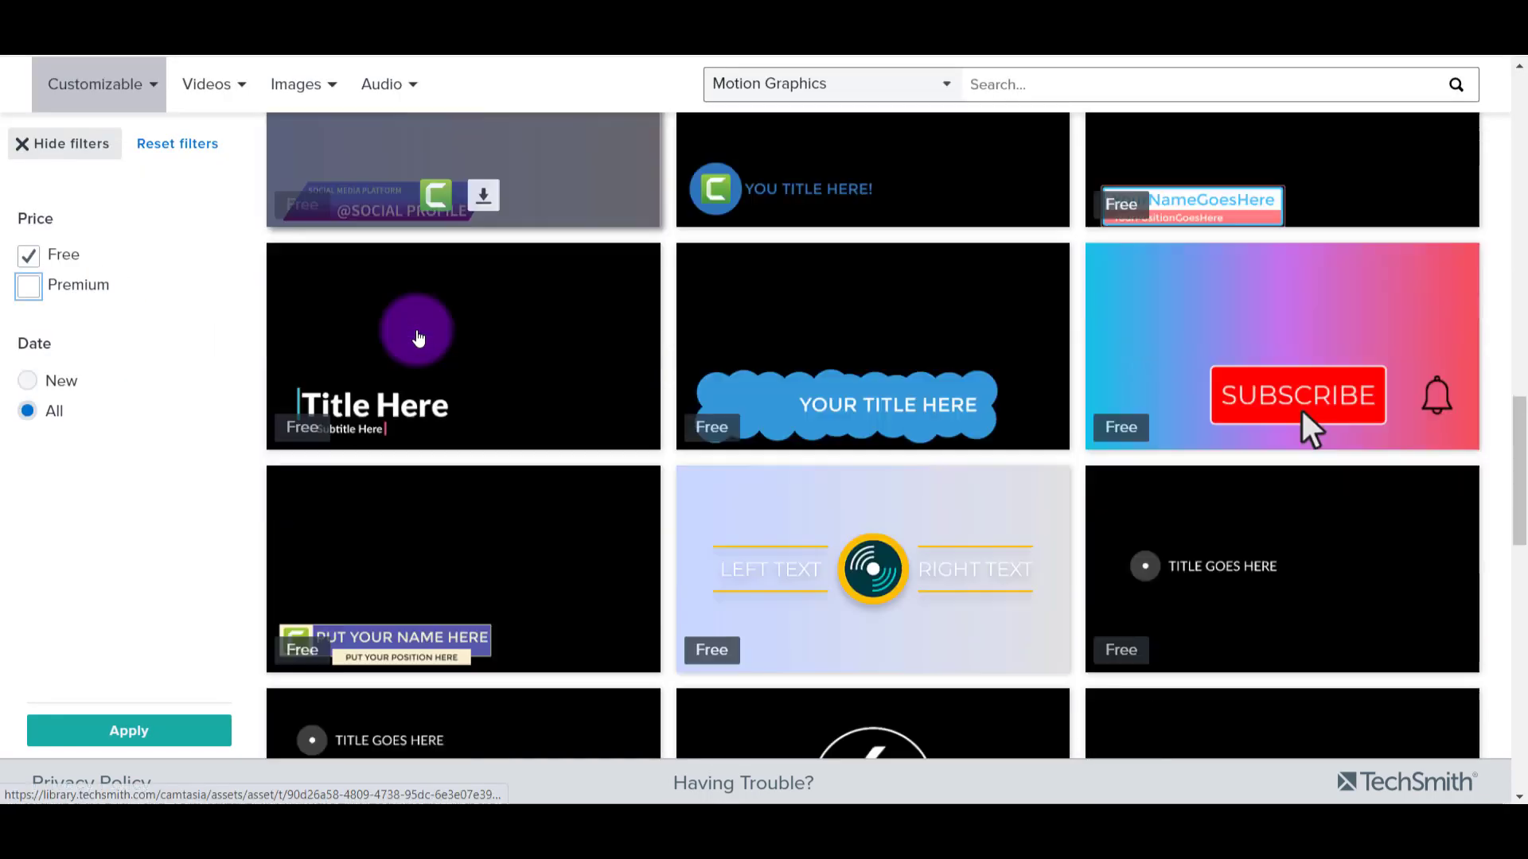
{"action": "scroll", "scroll_direction": "down", "scroll_amount": 3}
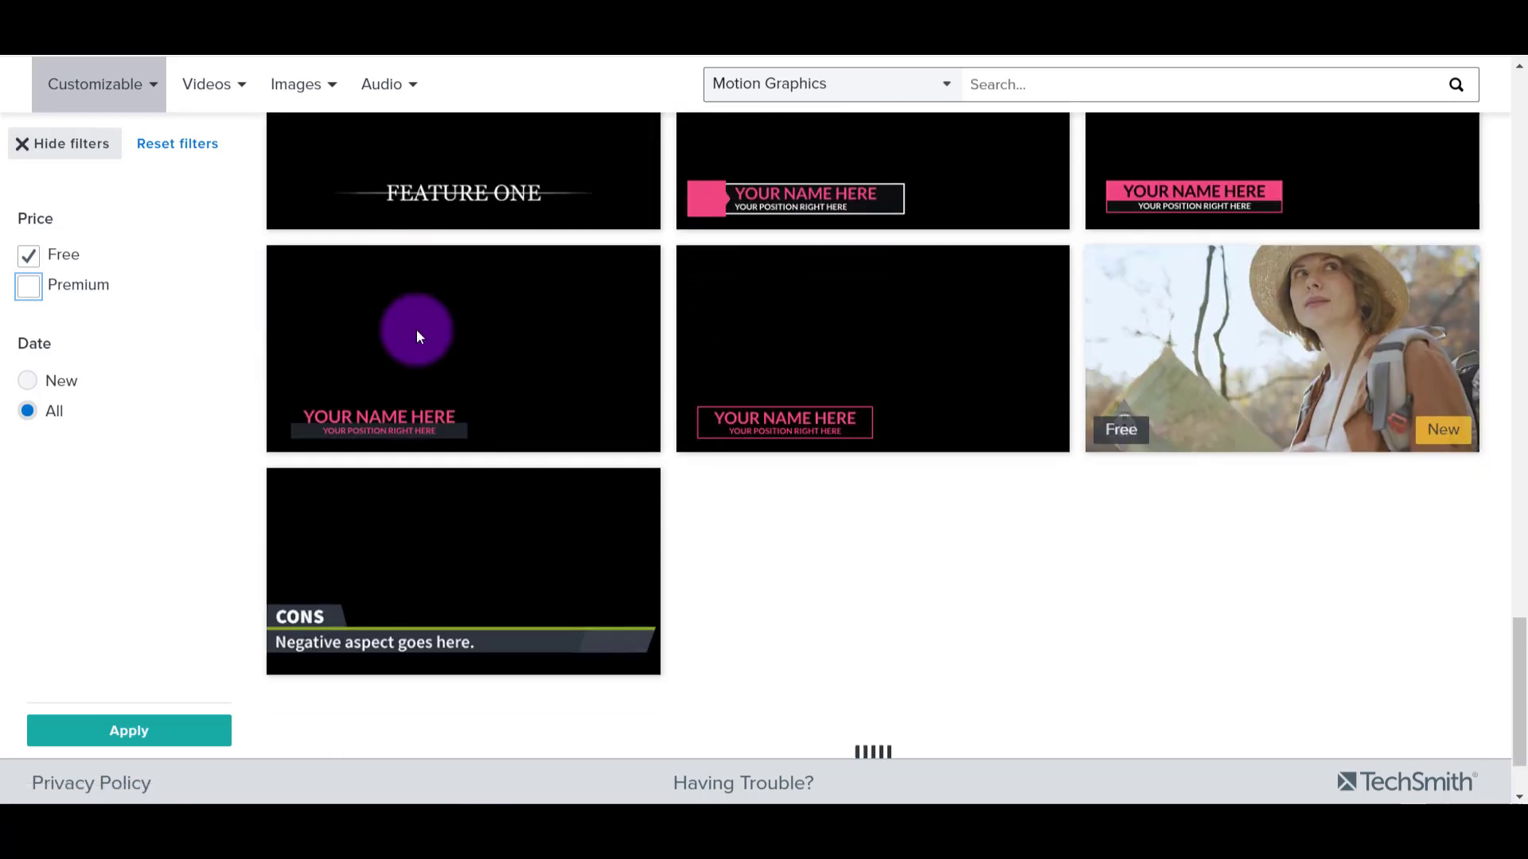
{"action": "scroll", "scroll_direction": "down", "scroll_amount": 3}
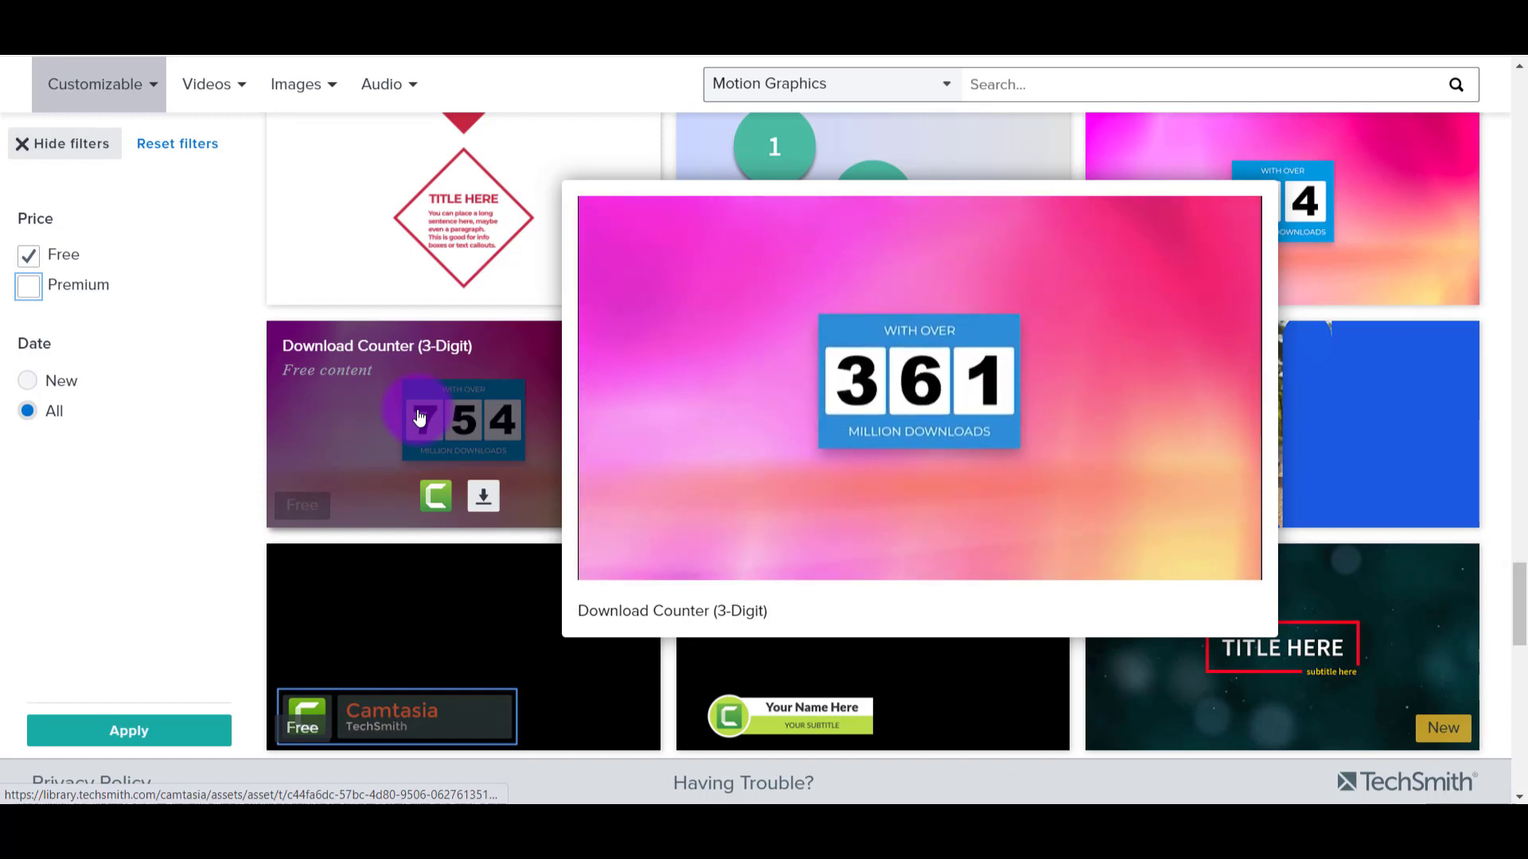
{"action": "mouse_move", "coordinate": [436, 500]}
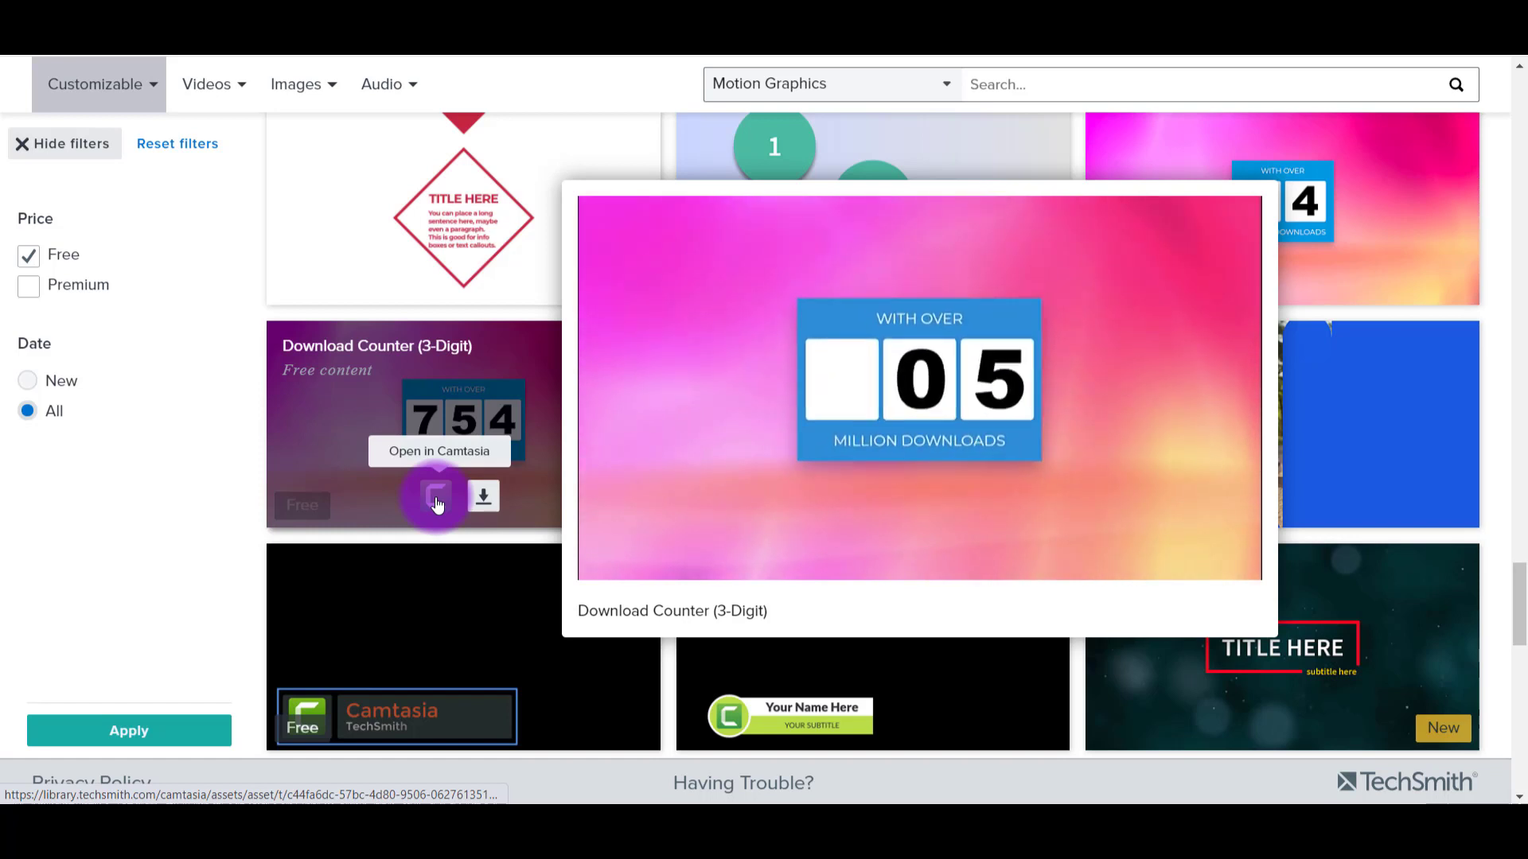
- Send the Download Counter (3-Digit) to Camtasia and allow the browser to launch Camtasia 2021
{"action": "left_click", "coordinate": [436, 496]}
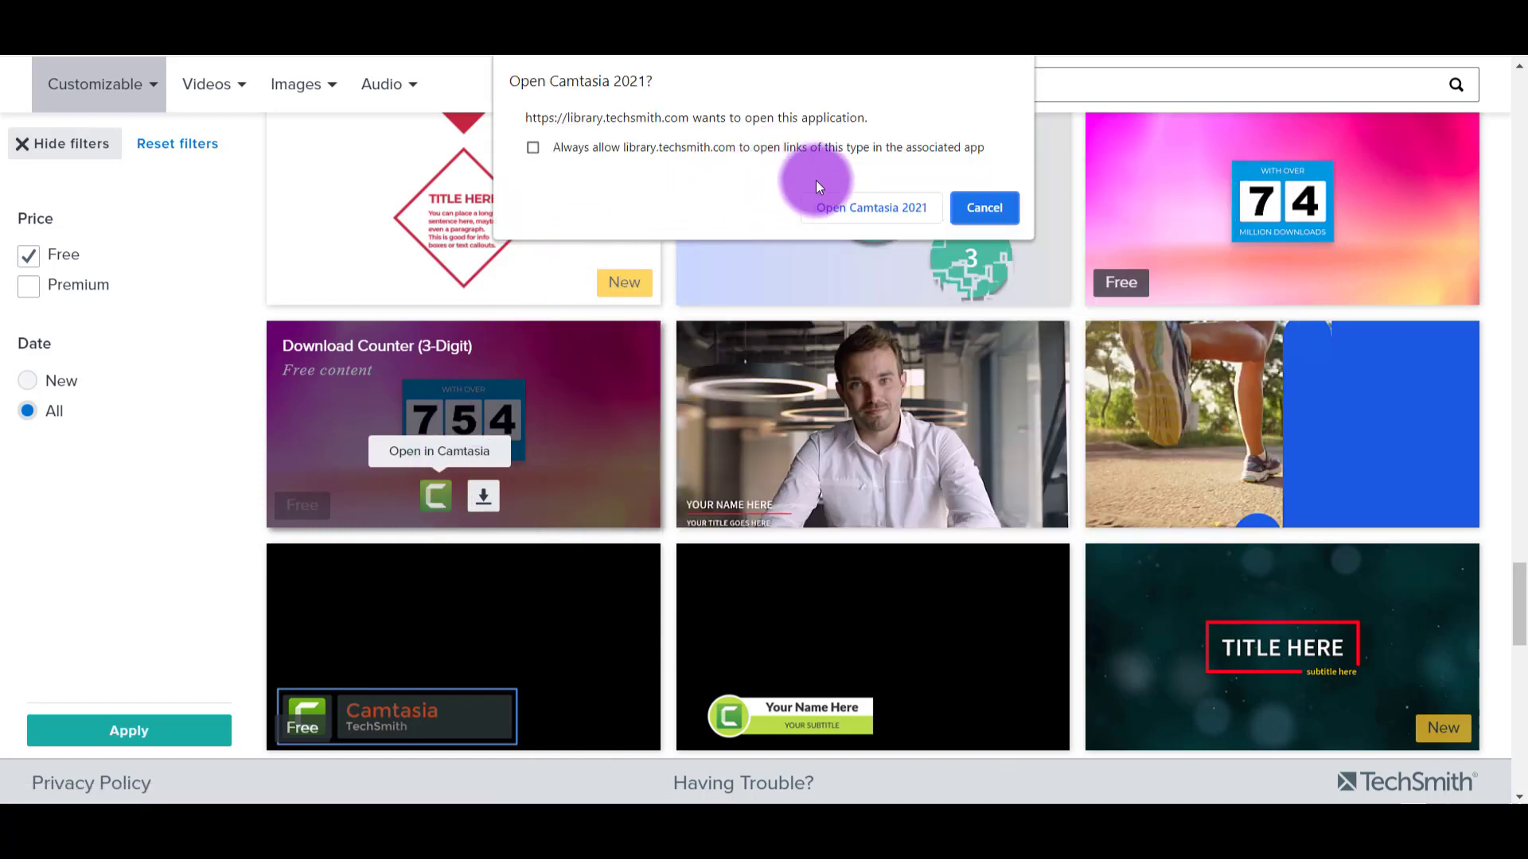
{"action": "left_click", "coordinate": [982, 207]}
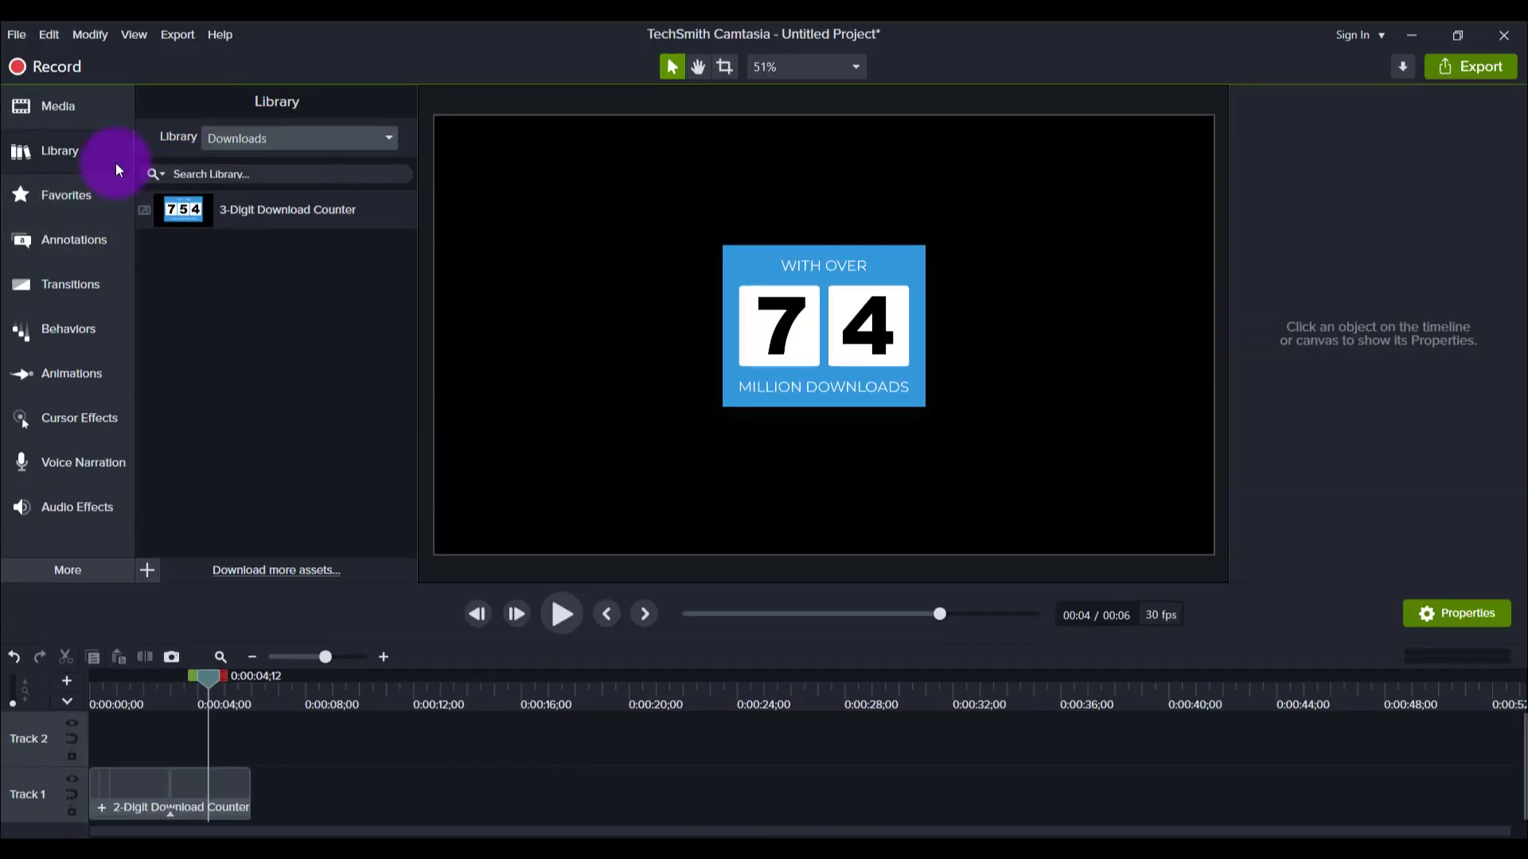
{"action": "mouse_move", "coordinate": [307, 138]}
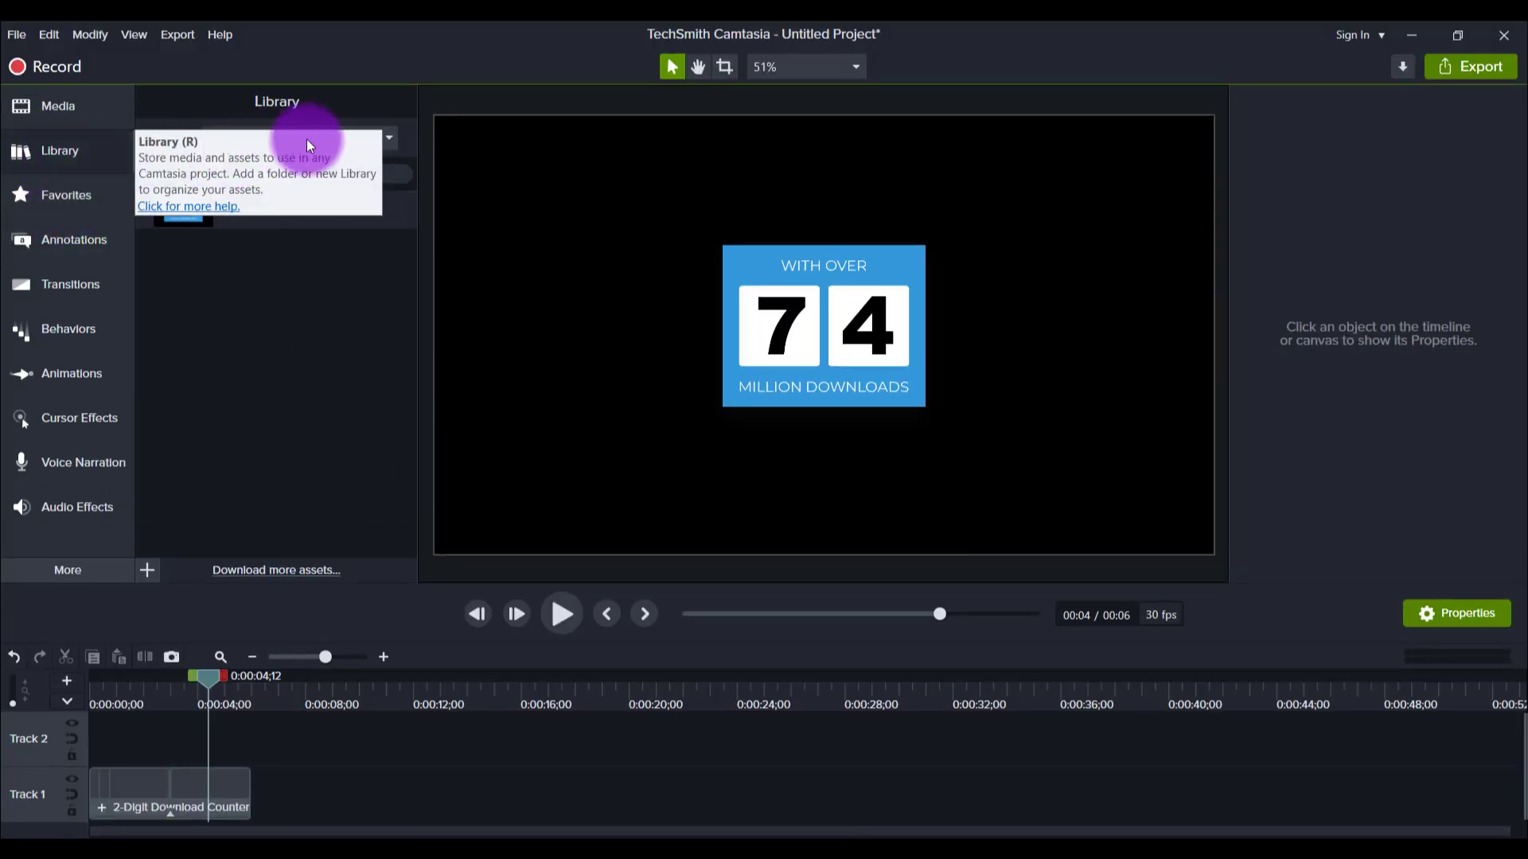
- Switch the Library panel to the Downloads library holding both counter assets
{"action": "left_click", "coordinate": [388, 137]}
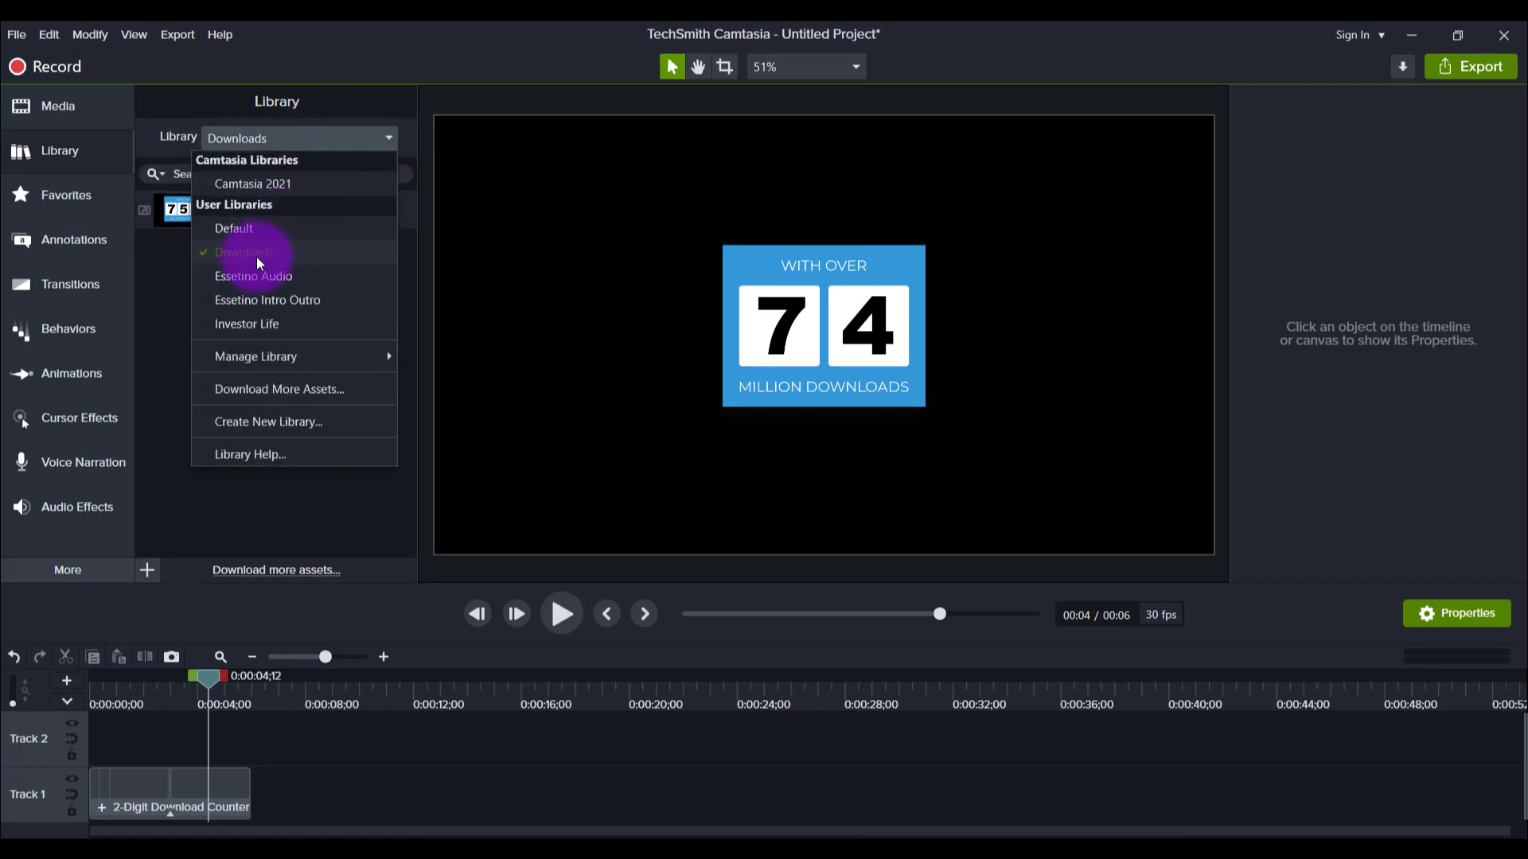
{"action": "left_click", "coordinate": [244, 252]}
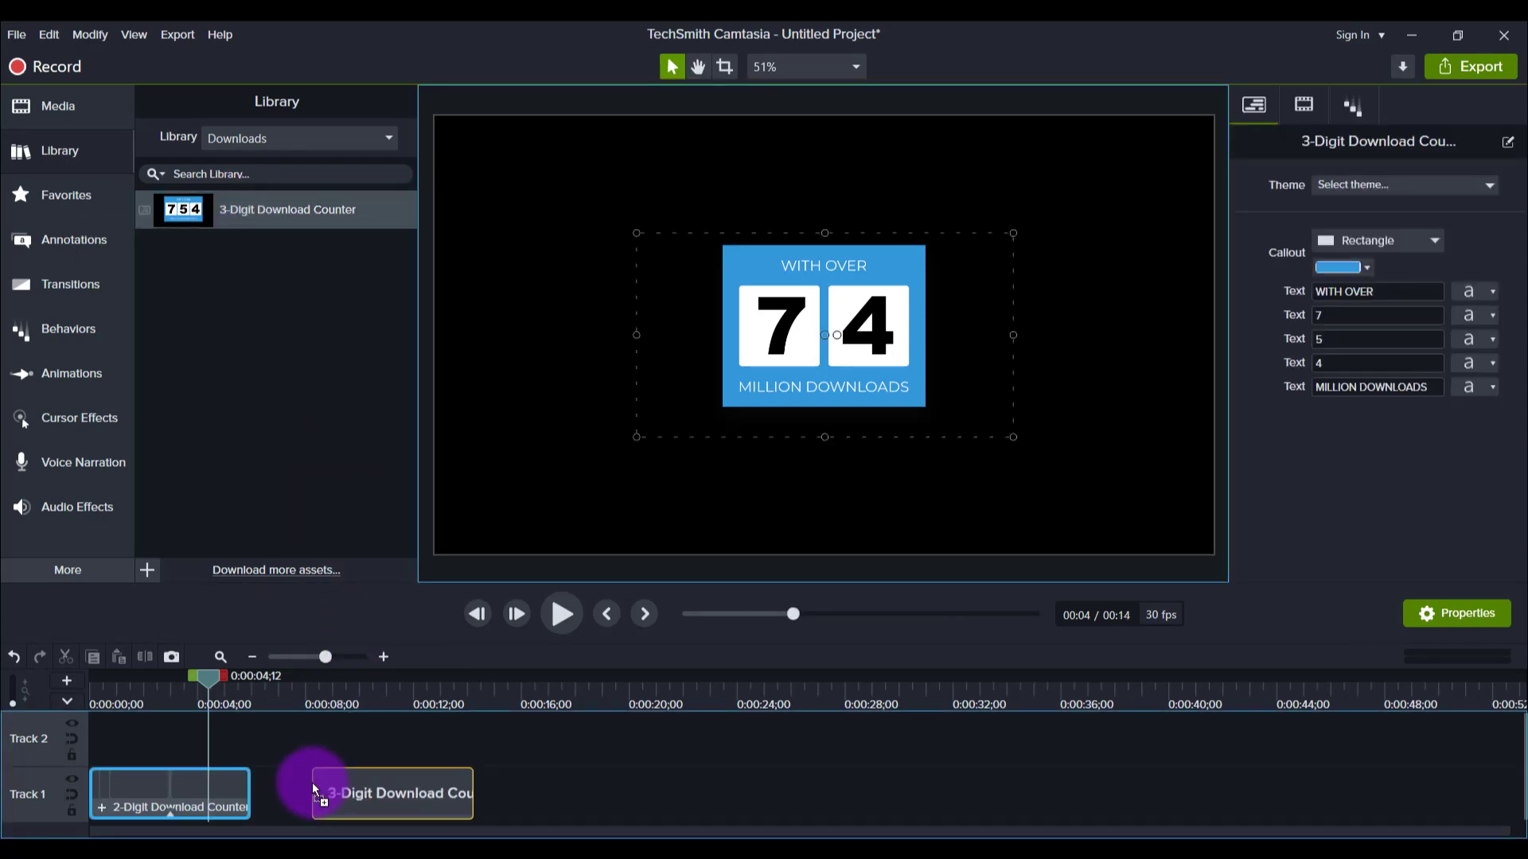
{"action": "mouse_move", "coordinate": [330, 784]}
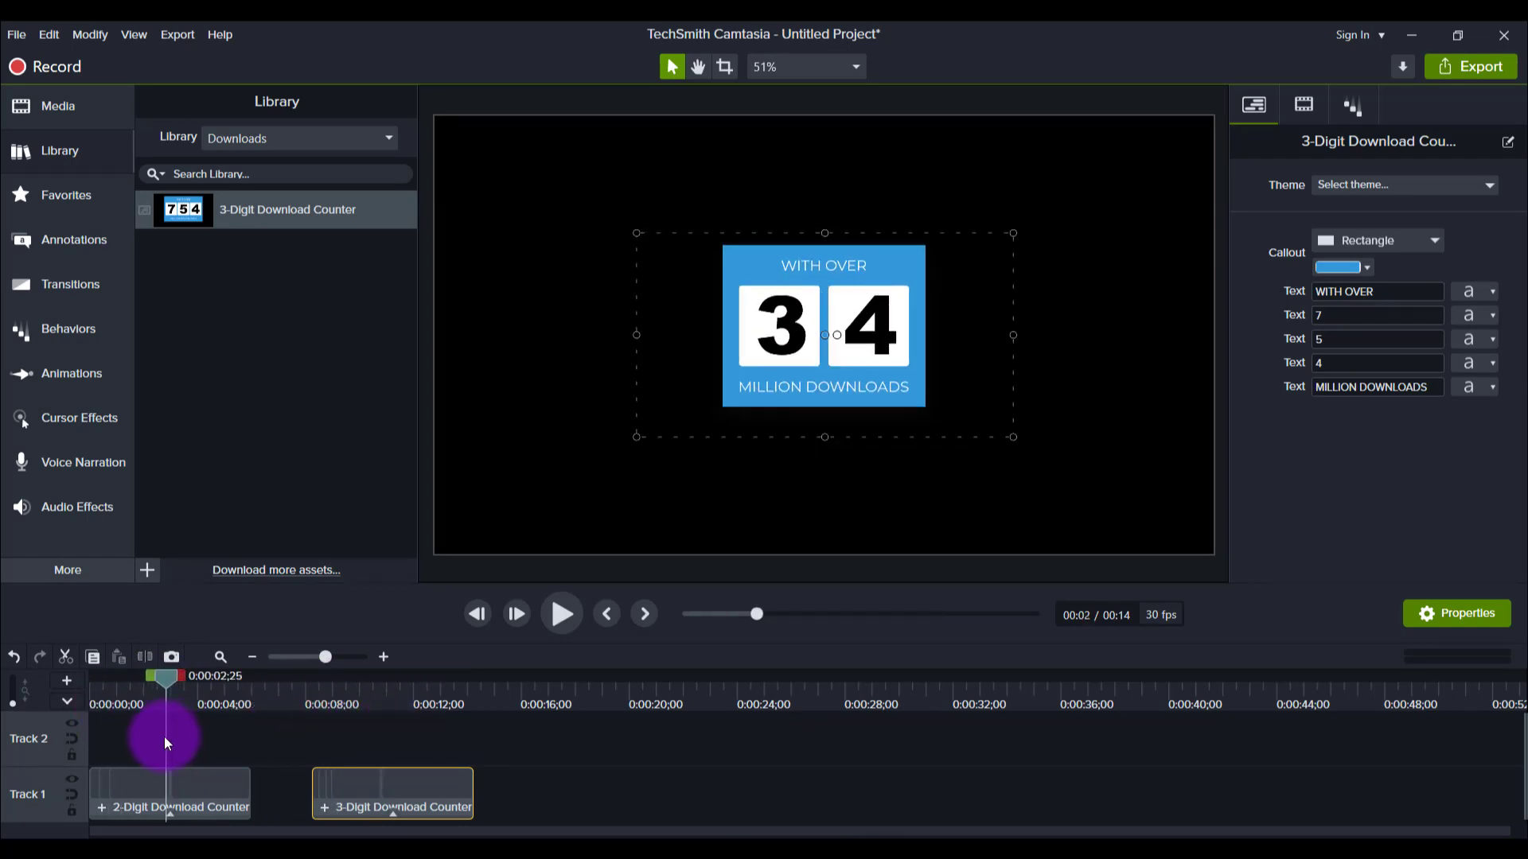
{"action": "mouse_move", "coordinate": [173, 748]}
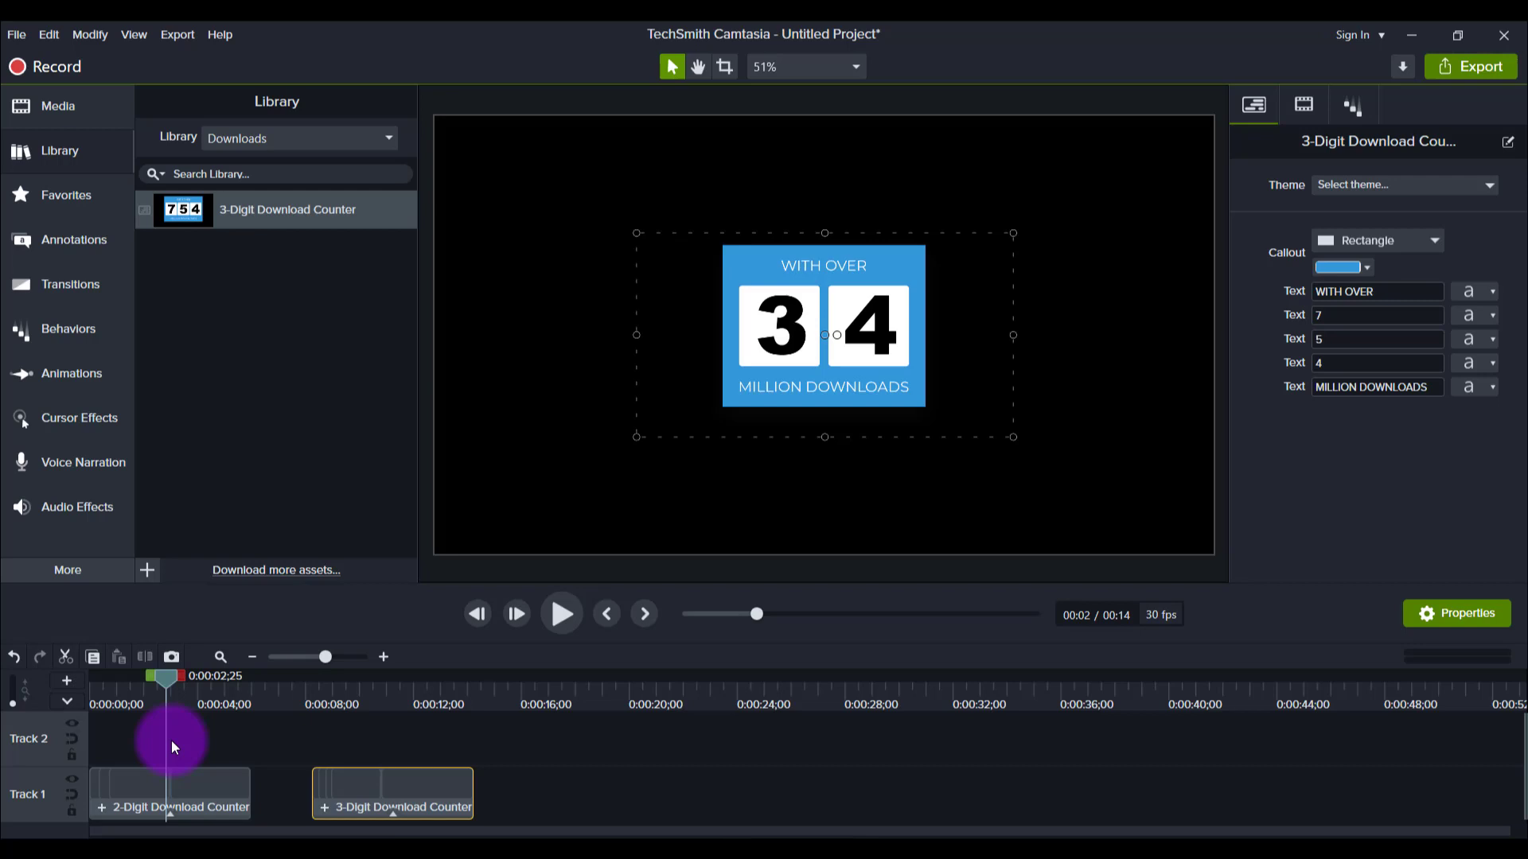
{"action": "mouse_move", "coordinate": [200, 749]}
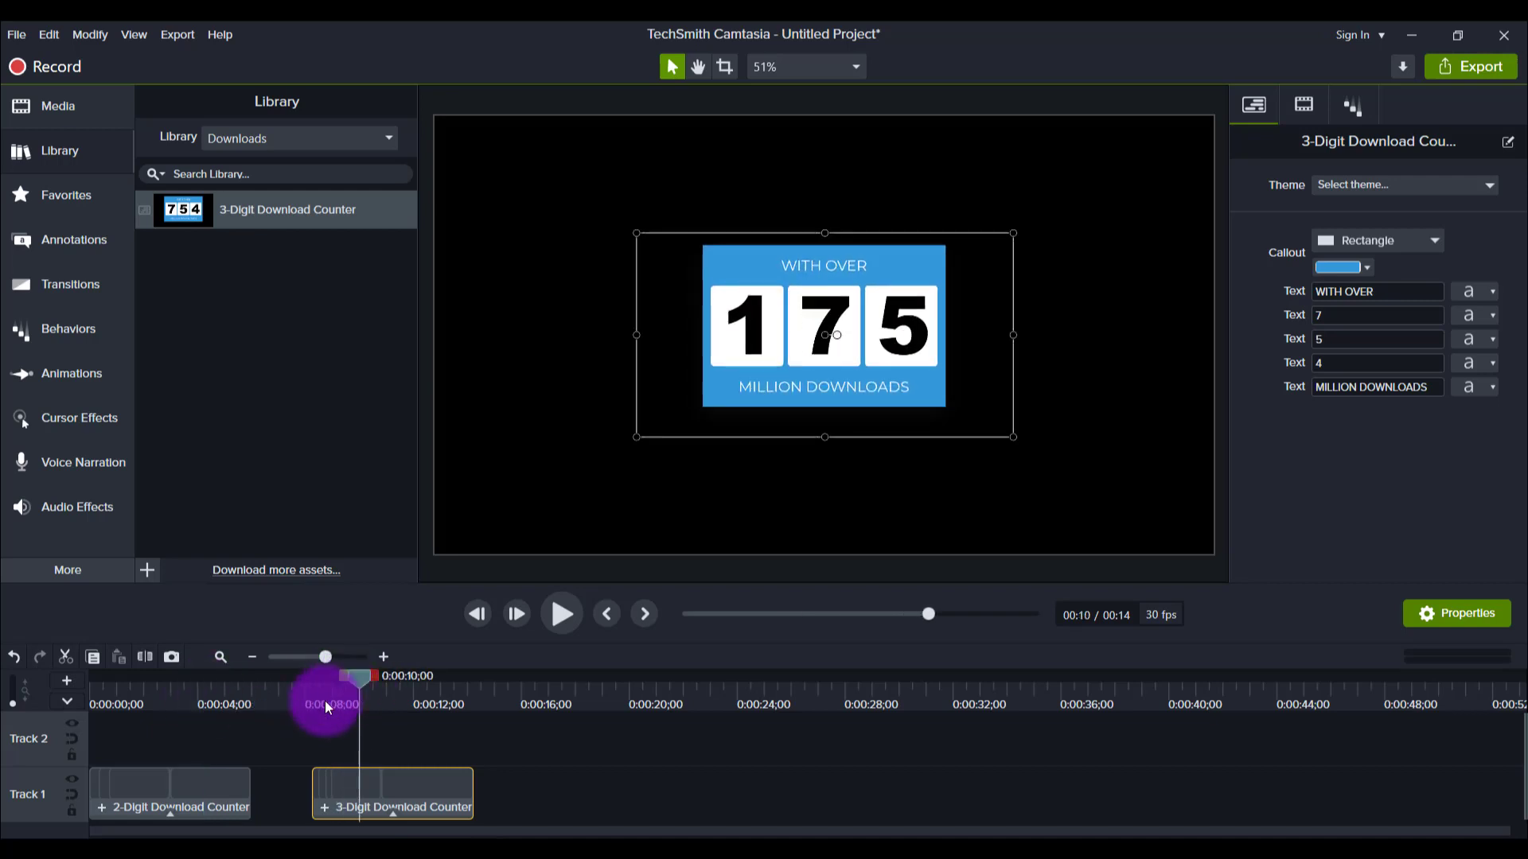
{"action": "mouse_move", "coordinate": [420, 794]}
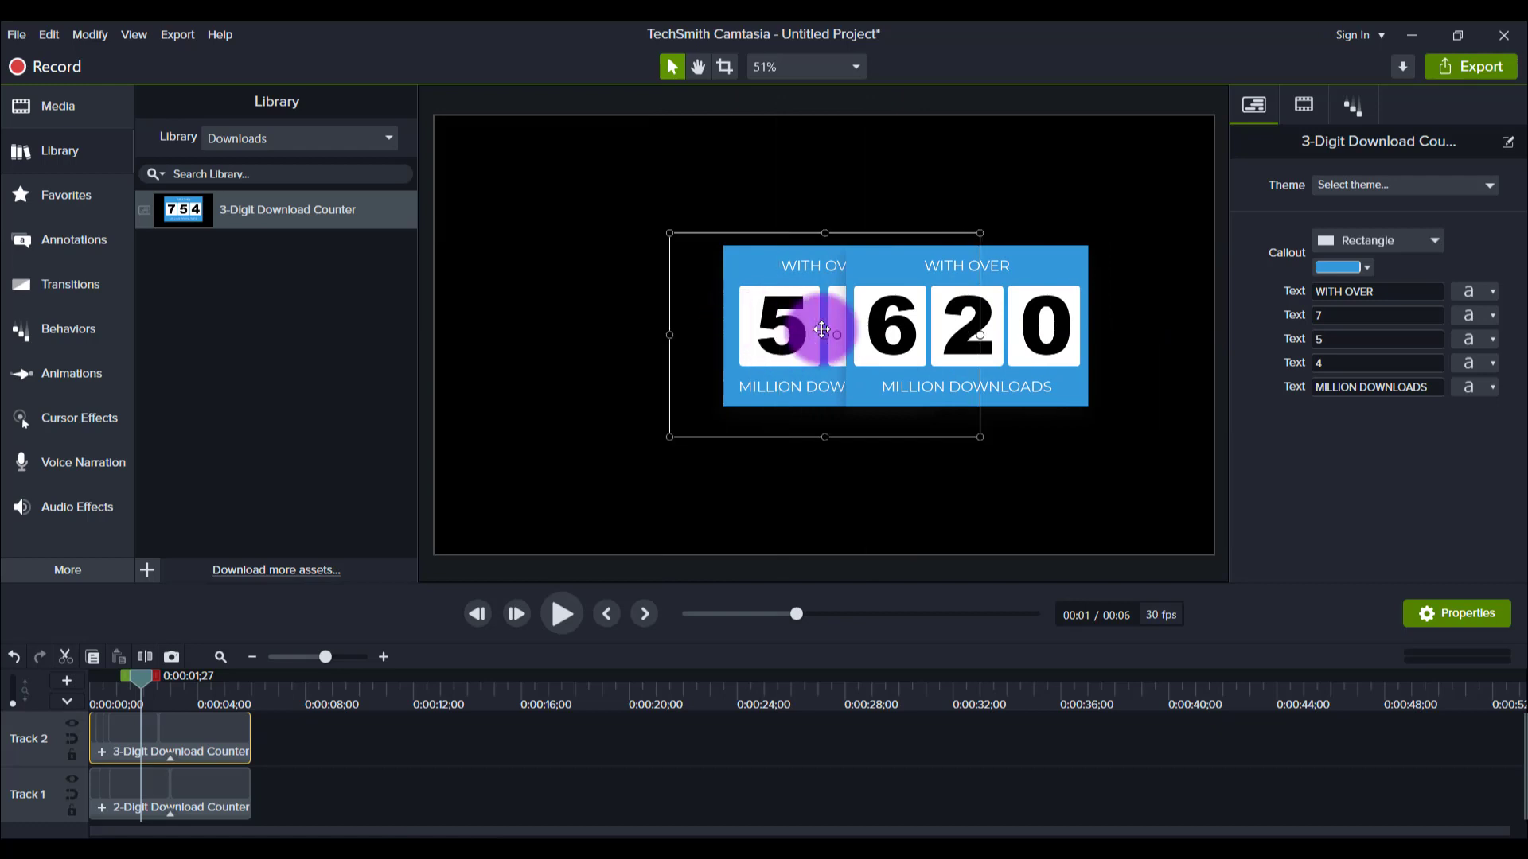
- Select the two-digit and three-digit counters in turn to place them side by side on the canvas
{"action": "left_click", "coordinate": [171, 792]}
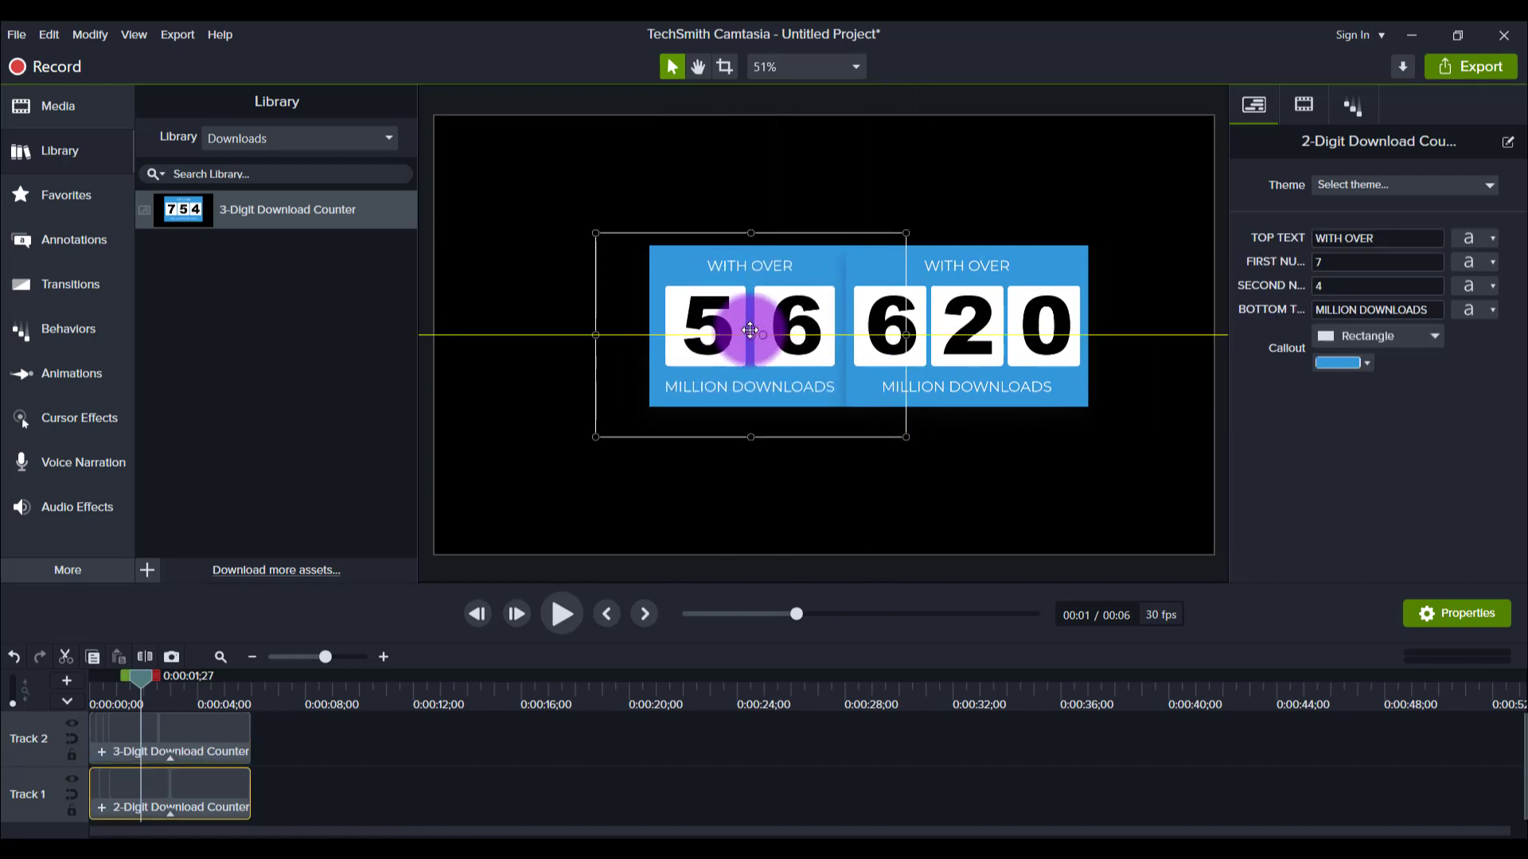
{"action": "left_click", "coordinate": [170, 737]}
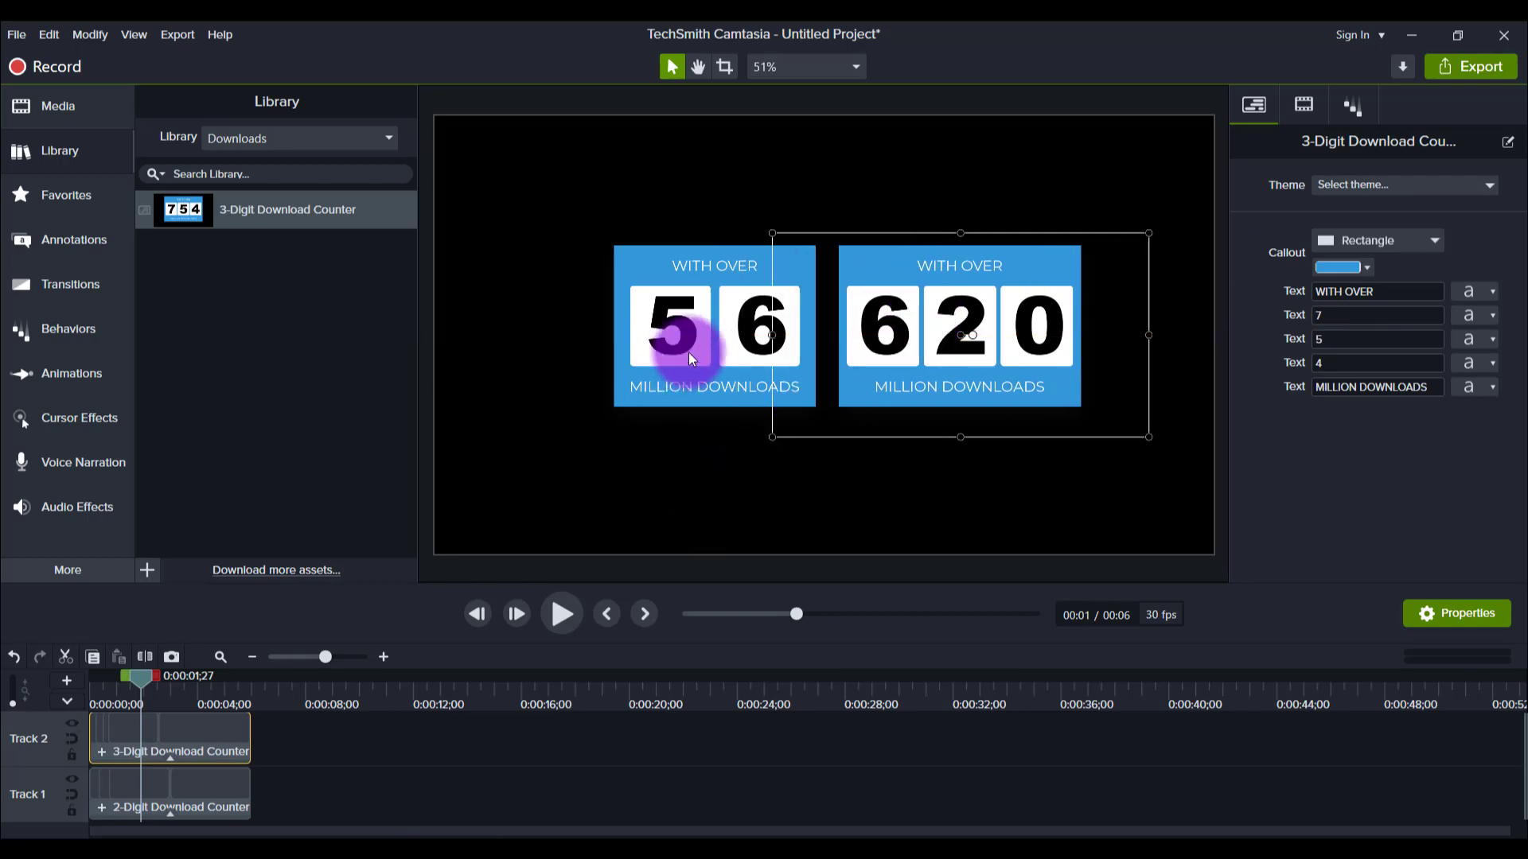
{"action": "left_click", "coordinate": [170, 806]}
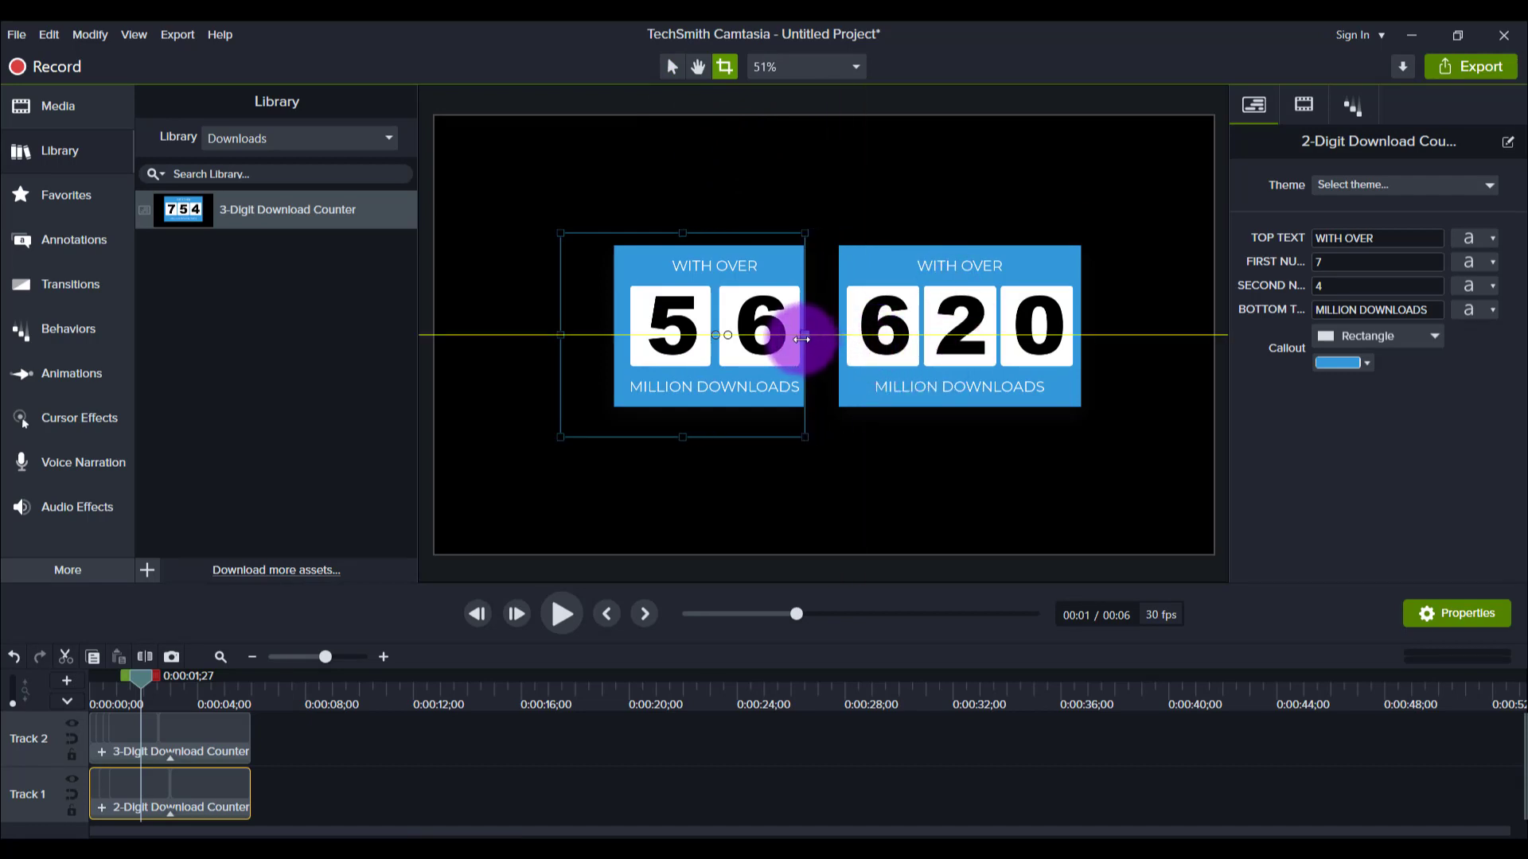
{"action": "mouse_move", "coordinate": [905, 323]}
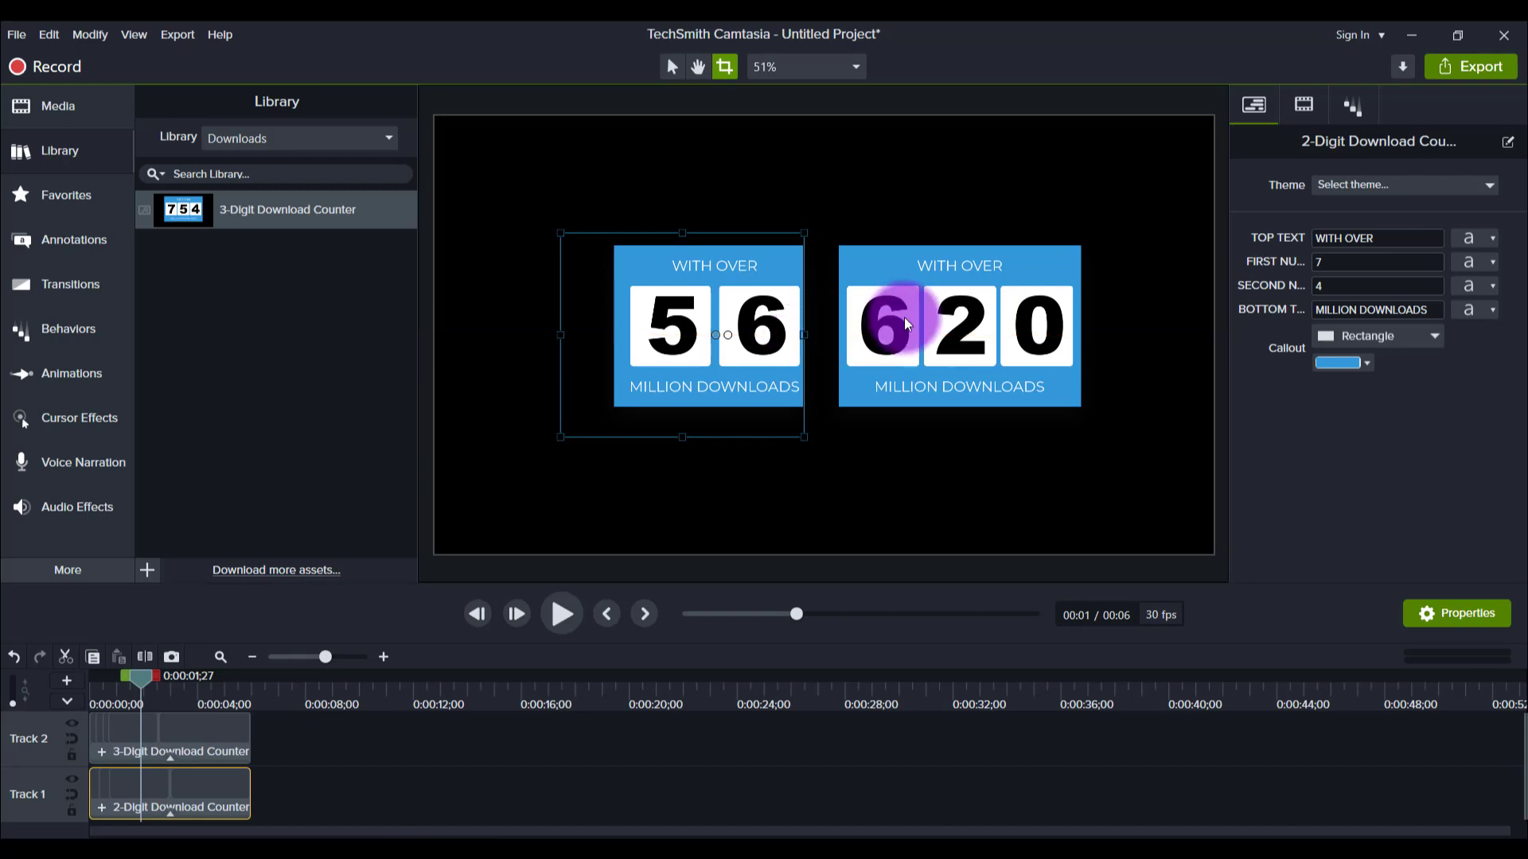
- Crop the facing edges of the three-digit and two-digit counters so they join as one panel
{"action": "left_click", "coordinate": [166, 737]}
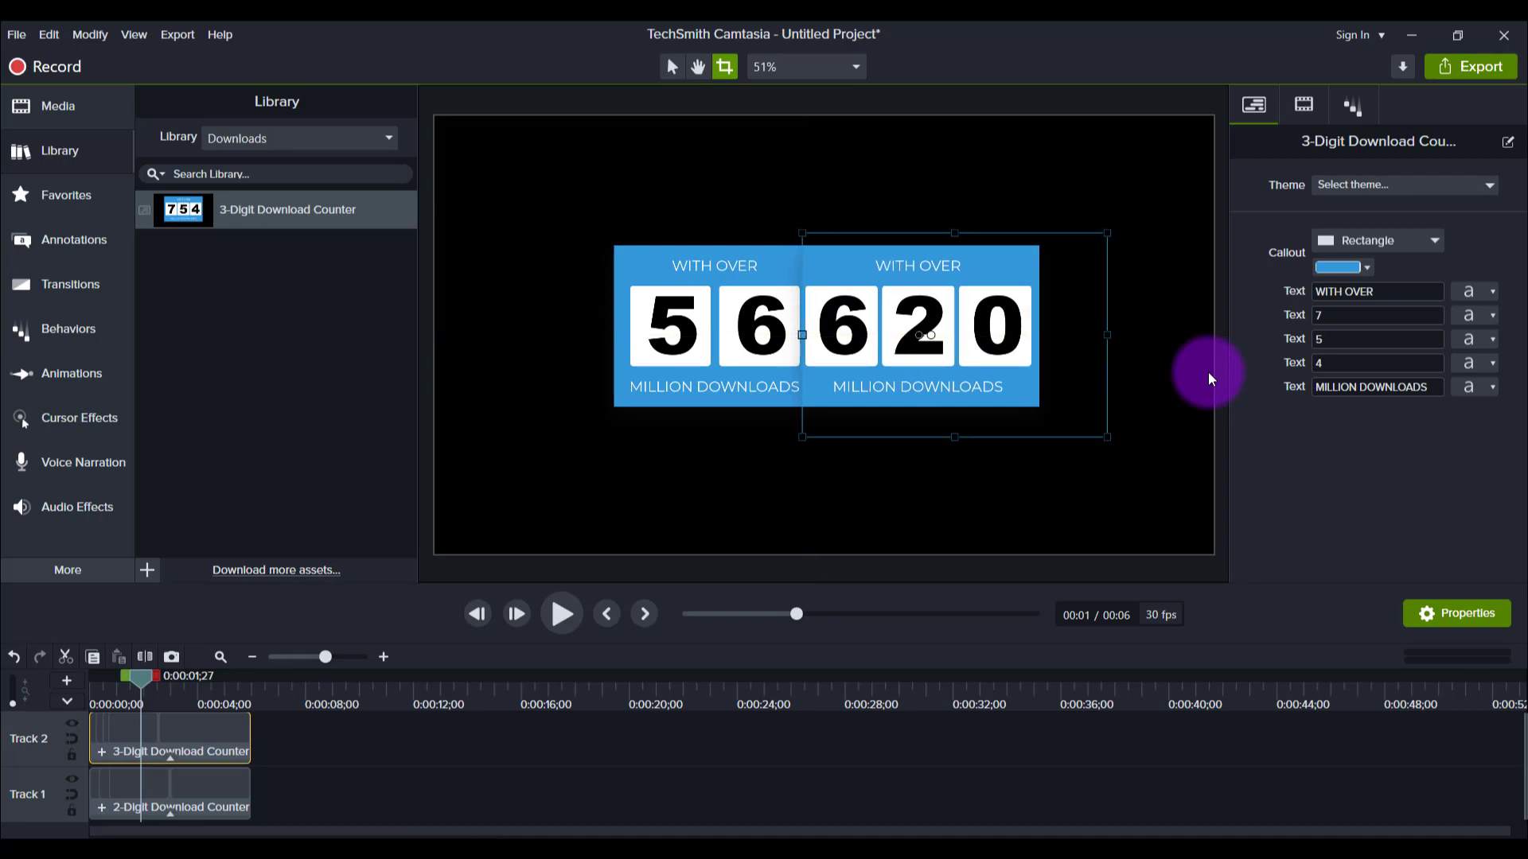
{"action": "mouse_move", "coordinate": [1231, 373]}
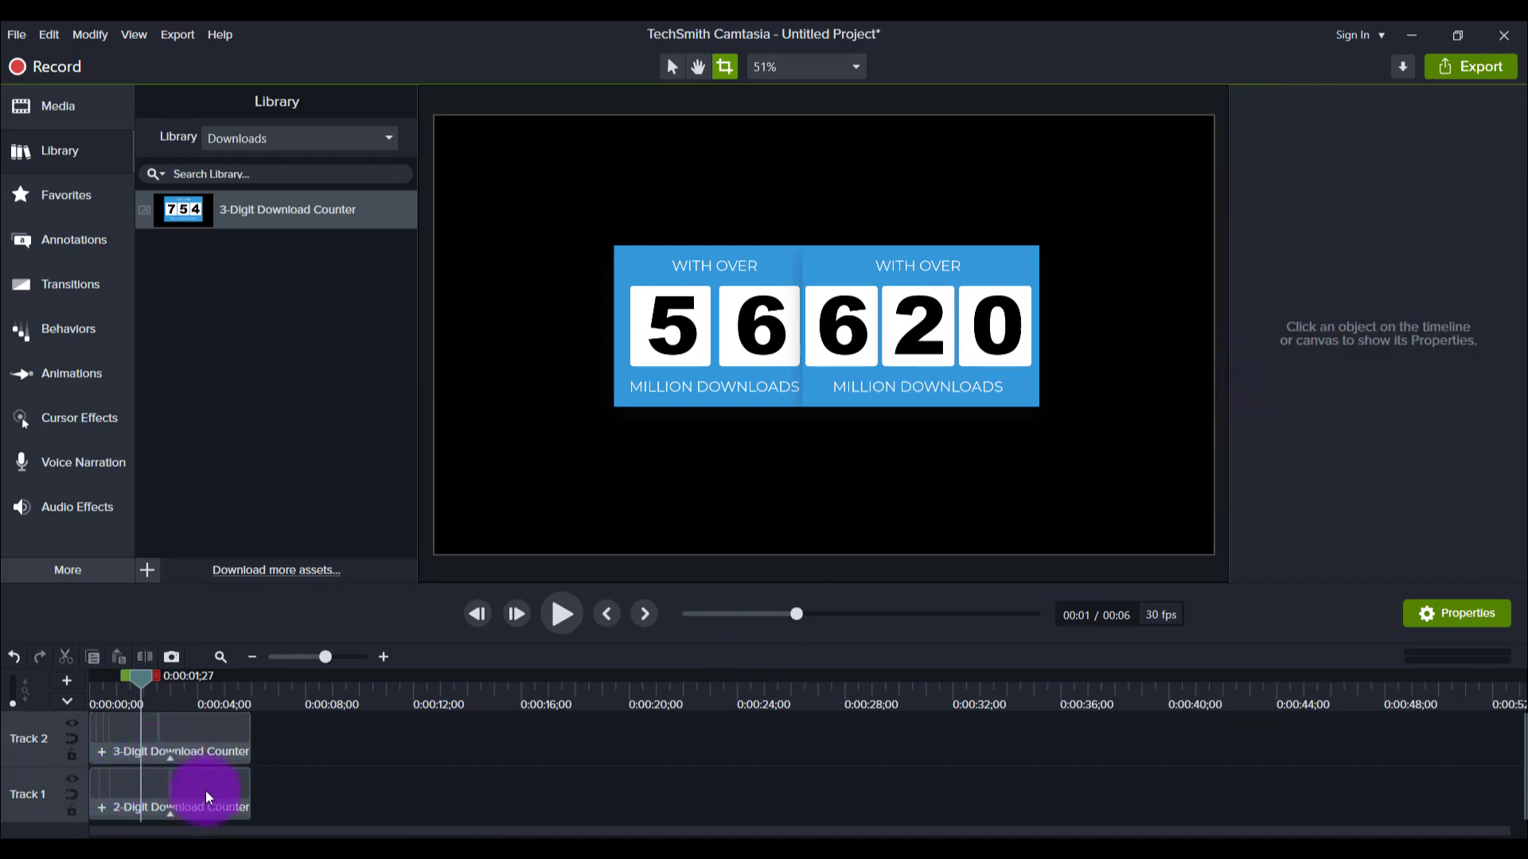
{"action": "left_click", "coordinate": [171, 805]}
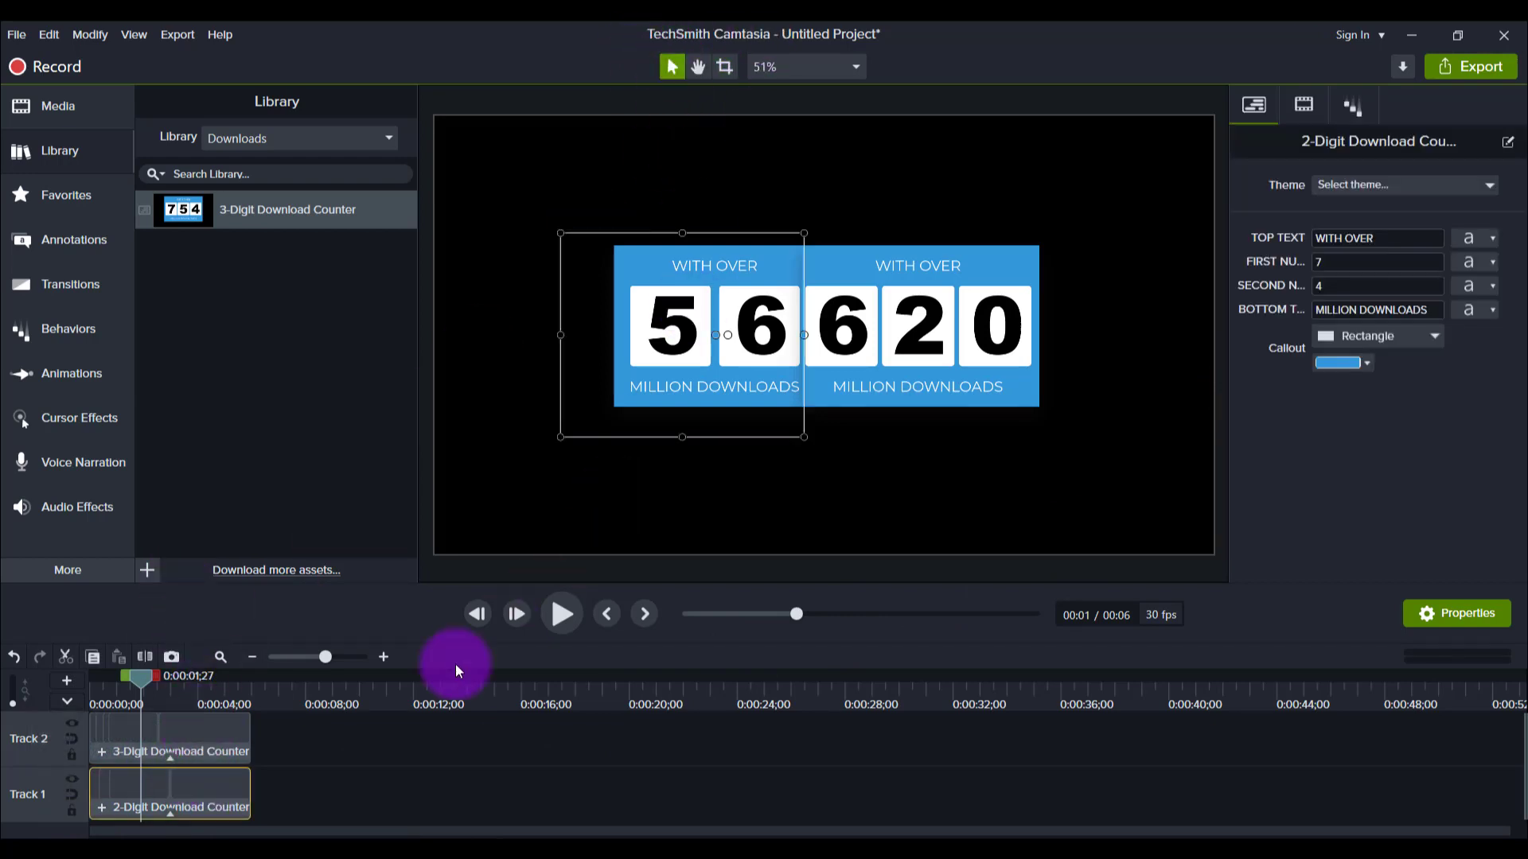
{"action": "mouse_move", "coordinate": [458, 670]}
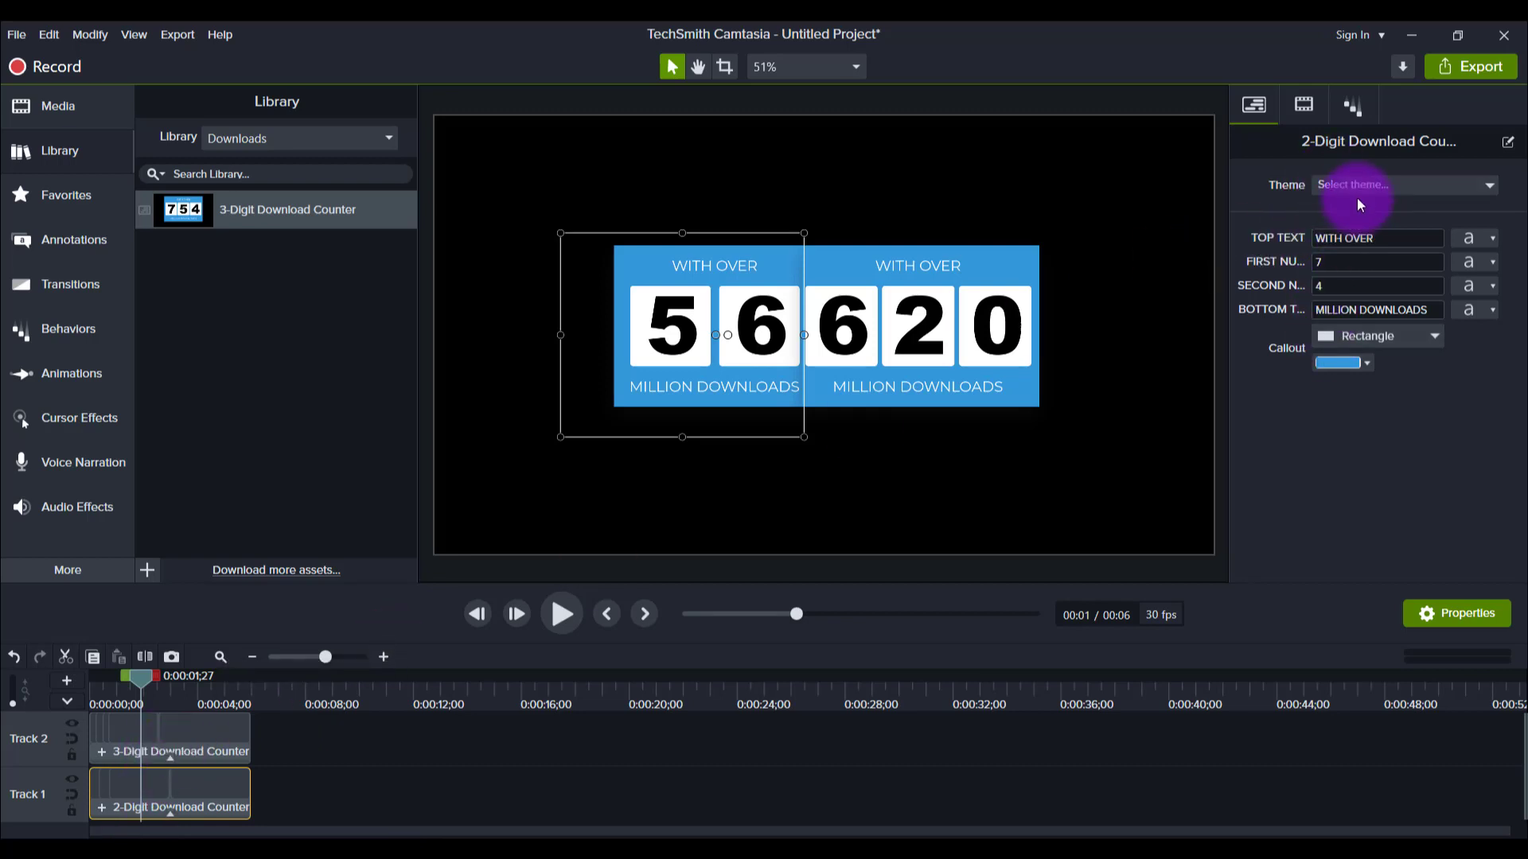
{"action": "mouse_move", "coordinate": [1371, 167]}
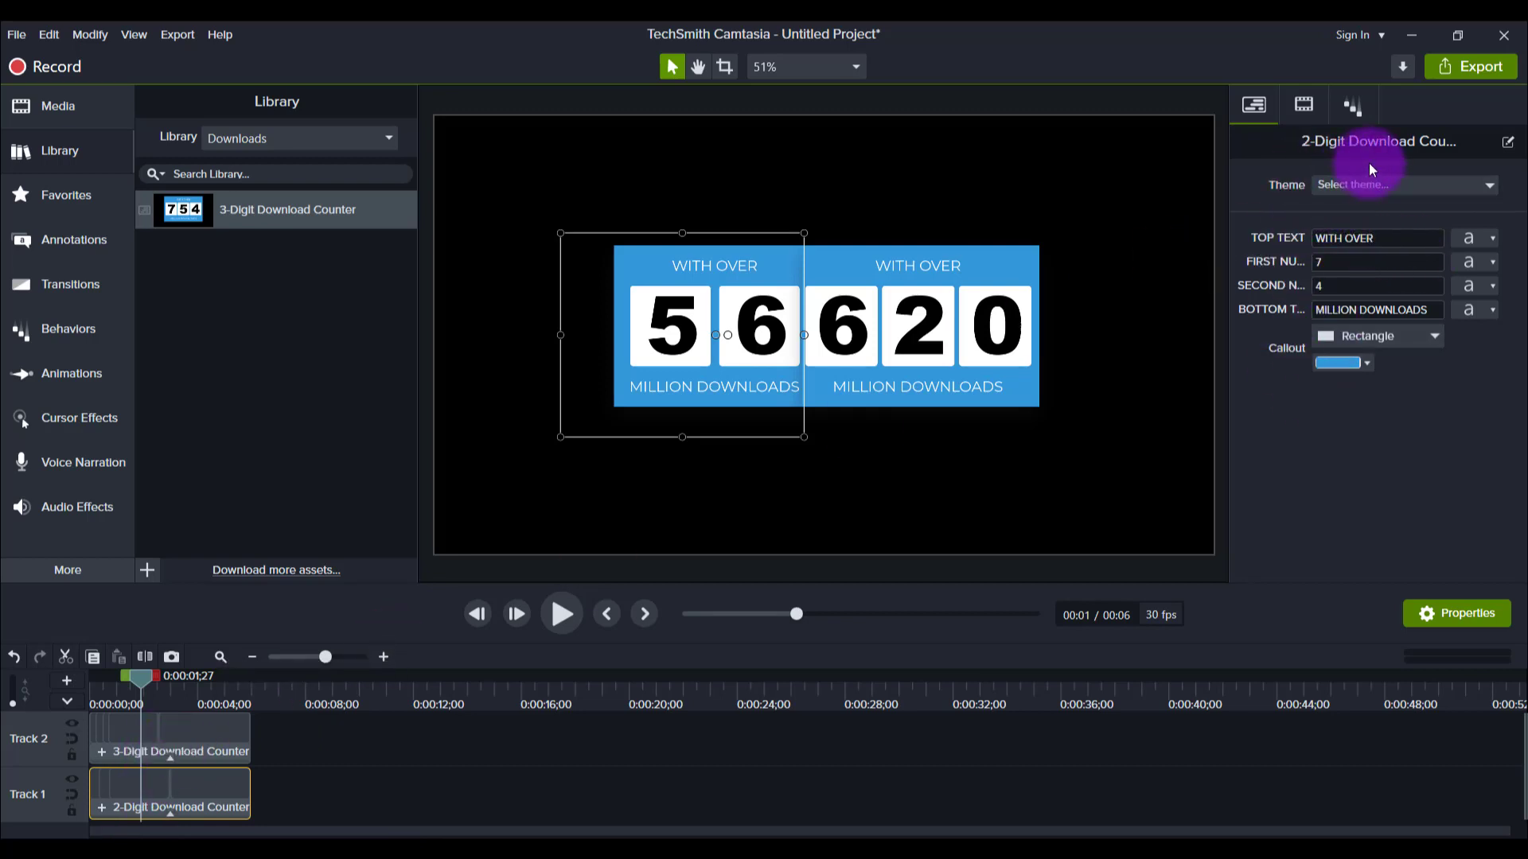
{"action": "mouse_move", "coordinate": [1339, 167]}
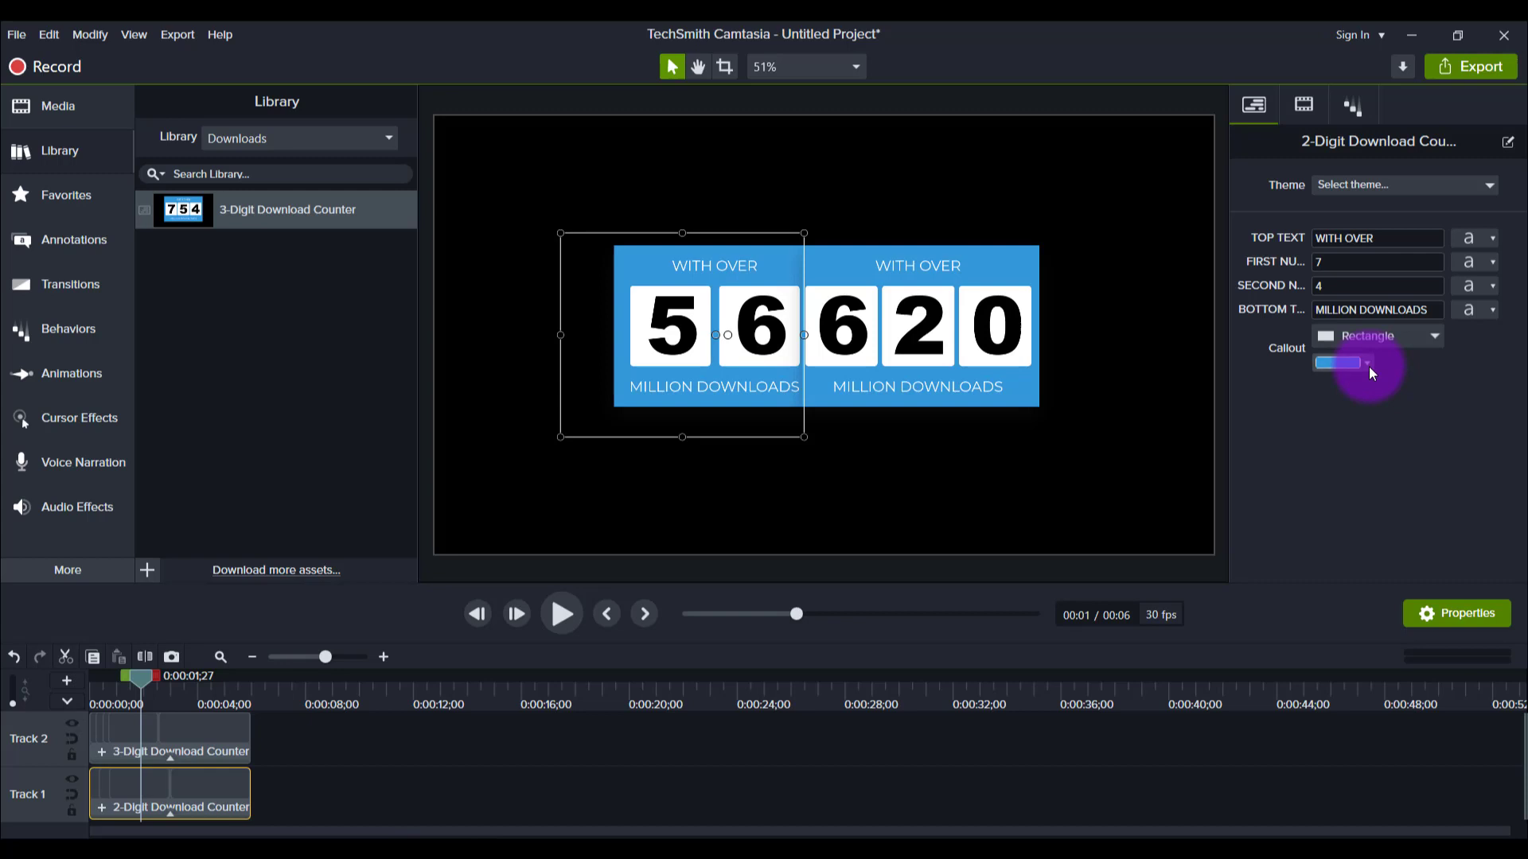
- Set both counters' Callout color to purple, then deselect to see the uniform panel
{"action": "left_click", "coordinate": [1337, 363]}
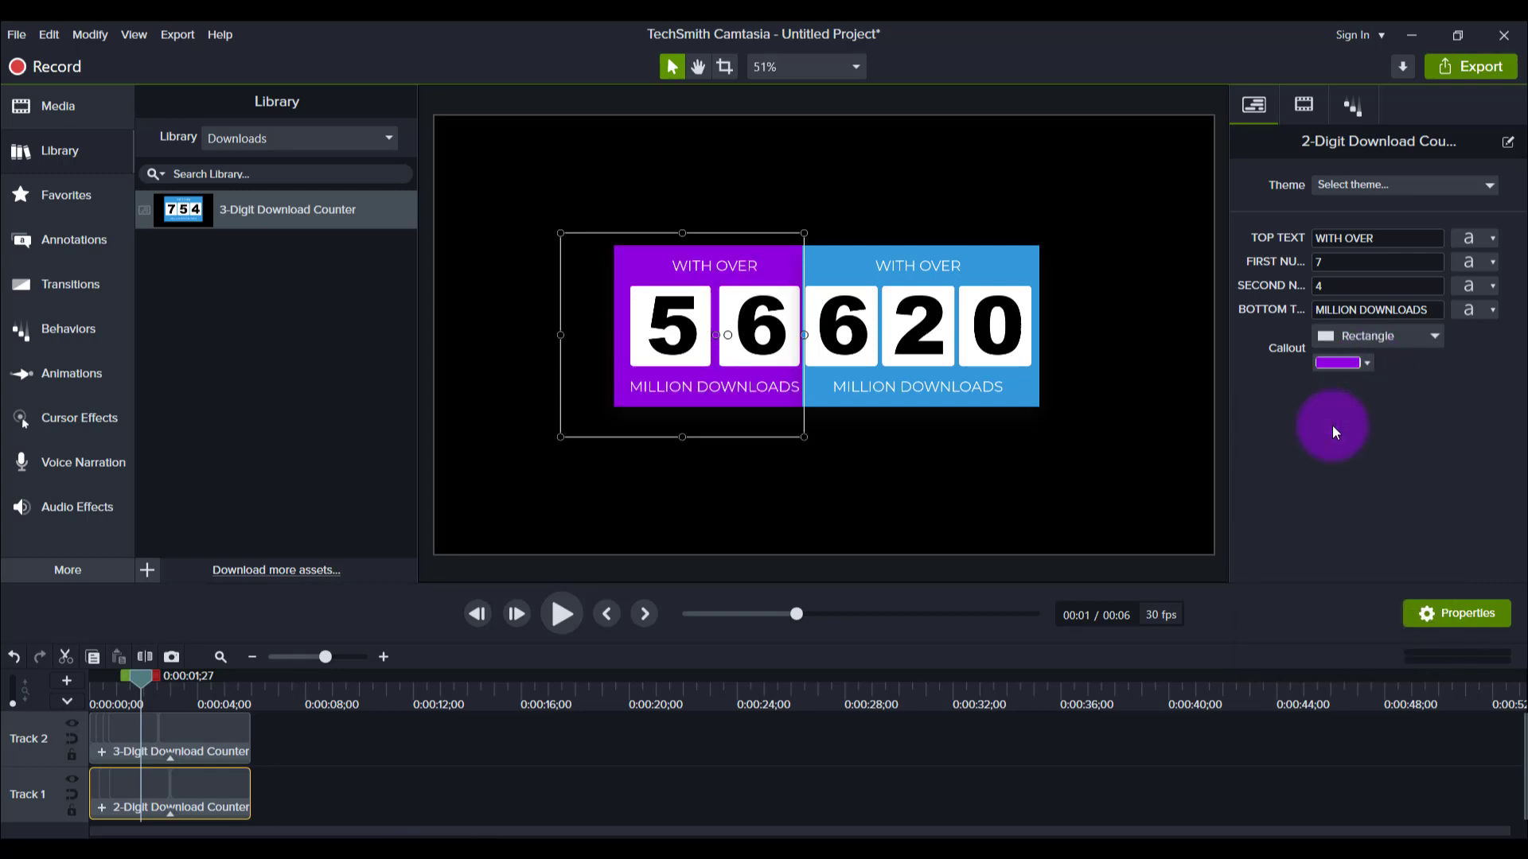
{"action": "mouse_move", "coordinate": [229, 743]}
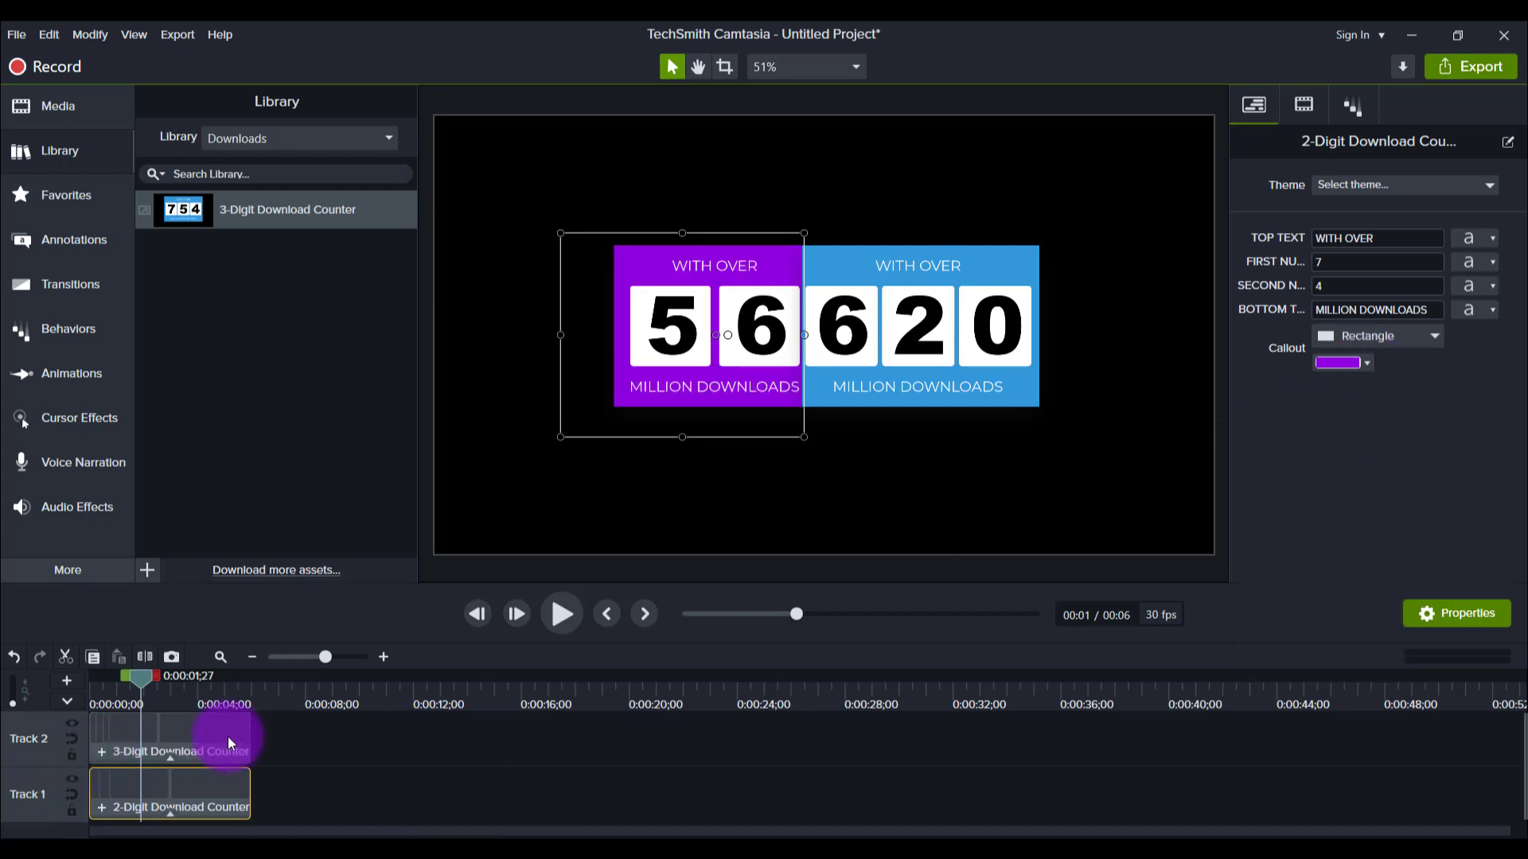
{"action": "left_click", "coordinate": [171, 737]}
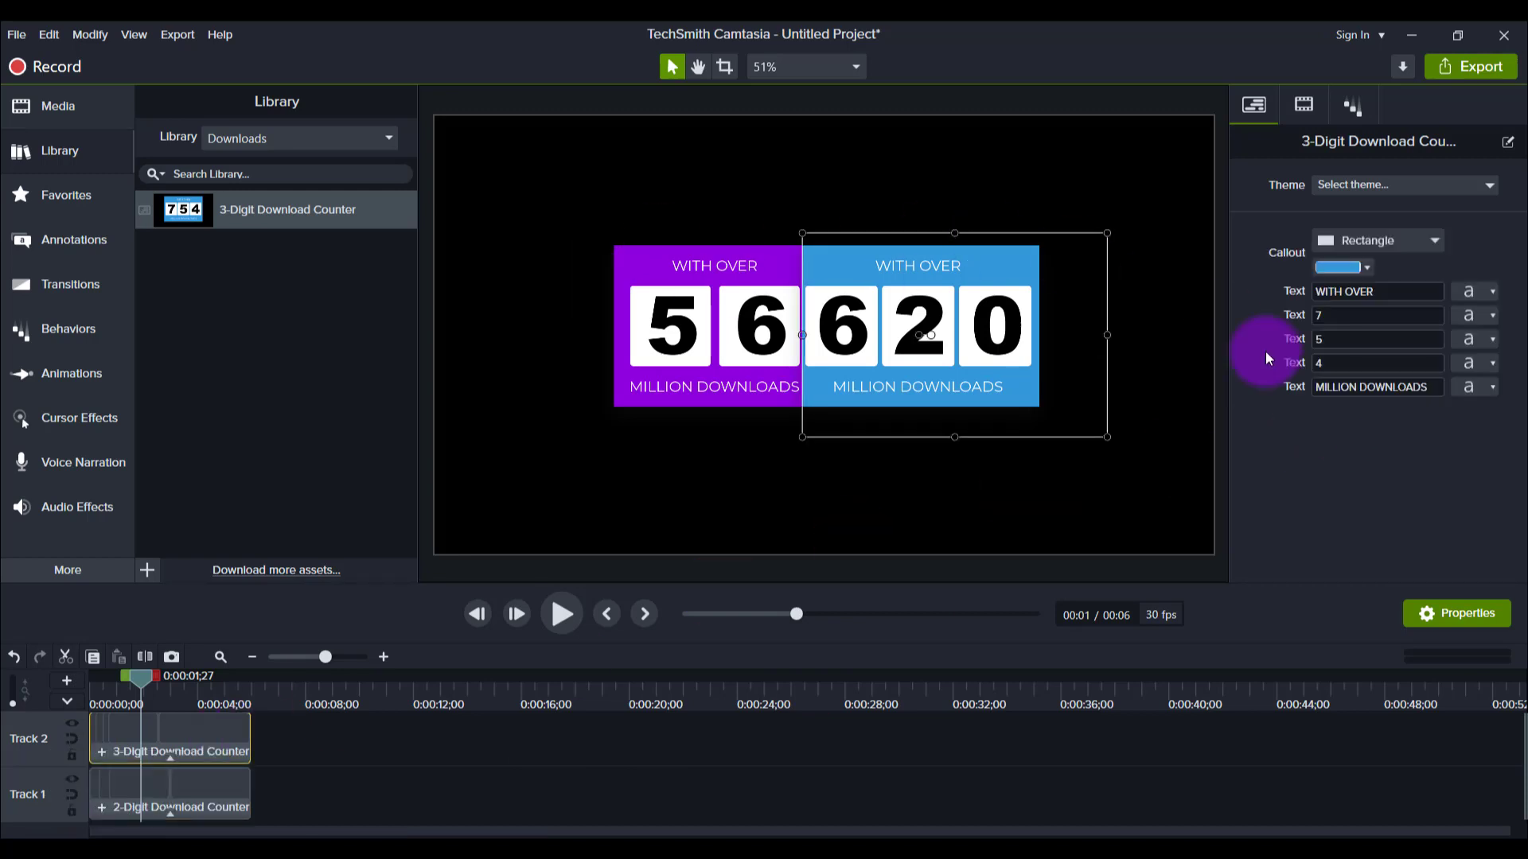
{"action": "left_click", "coordinate": [1339, 267]}
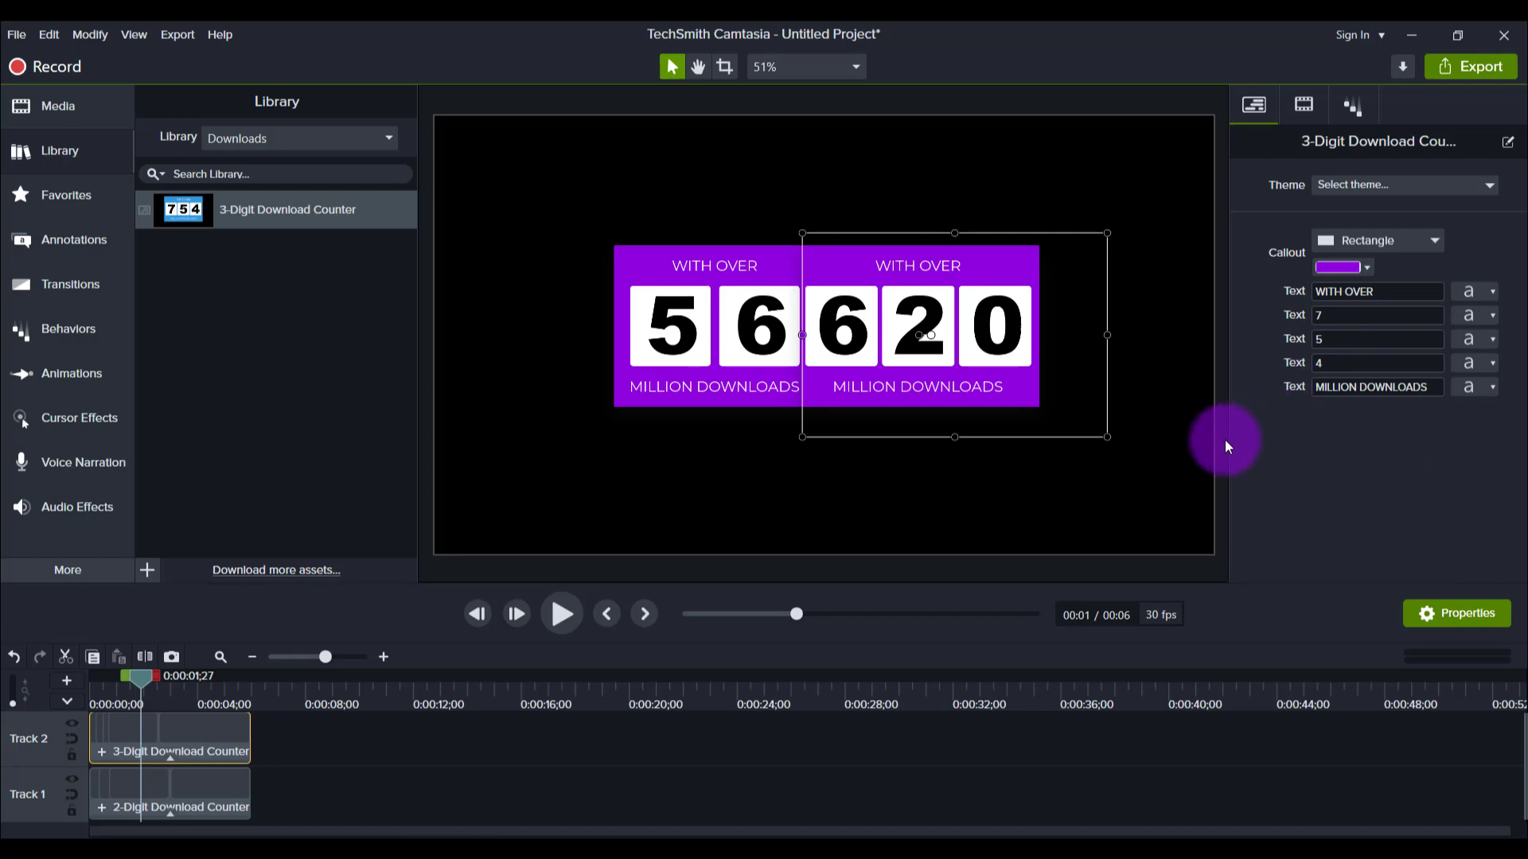
{"action": "left_click", "coordinate": [1198, 439]}
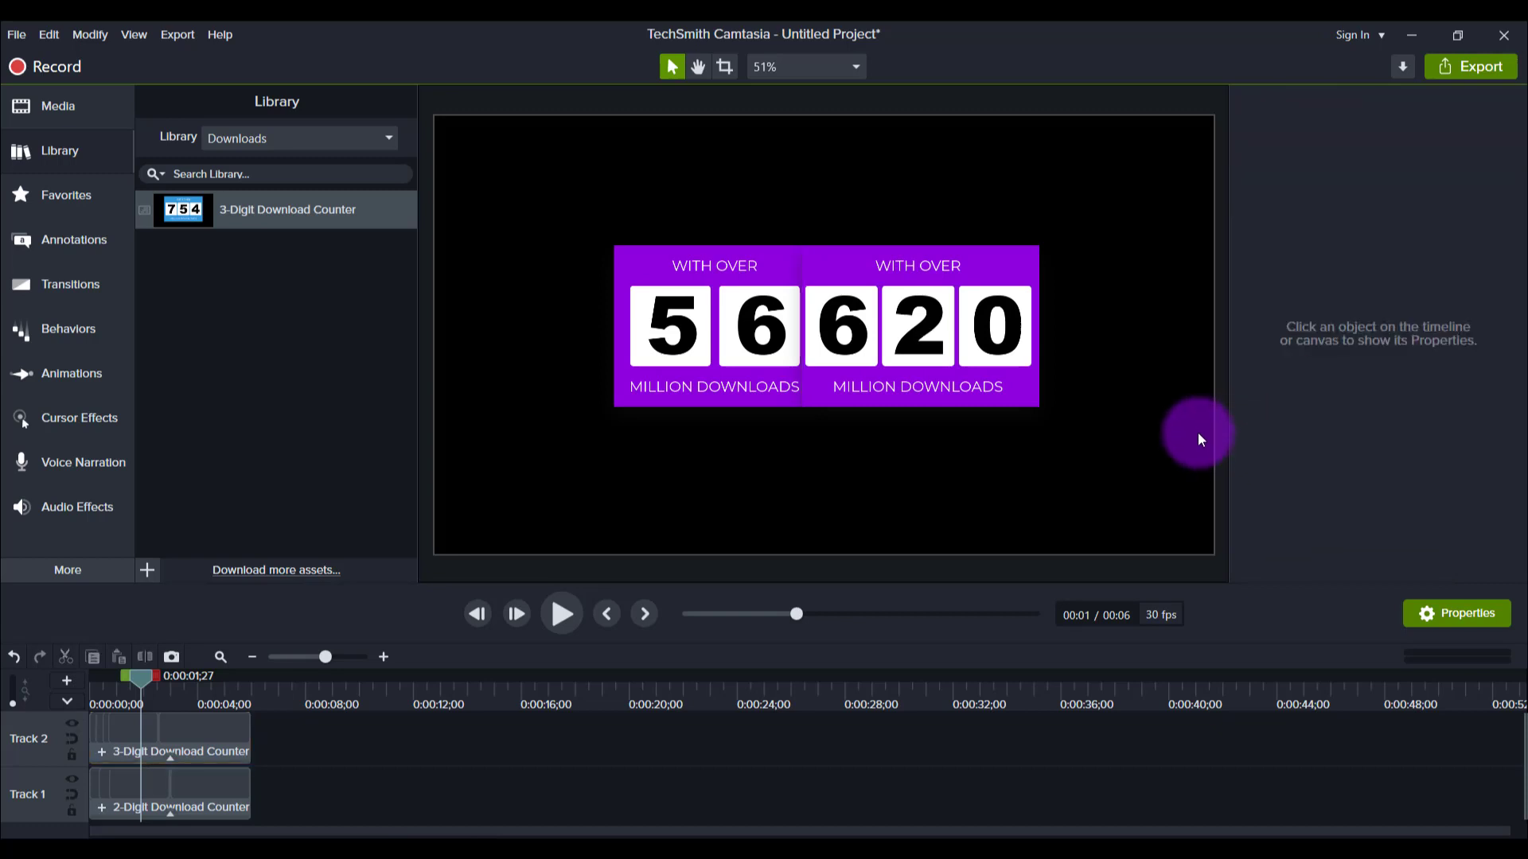
{"action": "mouse_move", "coordinate": [1131, 457]}
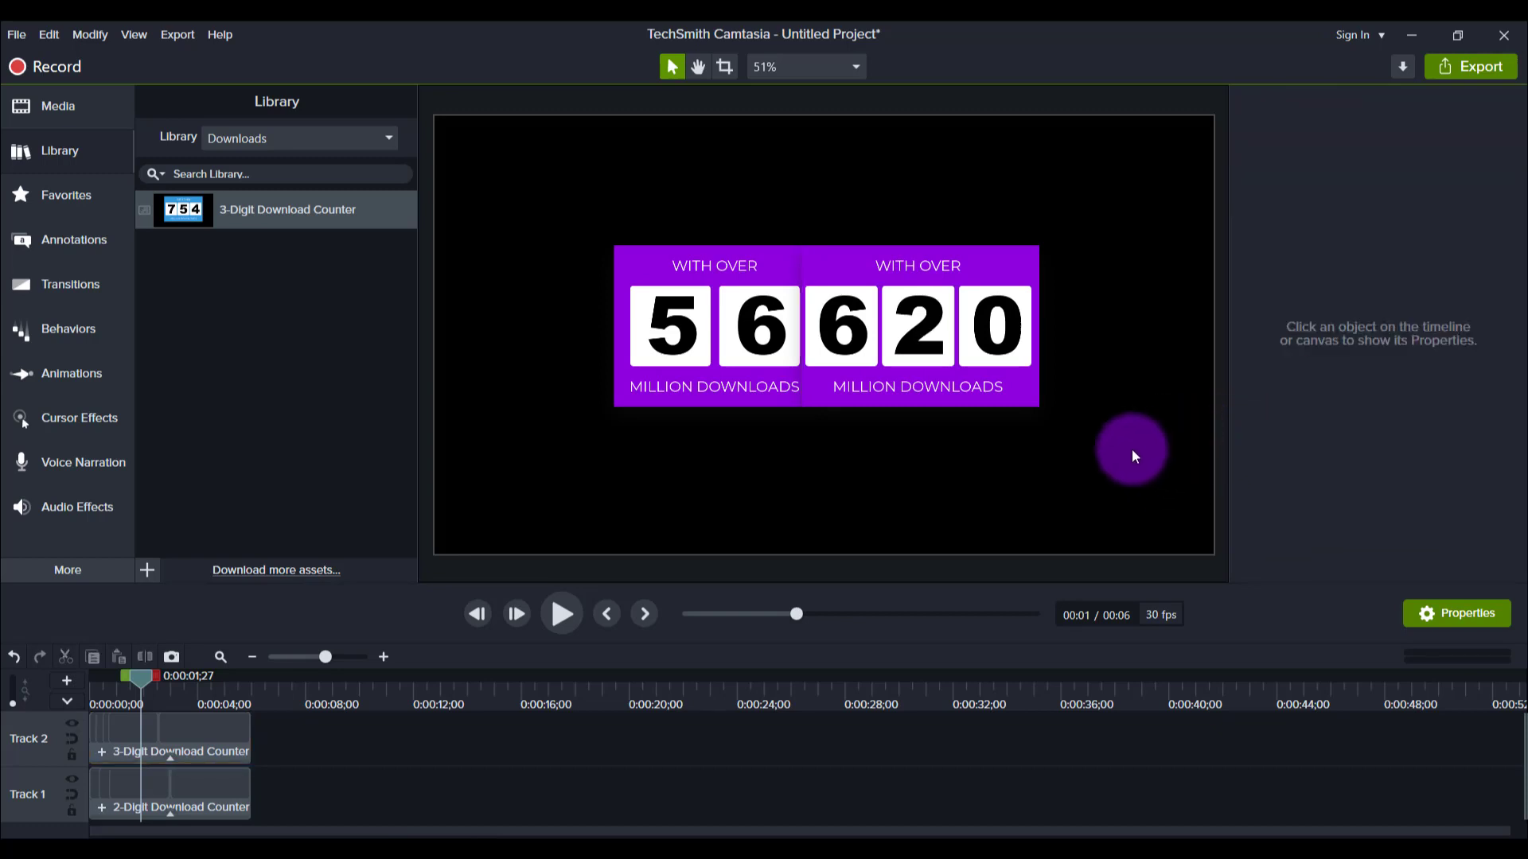
{"action": "mouse_move", "coordinate": [217, 758]}
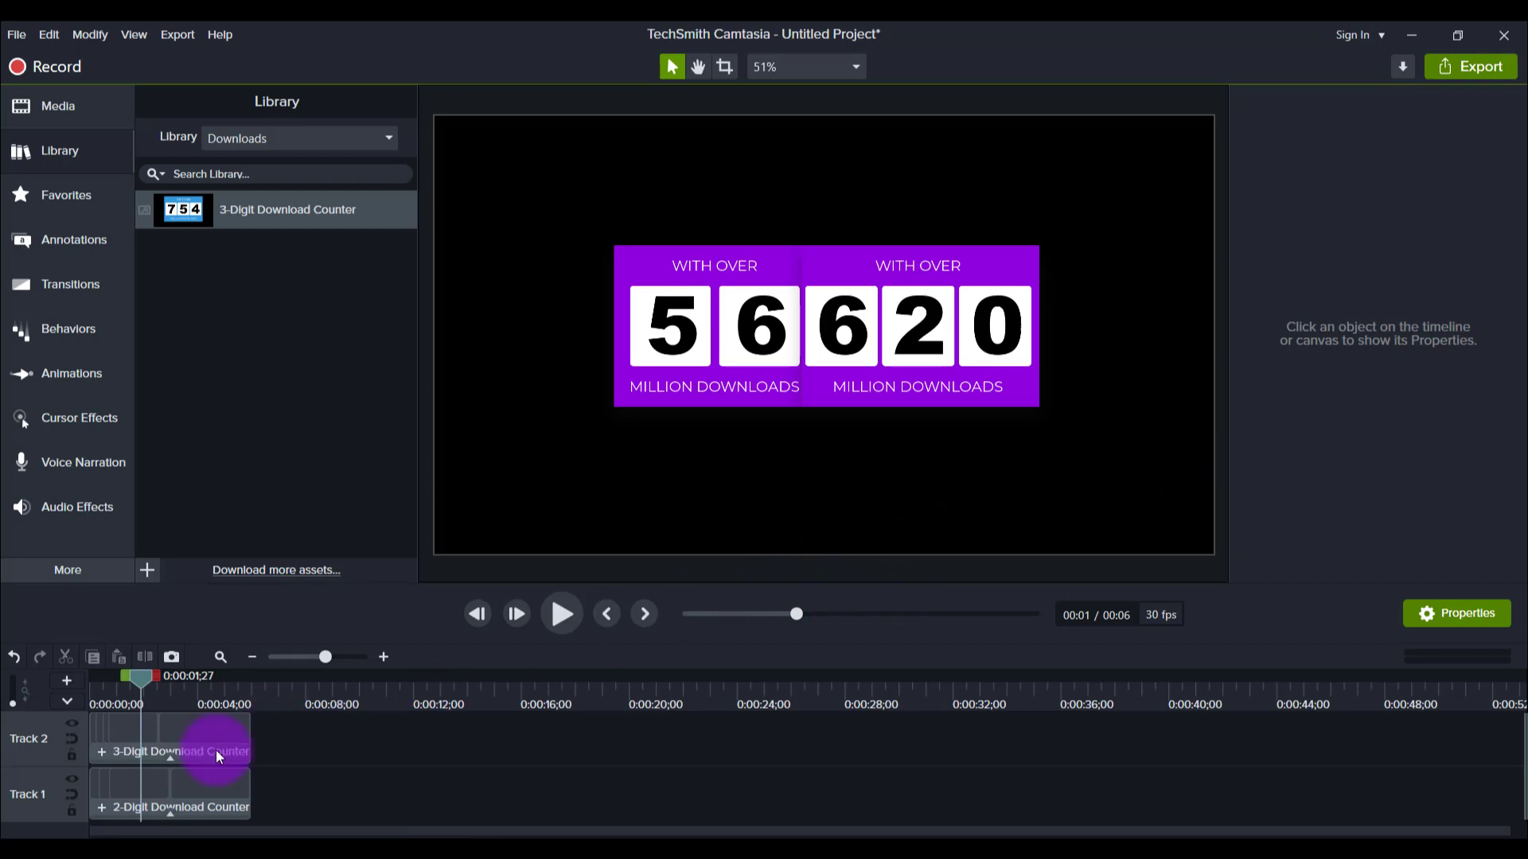
- Clear the WITH OVER and MILLION DOWNLOADS caption text on both counters
{"action": "left_click", "coordinate": [171, 793]}
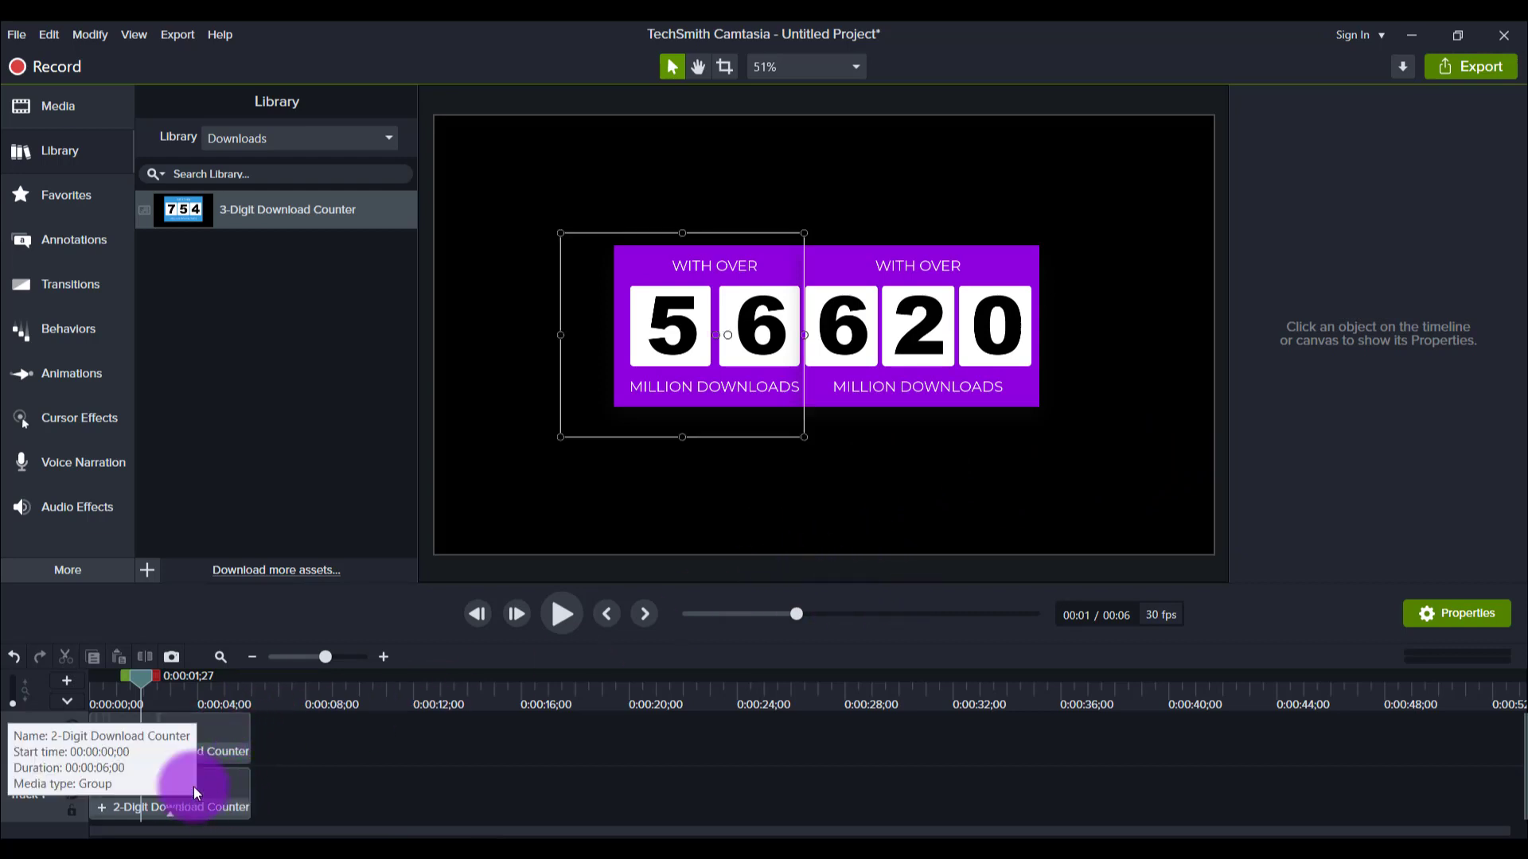
{"action": "left_click", "coordinate": [170, 792]}
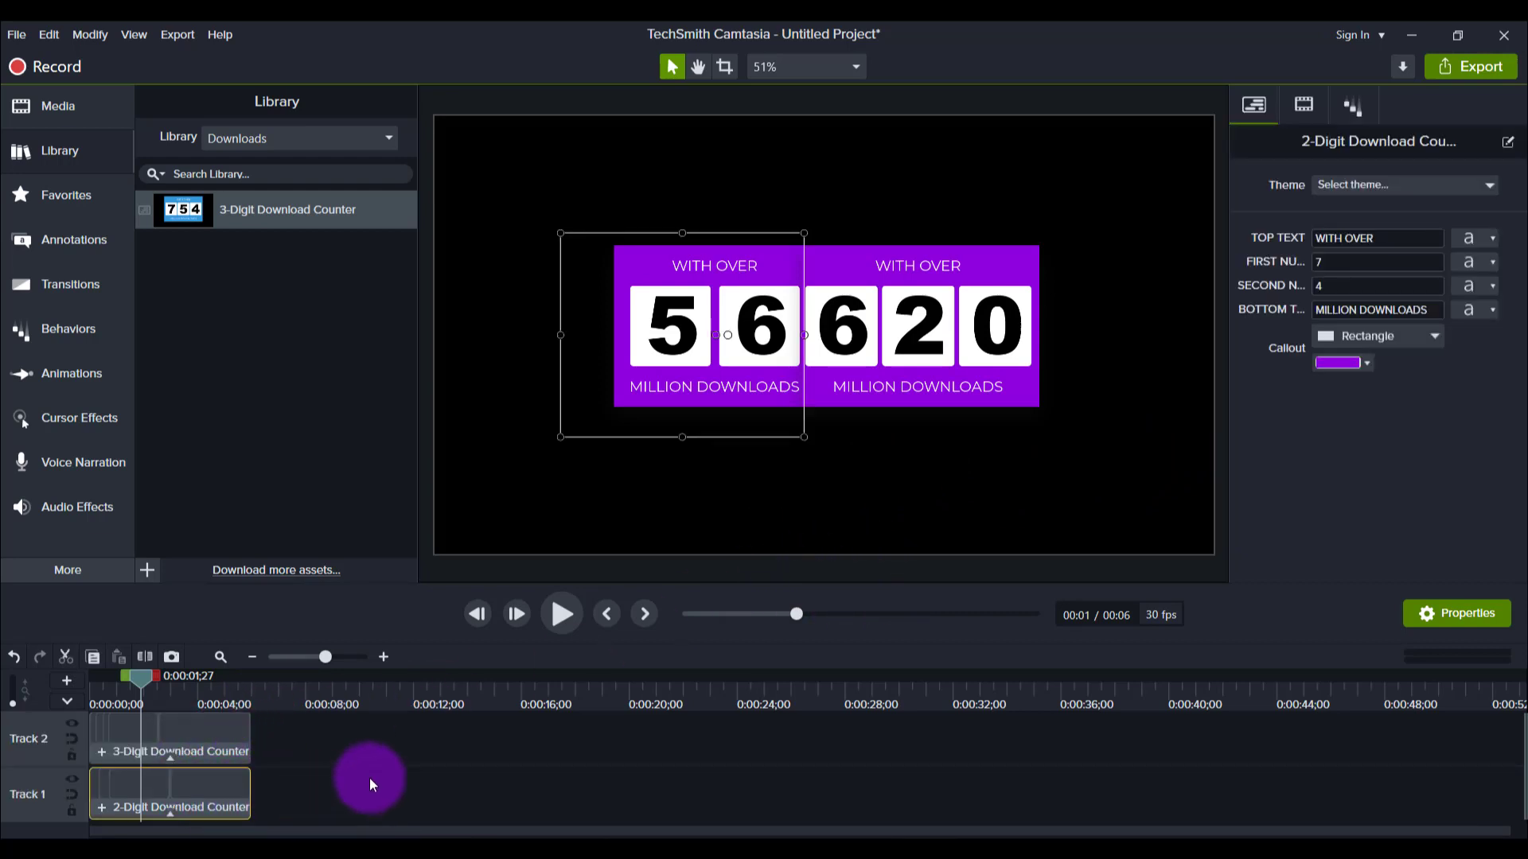
{"action": "mouse_move", "coordinate": [679, 266]}
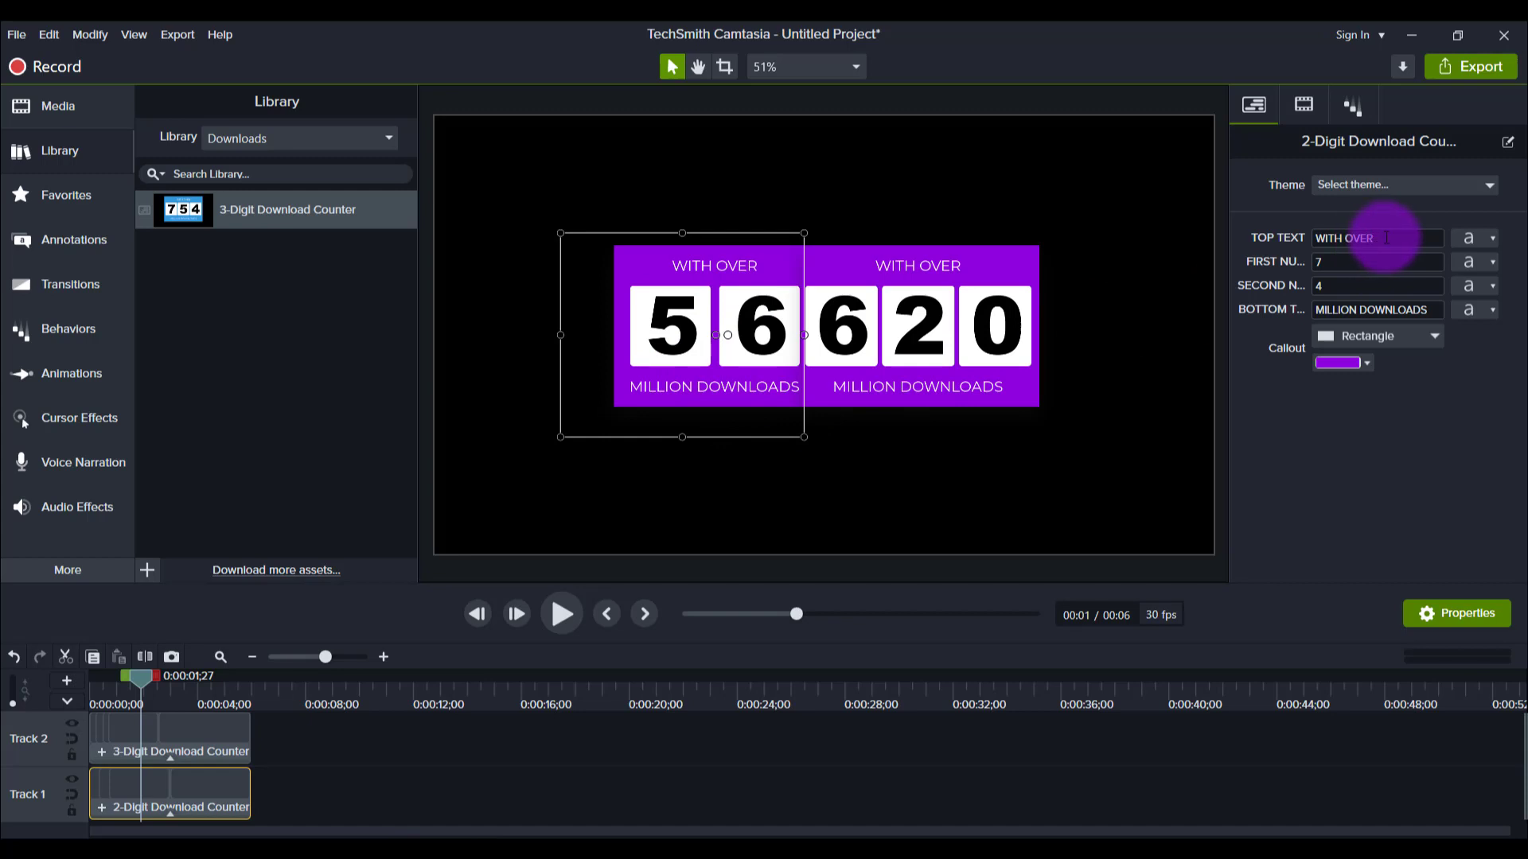
{"action": "triple_click", "coordinate": [1368, 237]}
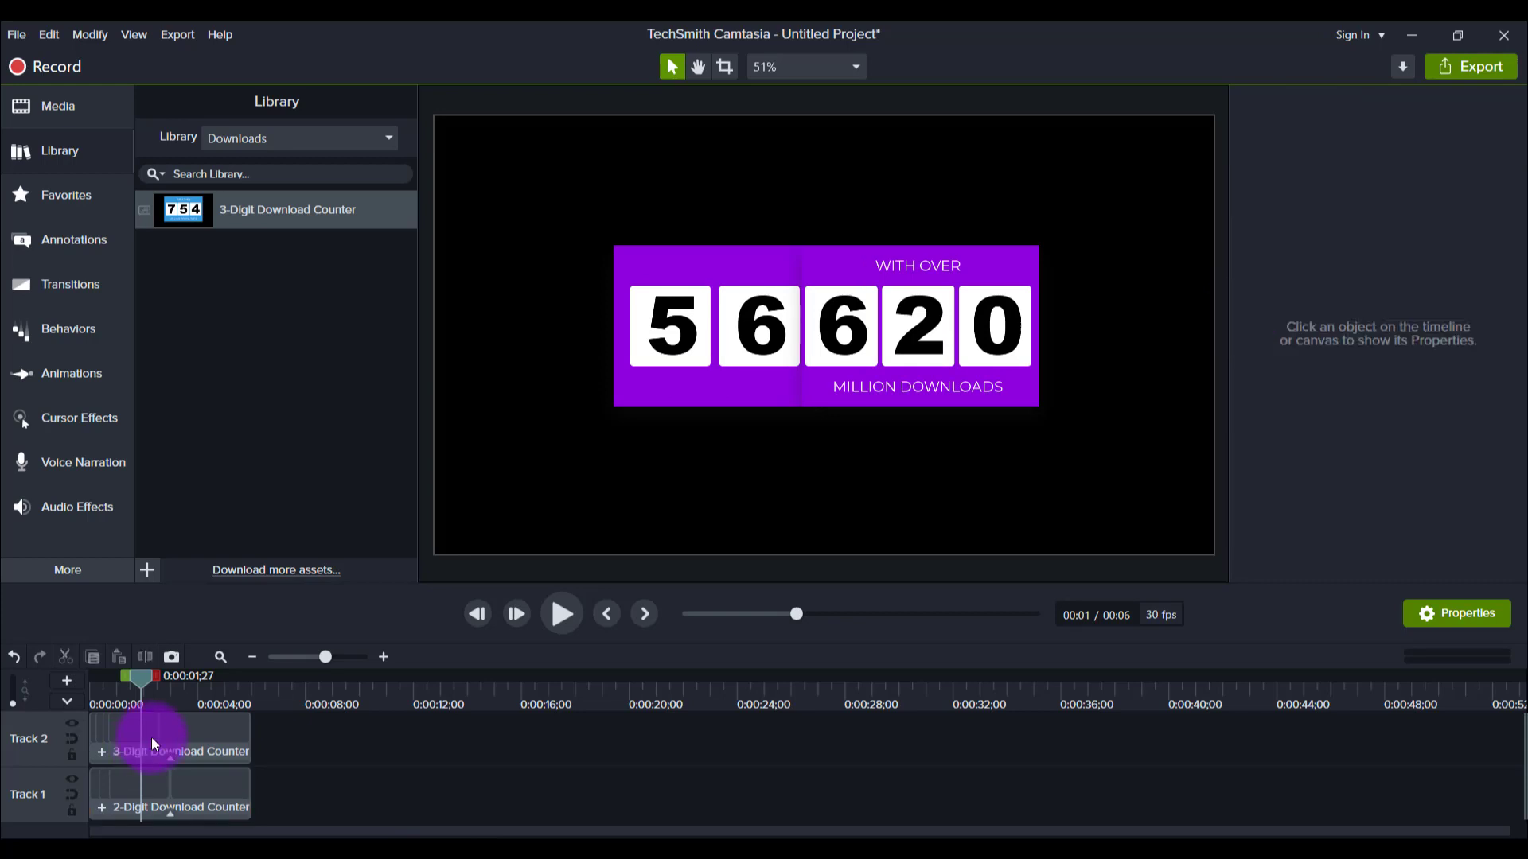
{"action": "left_click", "coordinate": [168, 737]}
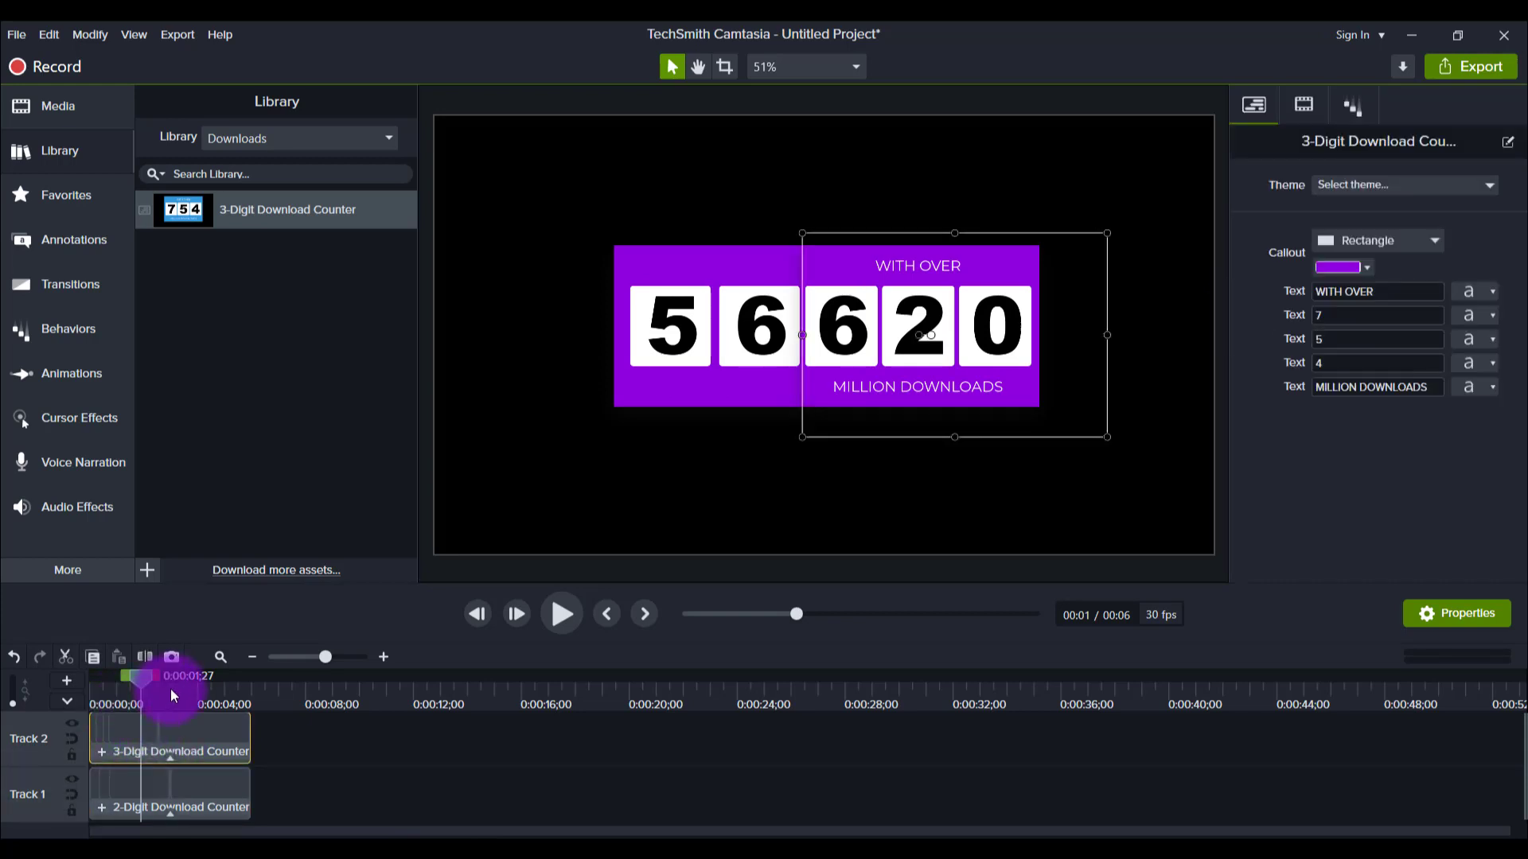
{"action": "left_click", "coordinate": [1377, 292]}
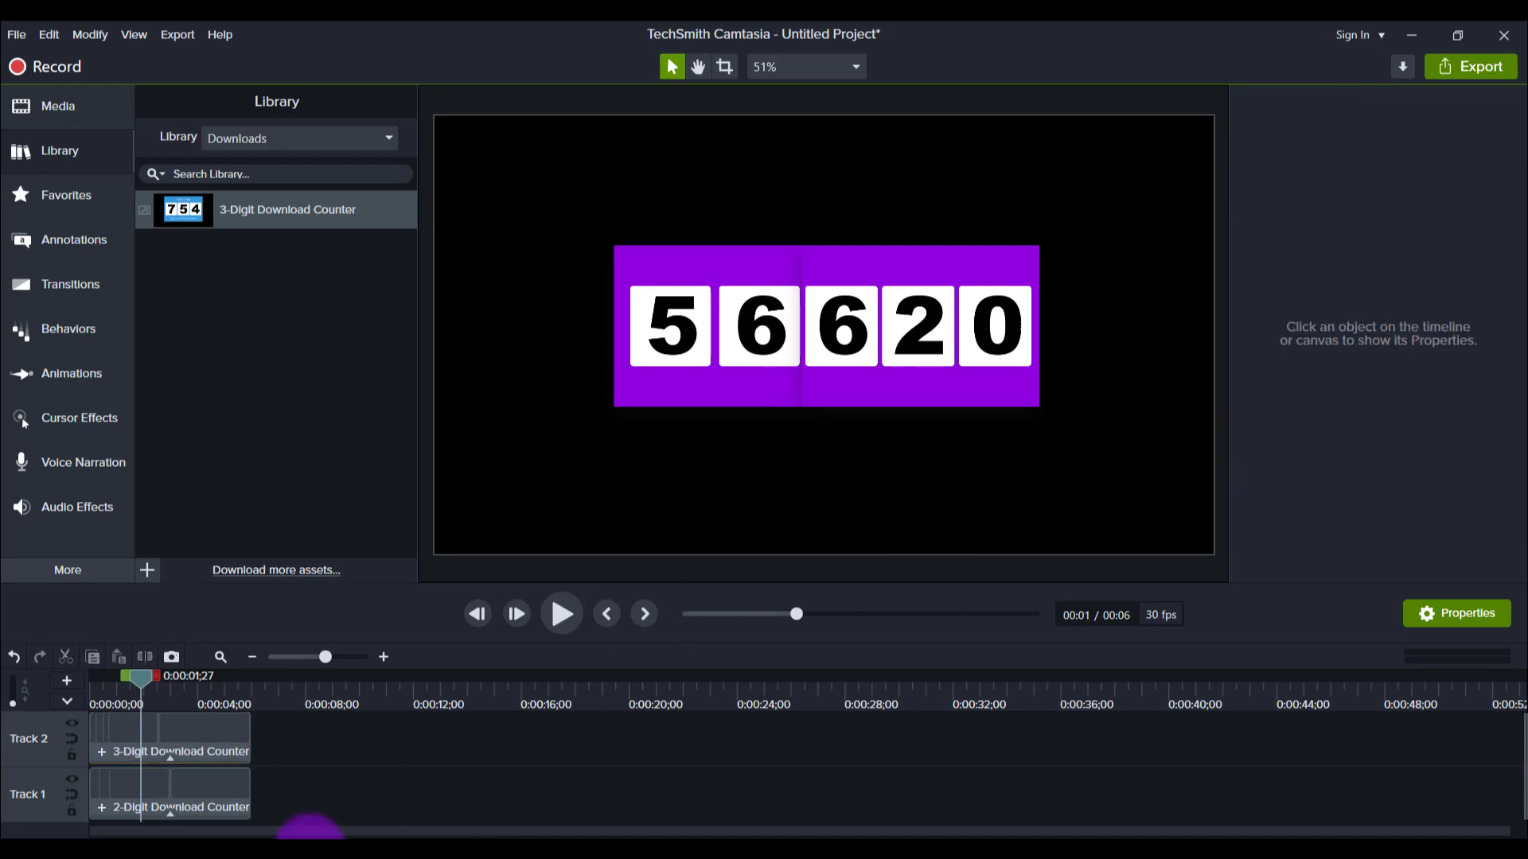
{"action": "left_click", "coordinate": [205, 794]}
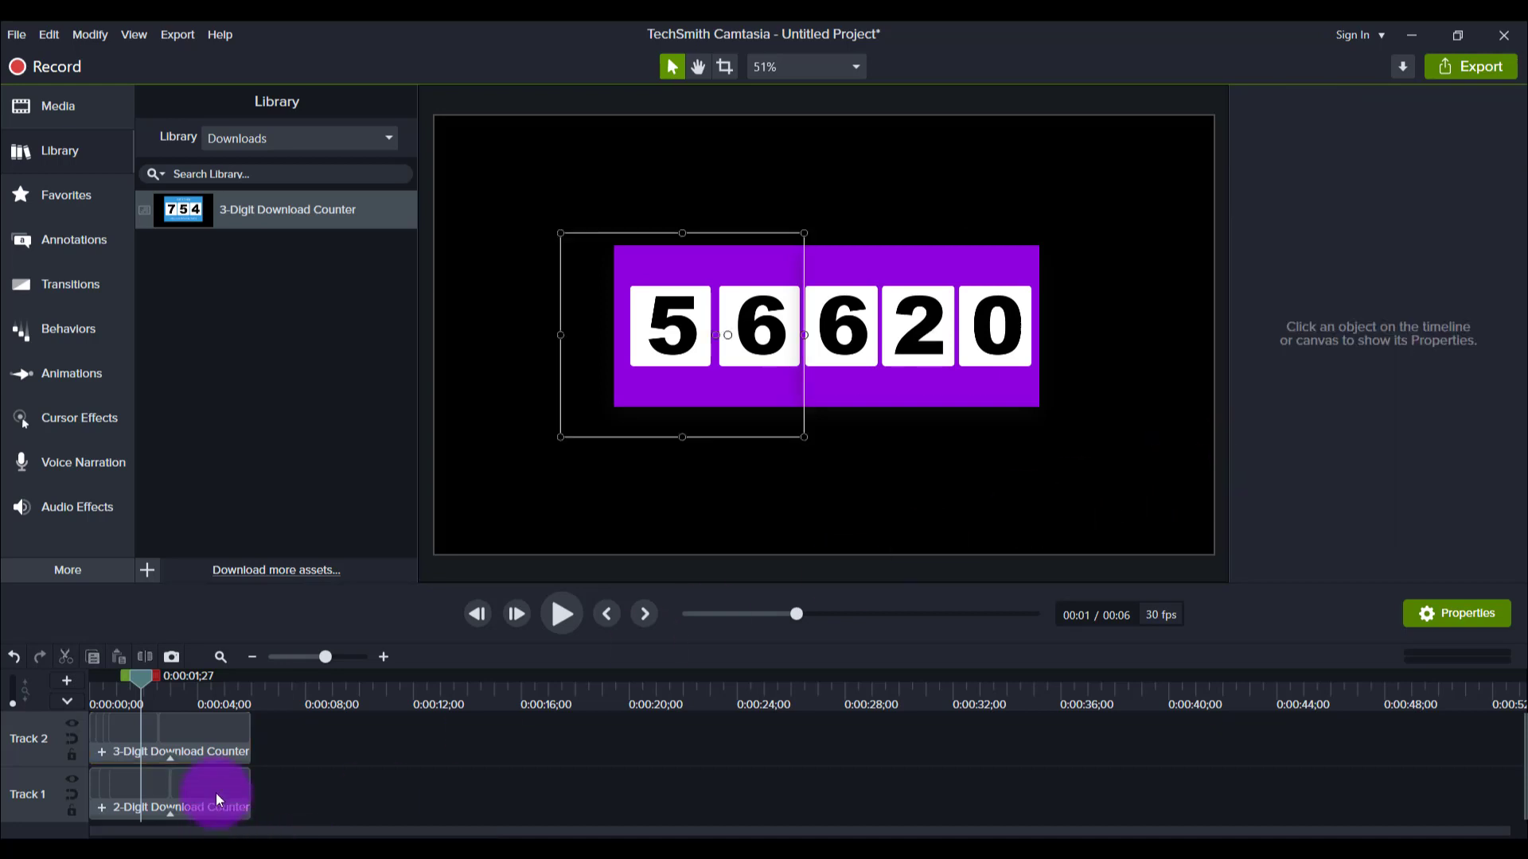
{"action": "left_click", "coordinate": [170, 792]}
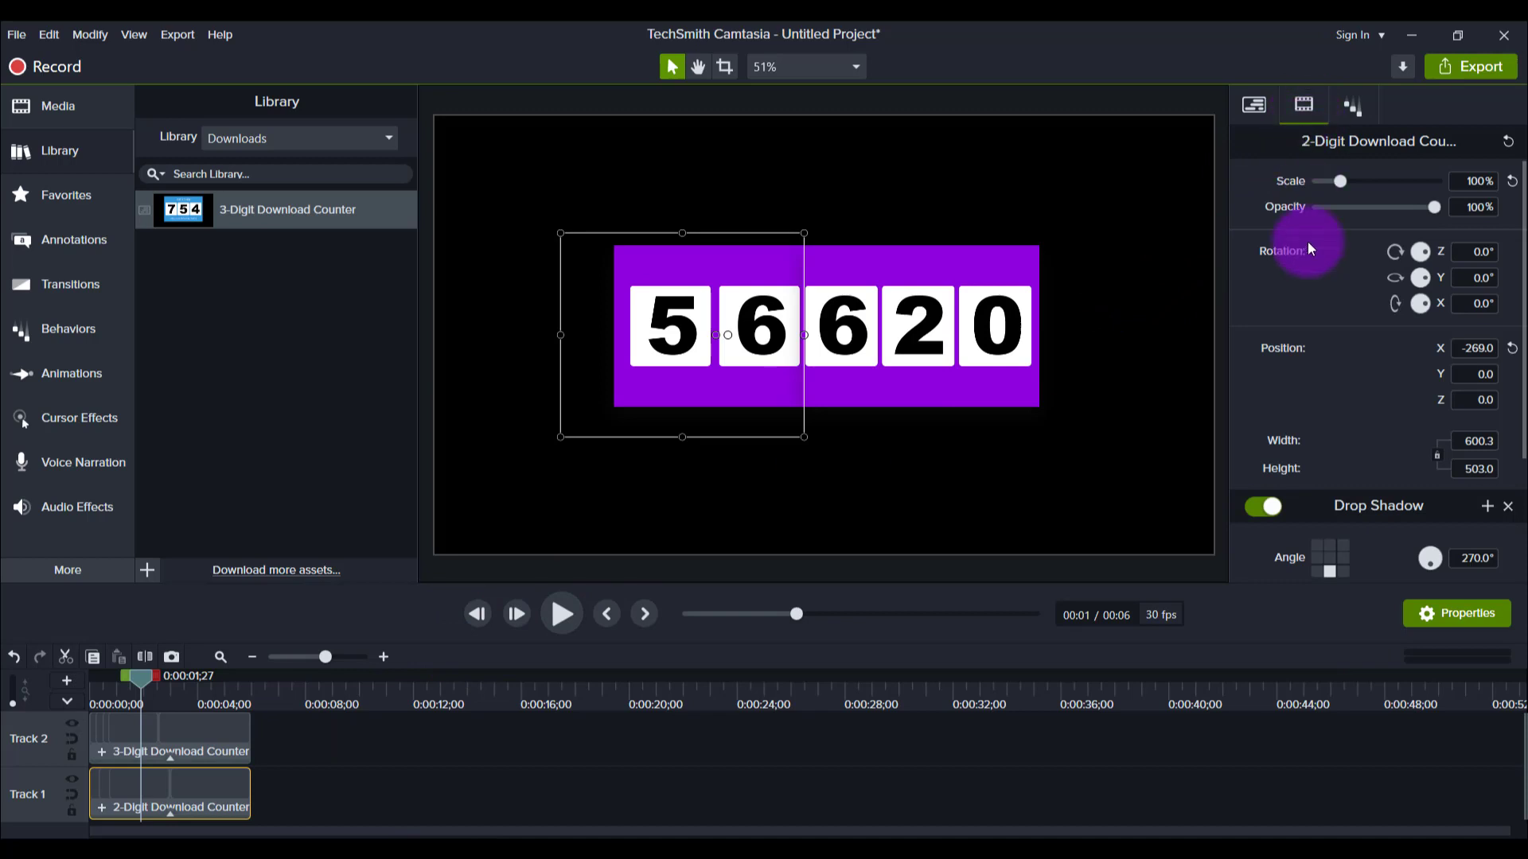
{"action": "mouse_move", "coordinate": [1391, 581]}
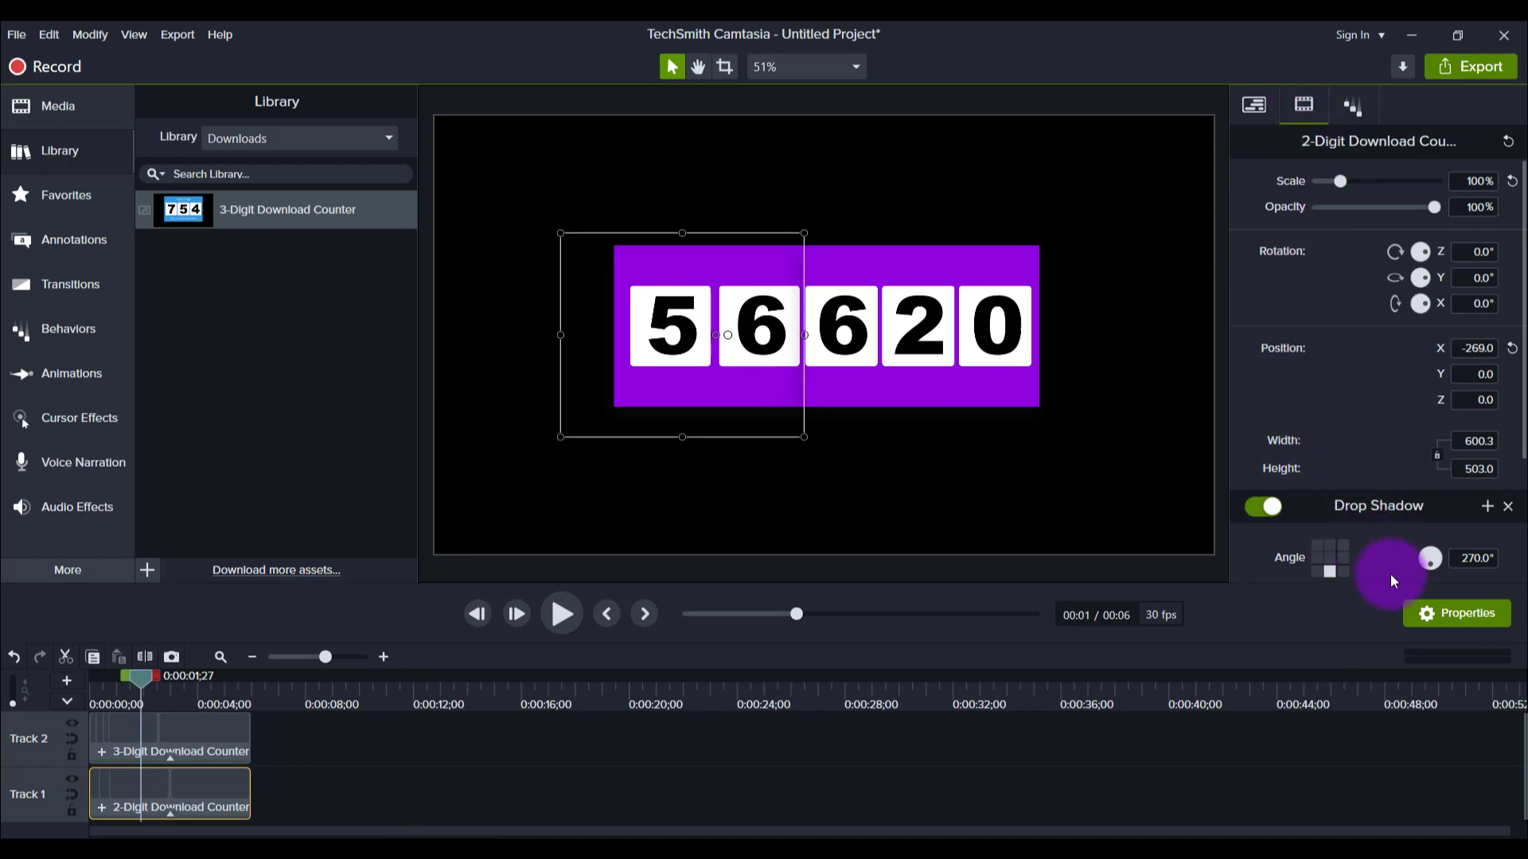
{"action": "scroll", "scroll_direction": "down", "scroll_amount": 3}
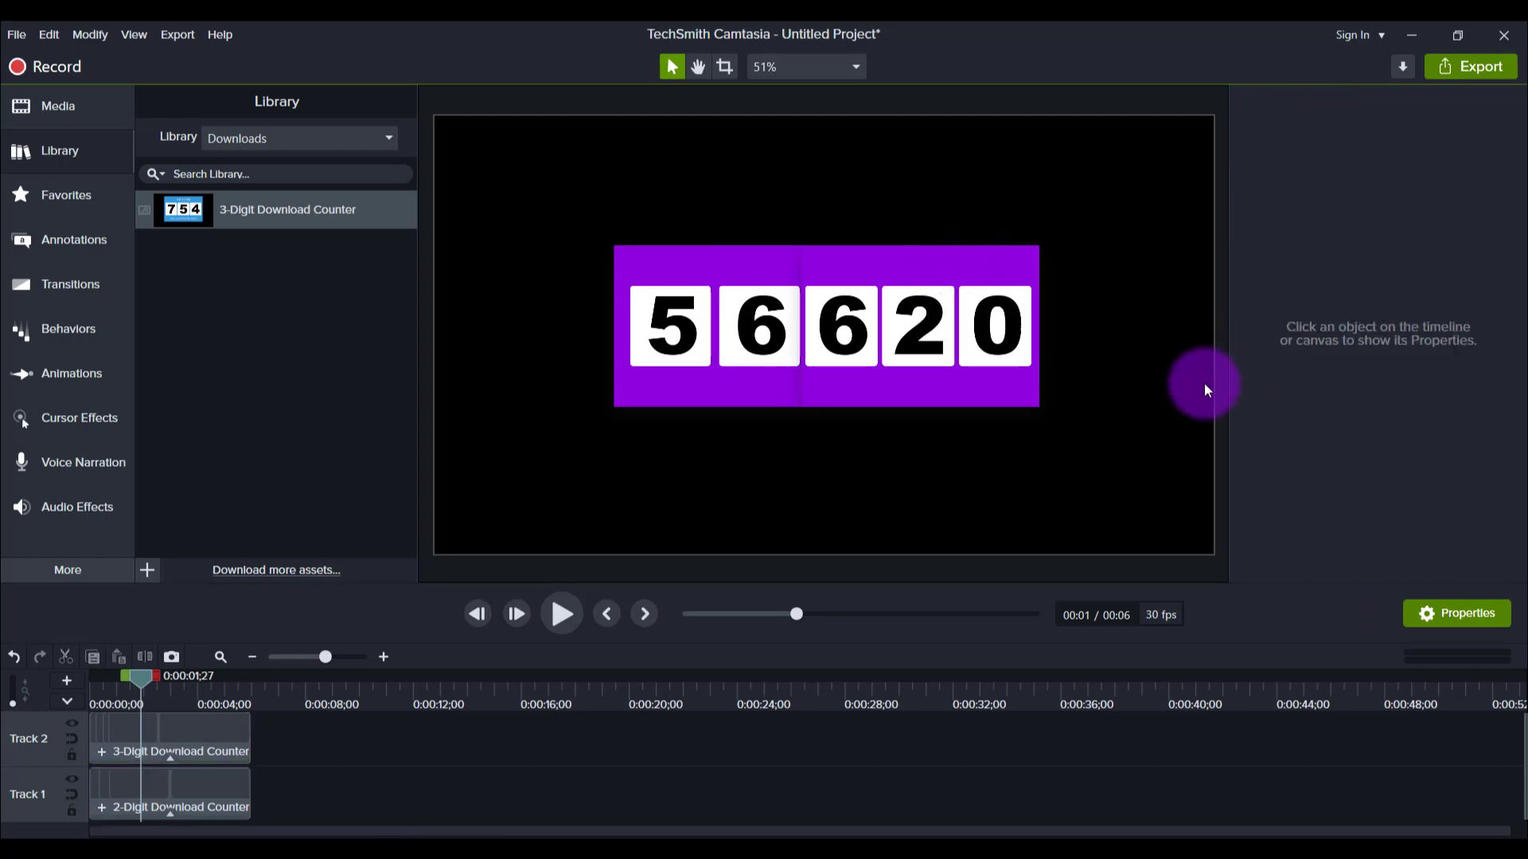
{"action": "mouse_move", "coordinate": [867, 288]}
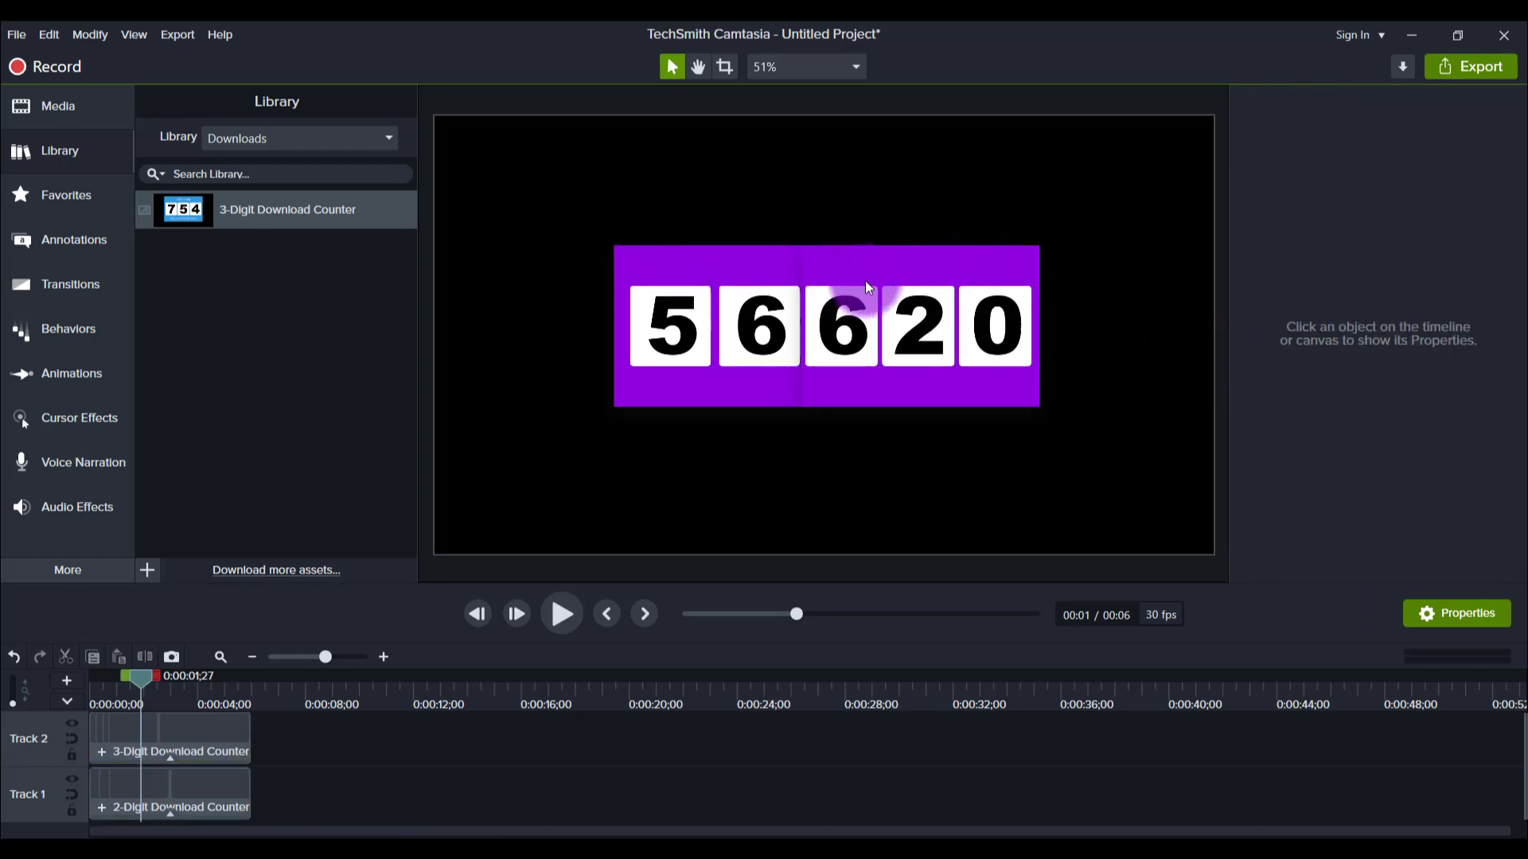
{"action": "left_click", "coordinate": [169, 737]}
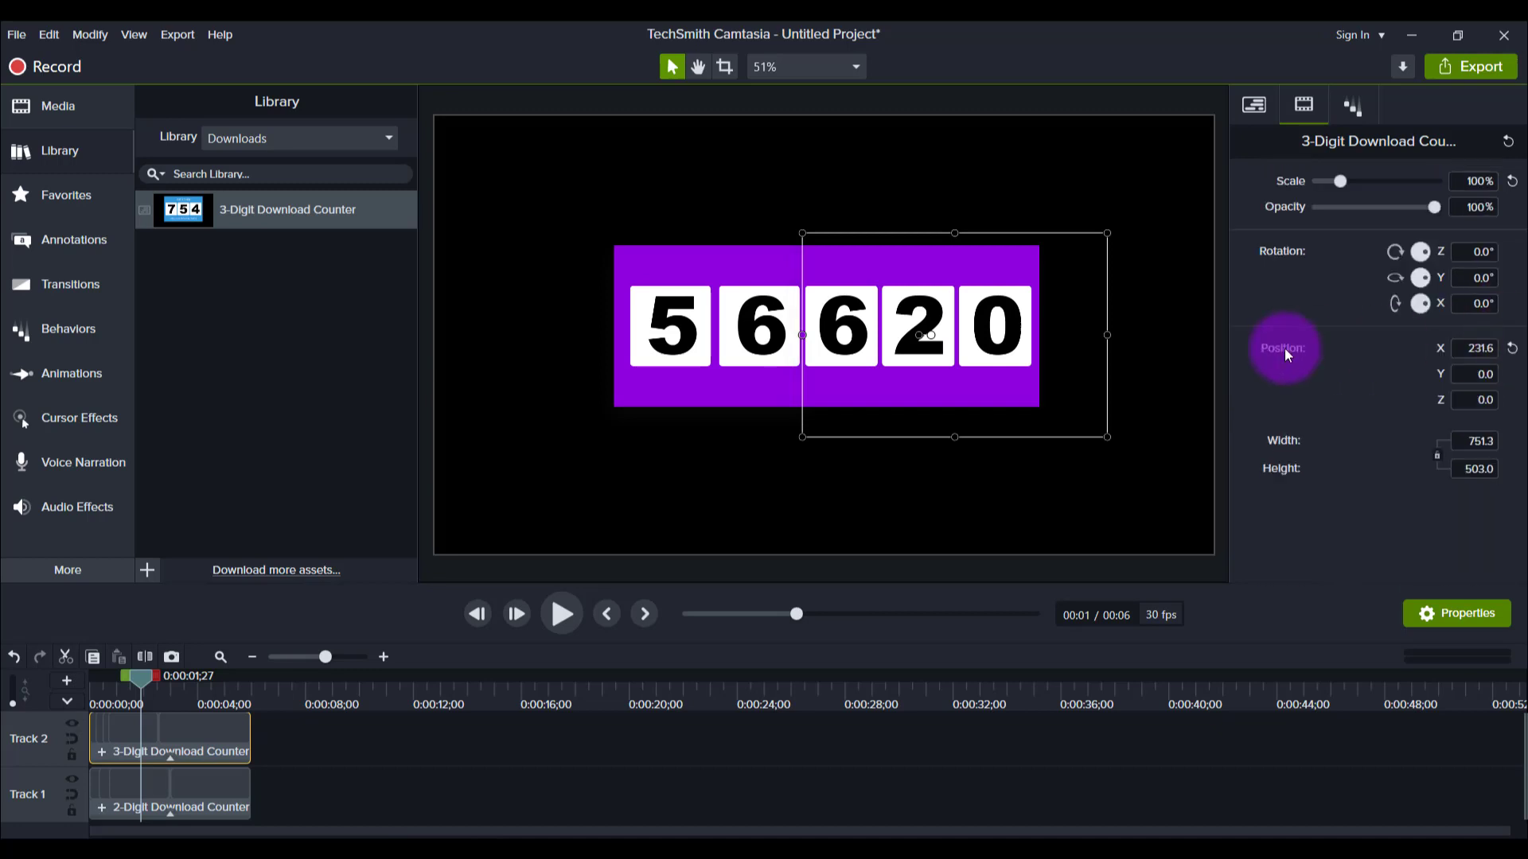
{"action": "left_click", "coordinate": [1206, 371]}
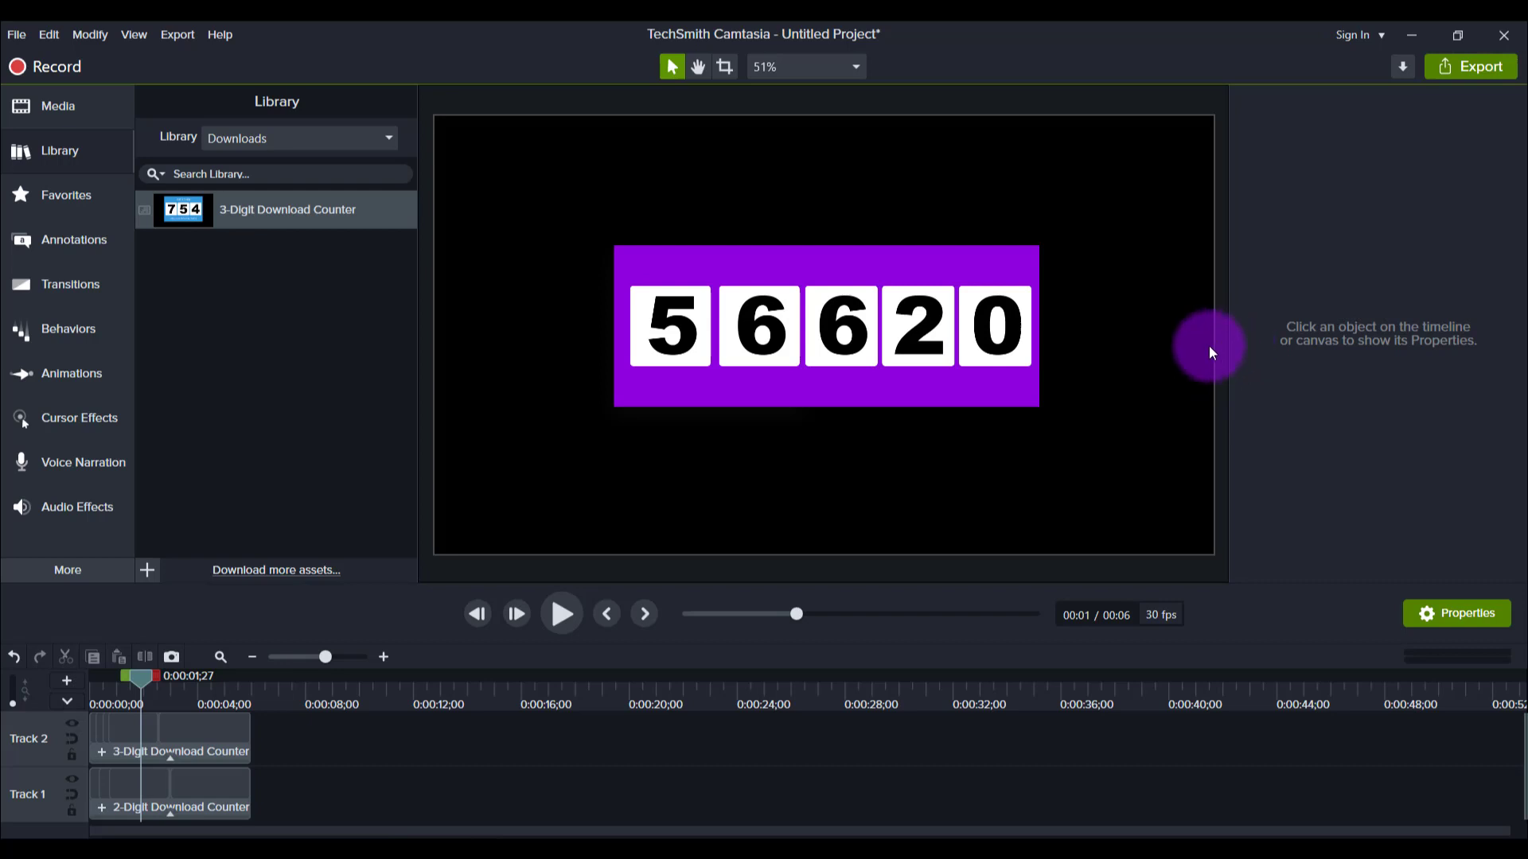
{"action": "mouse_move", "coordinate": [1182, 342]}
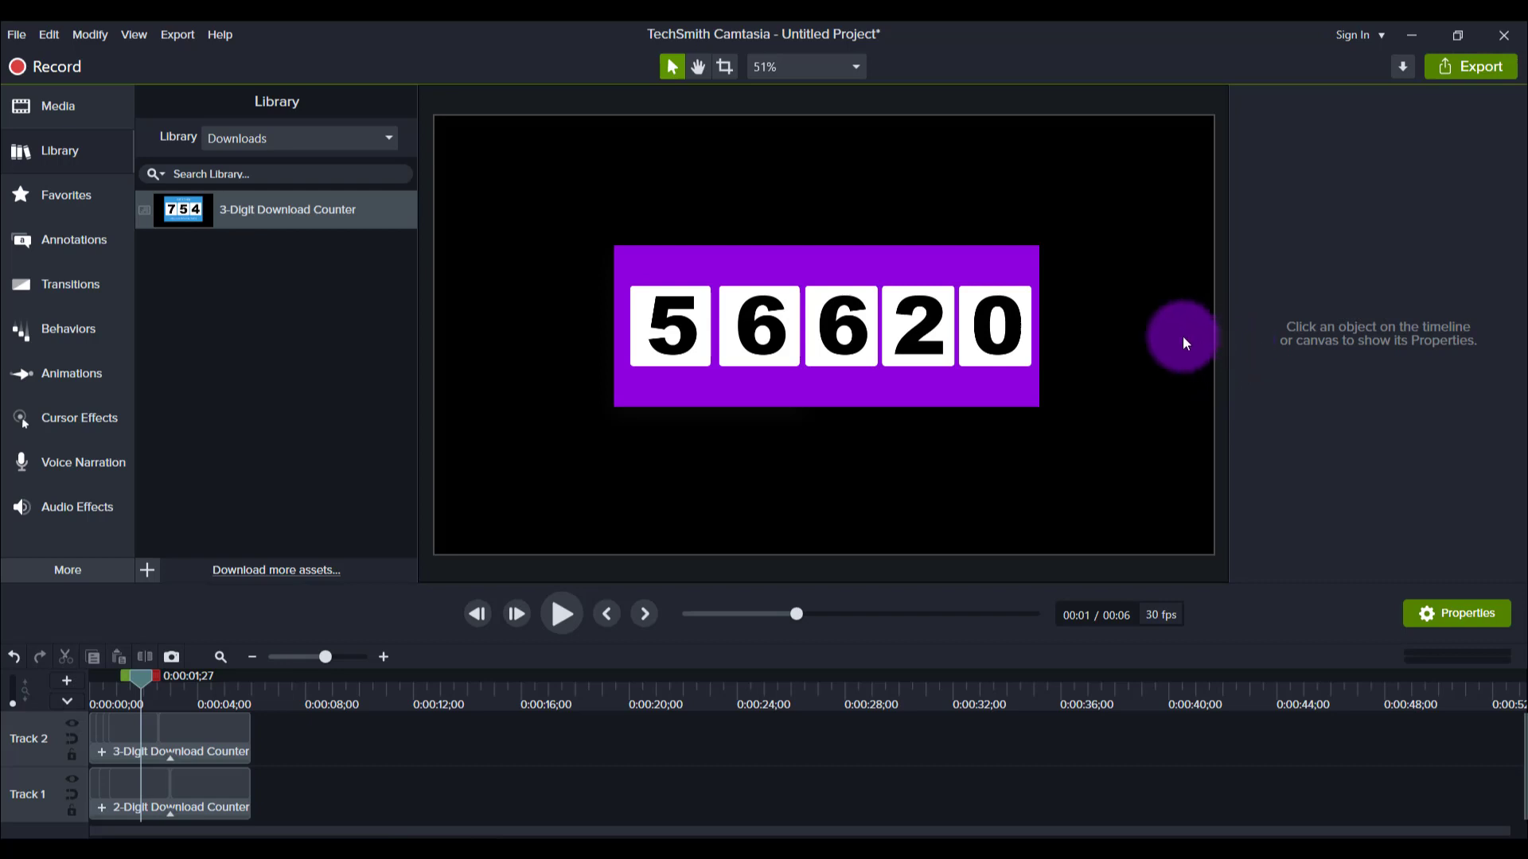
{"action": "mouse_move", "coordinate": [1235, 296]}
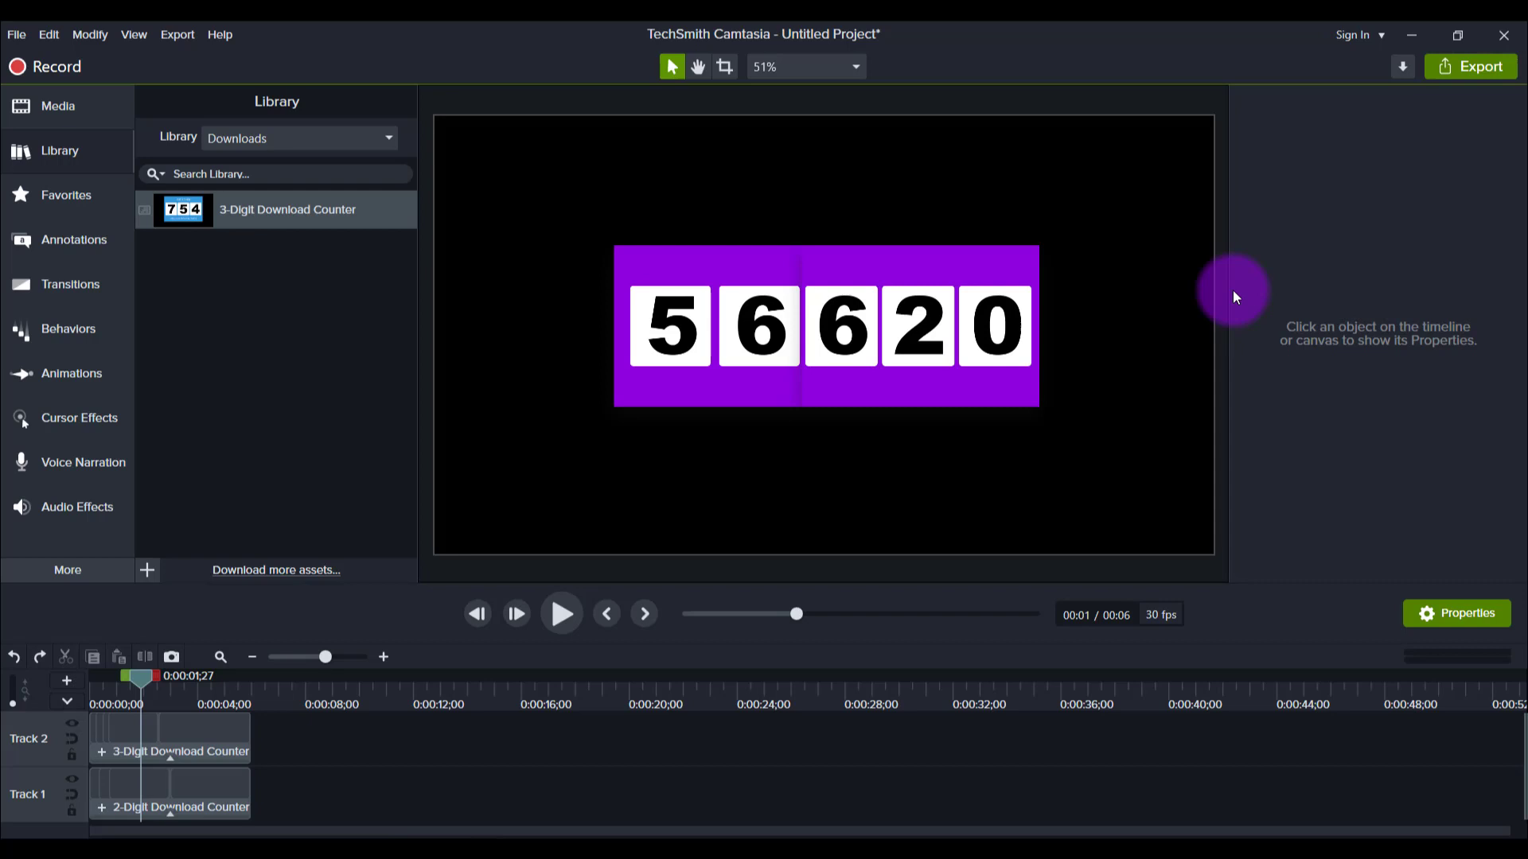
{"action": "mouse_move", "coordinate": [821, 282]}
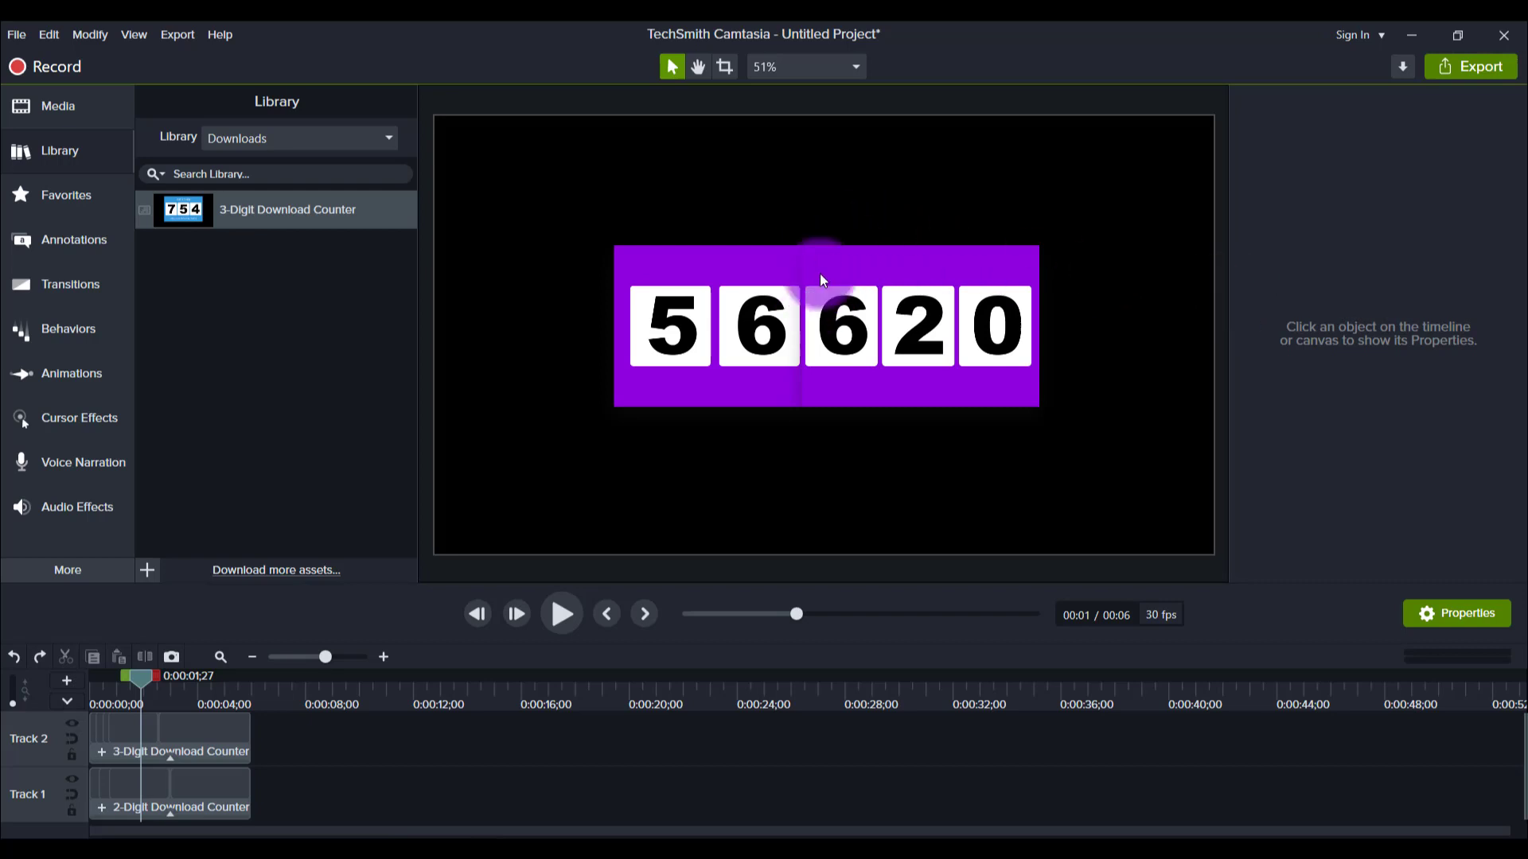
{"action": "left_click", "coordinate": [210, 737]}
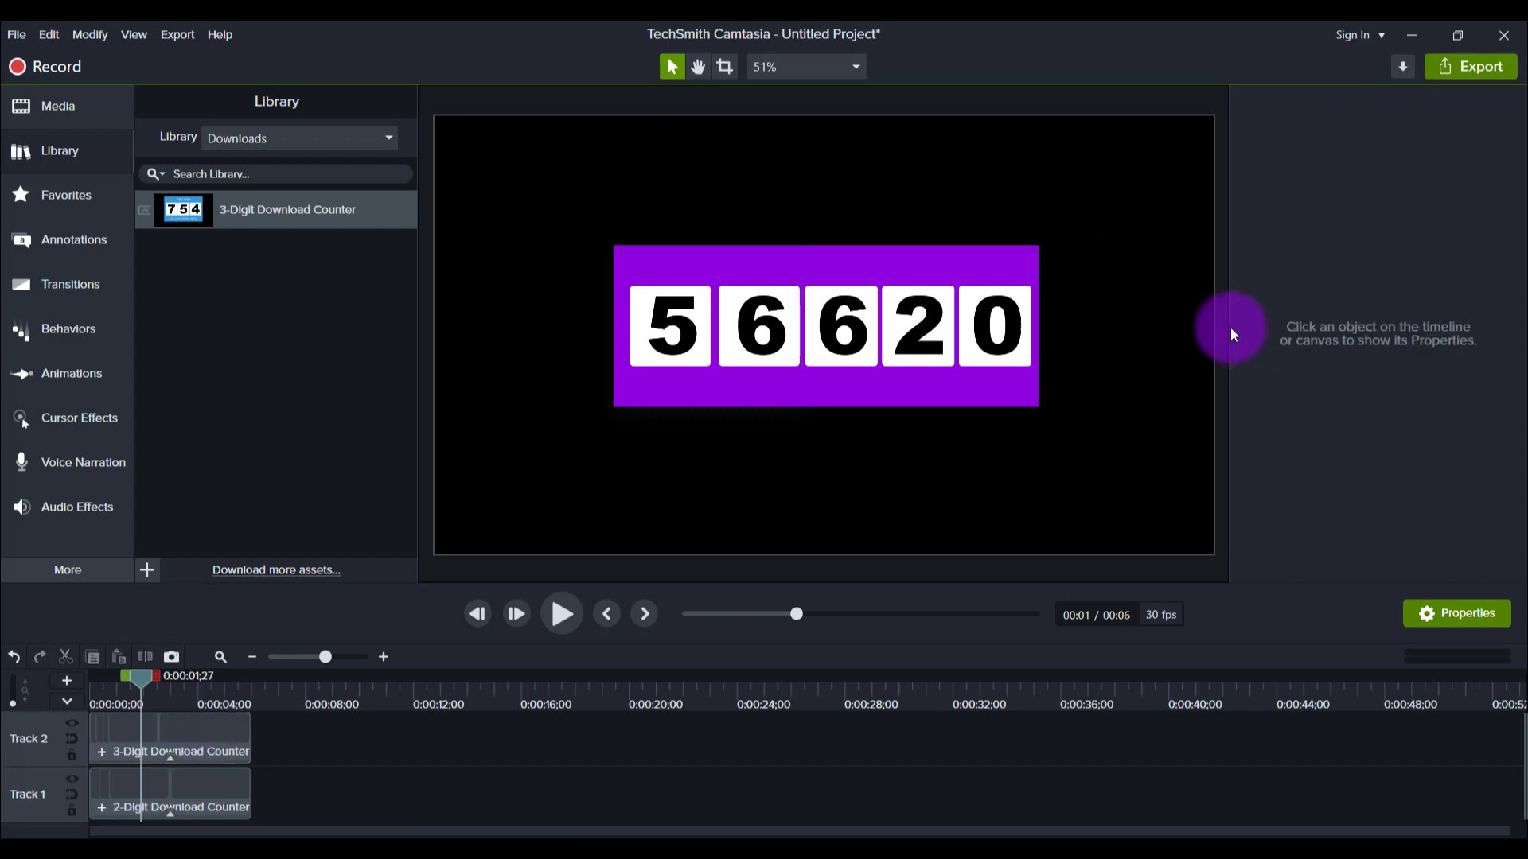
{"action": "mouse_move", "coordinate": [1038, 331]}
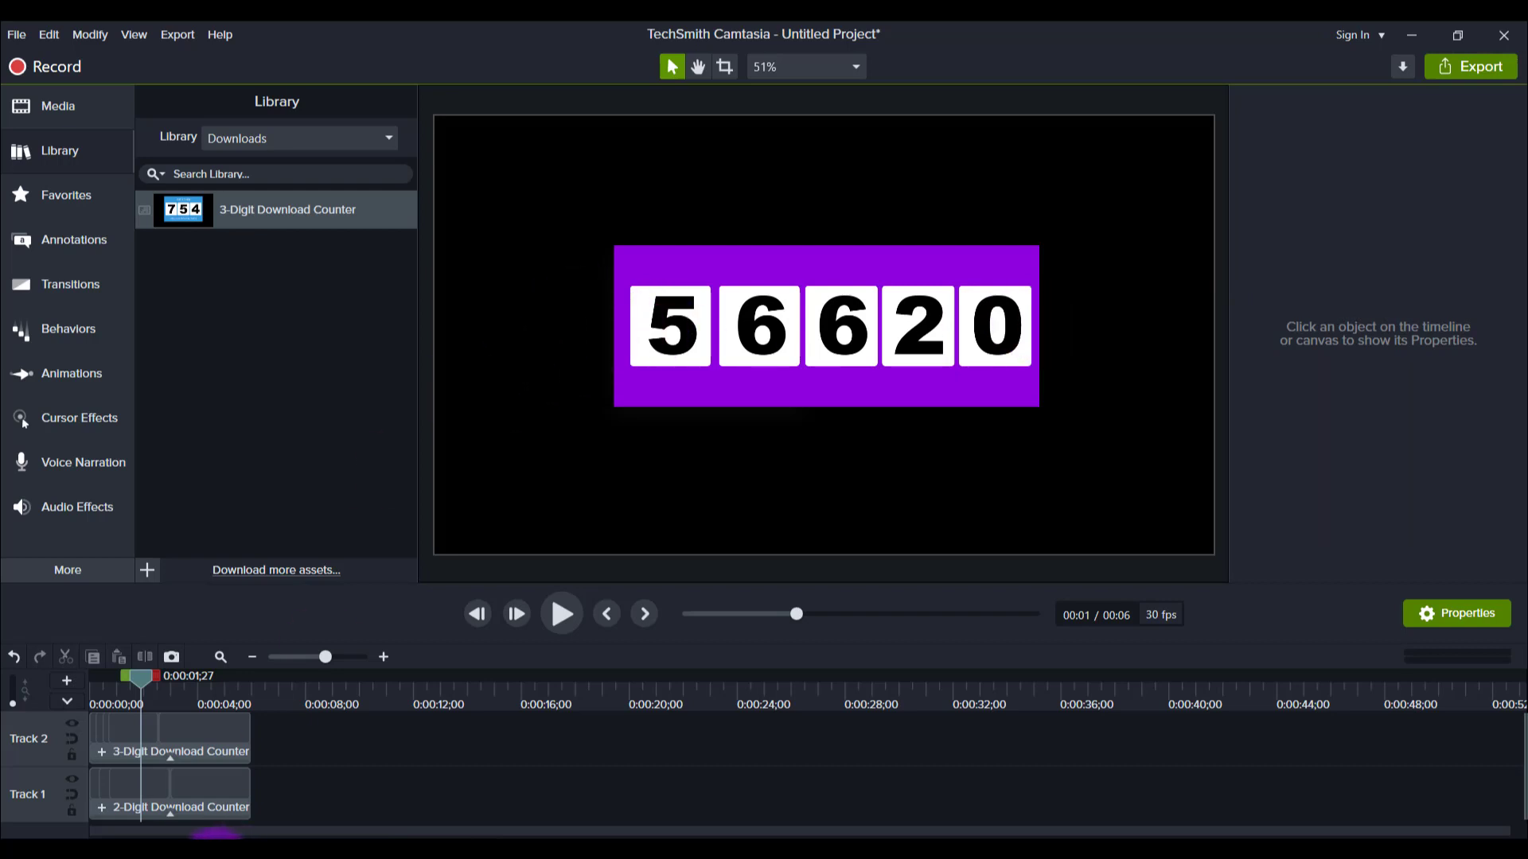
{"action": "left_click", "coordinate": [170, 793]}
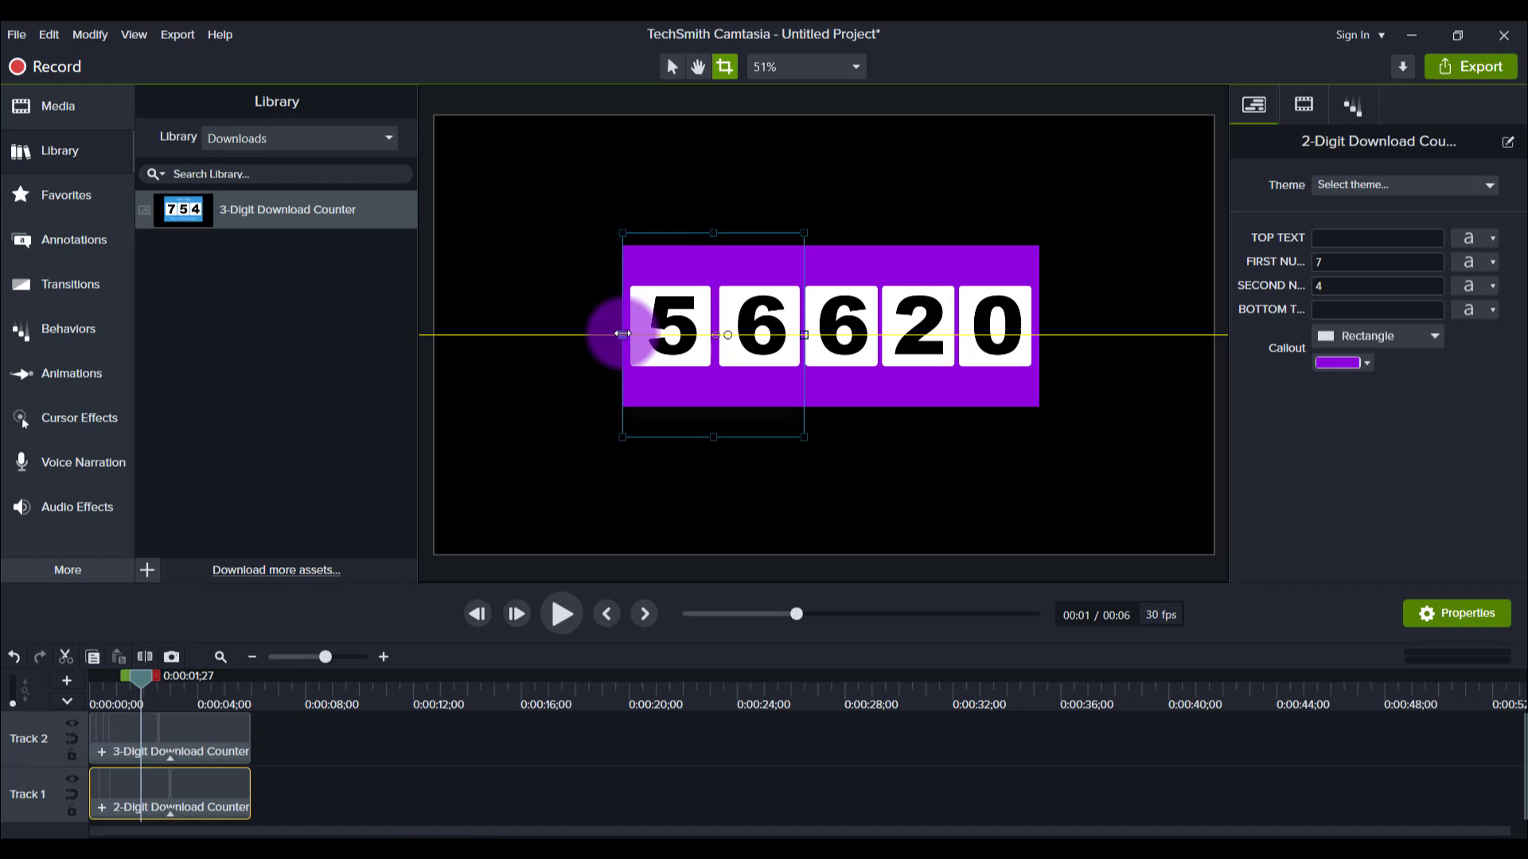
{"action": "left_click", "coordinate": [1139, 368]}
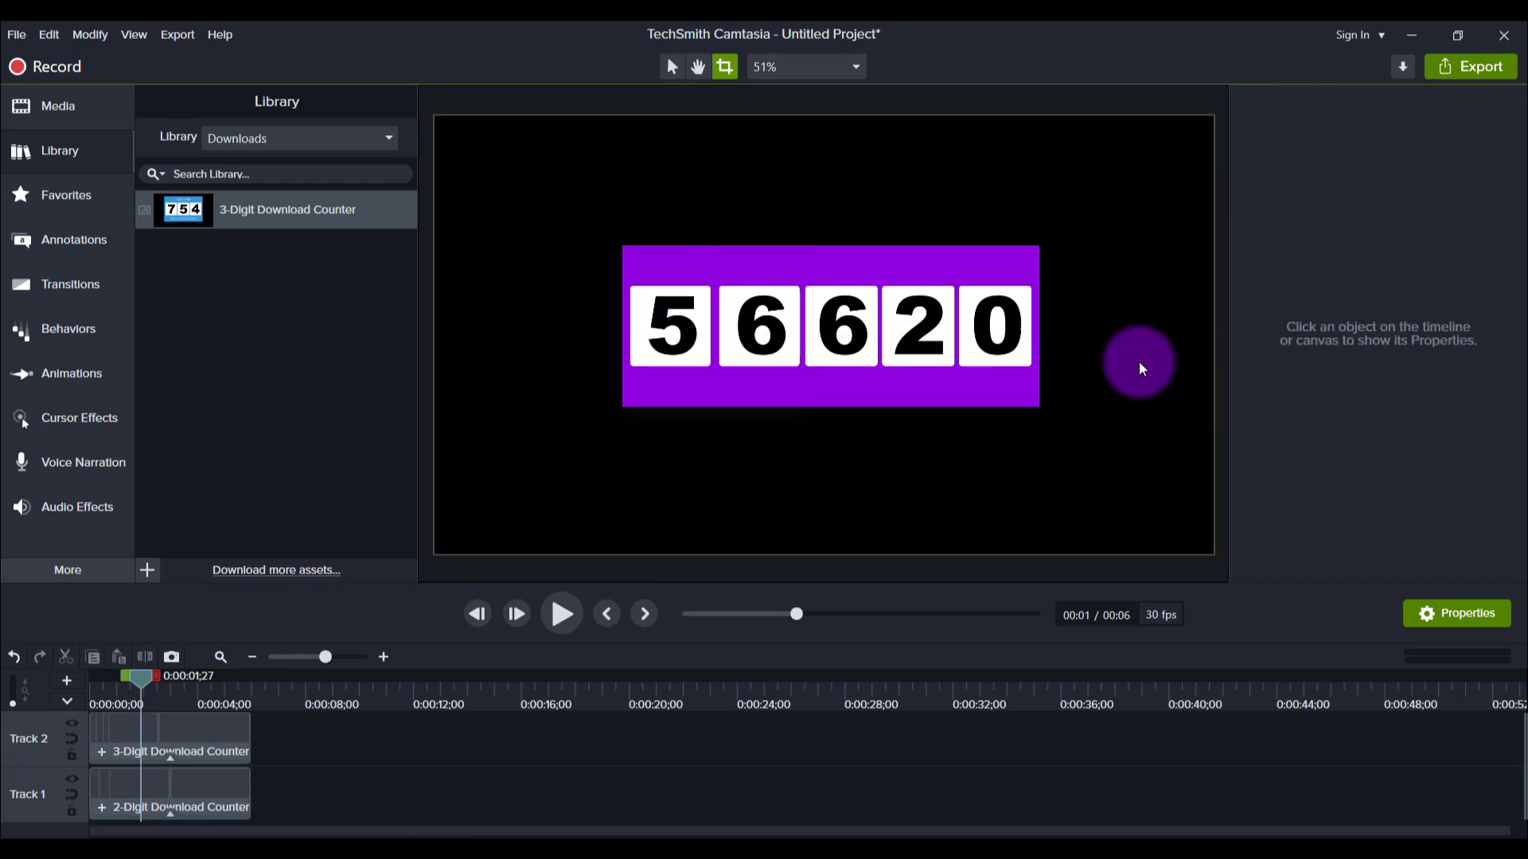
{"action": "mouse_move", "coordinate": [580, 490]}
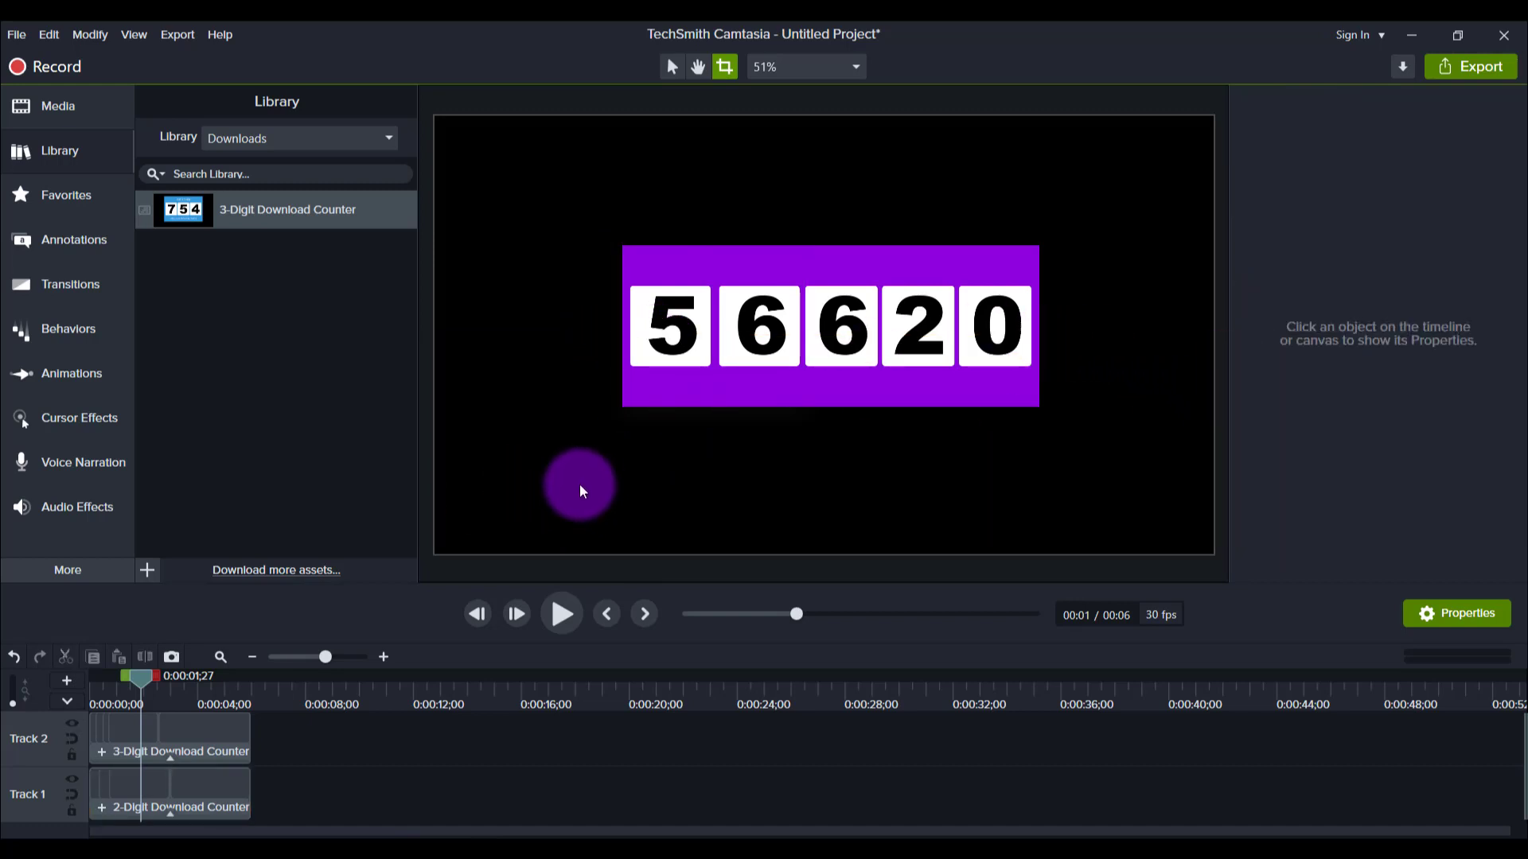
{"action": "mouse_move", "coordinate": [97, 700]}
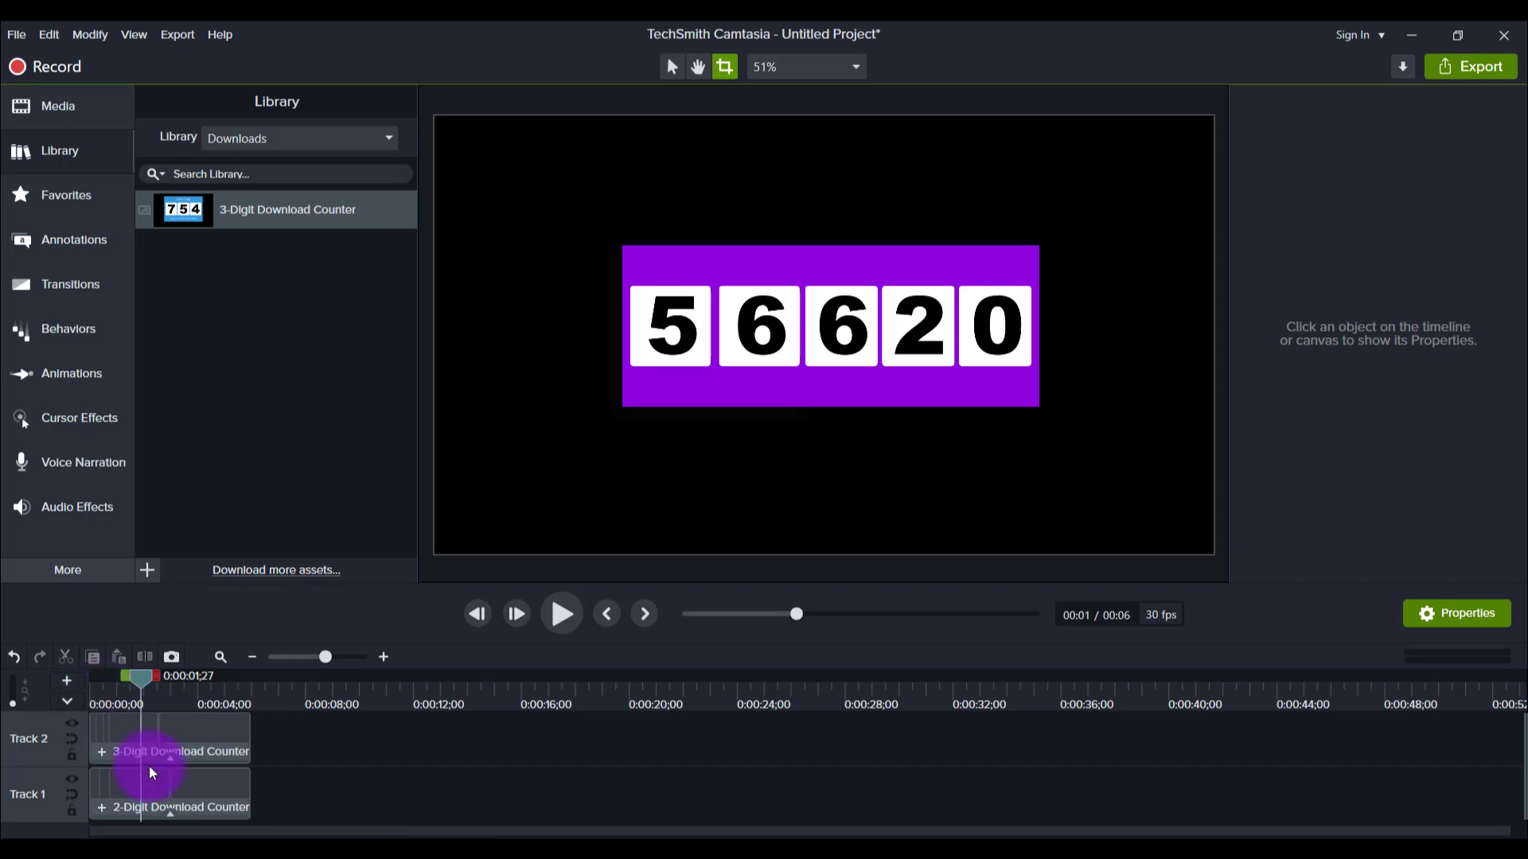
{"action": "mouse_move", "coordinate": [171, 794]}
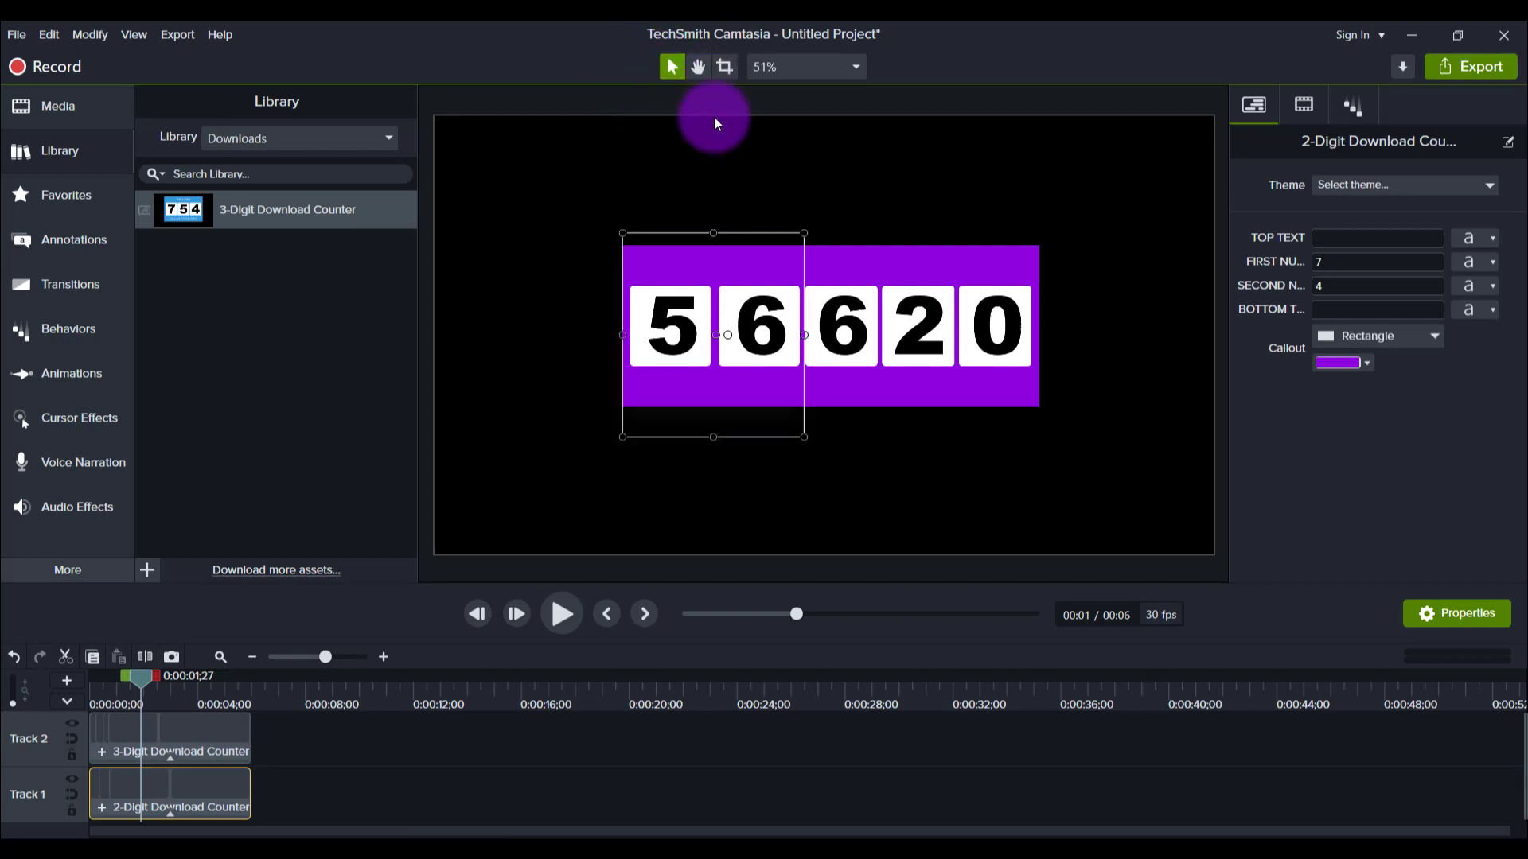
{"action": "mouse_move", "coordinate": [692, 148]}
{"action": "type", "text": "1"}
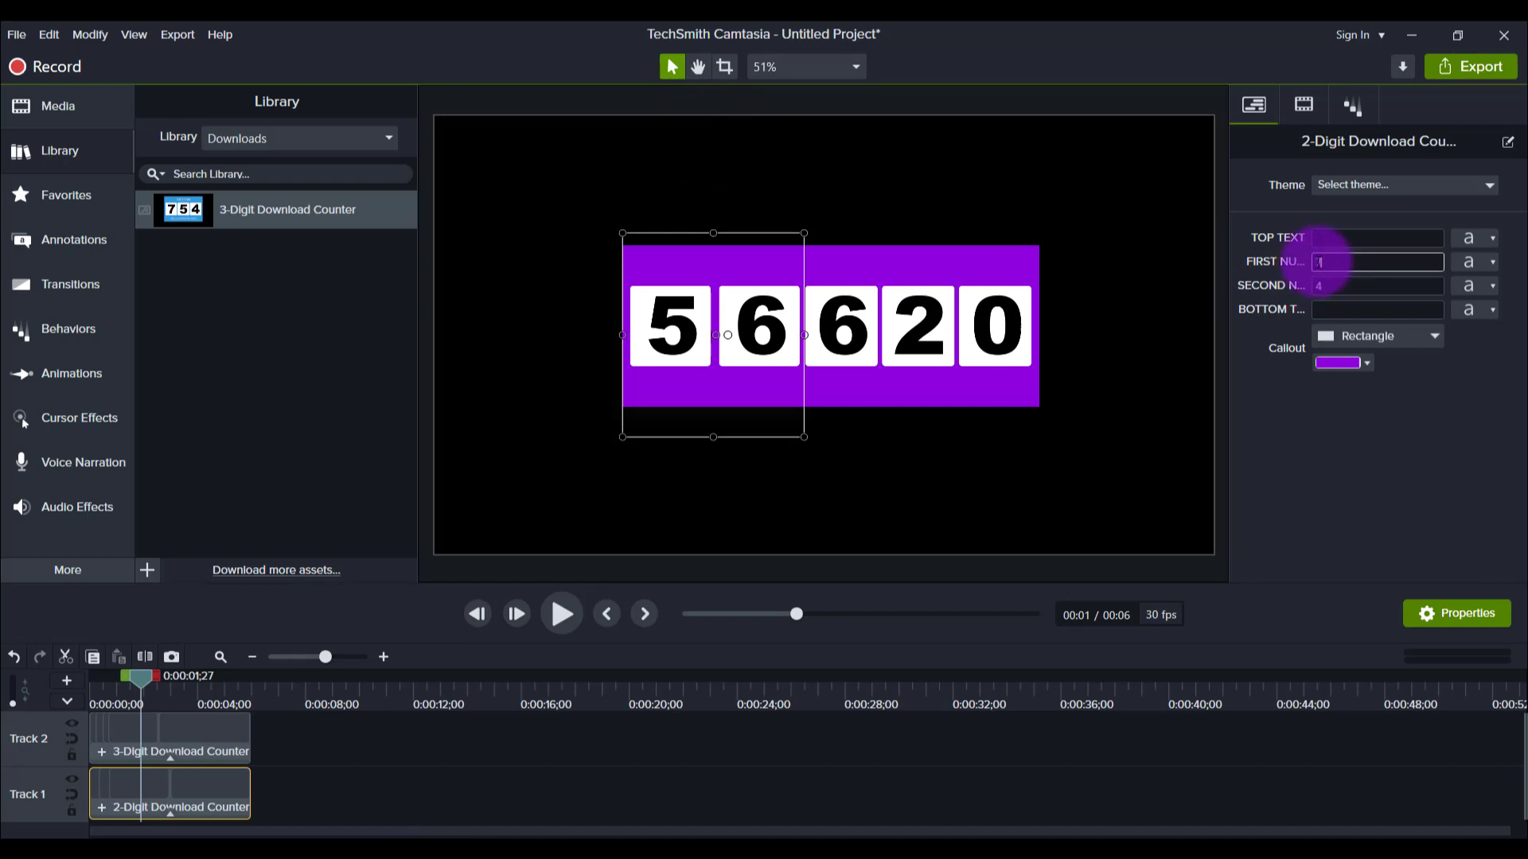
- Set the two-digit counter's second number to 2 and the three-digit counter's digits to 0
{"action": "left_click", "coordinate": [1376, 285]}
{"action": "type", "text": "2"}
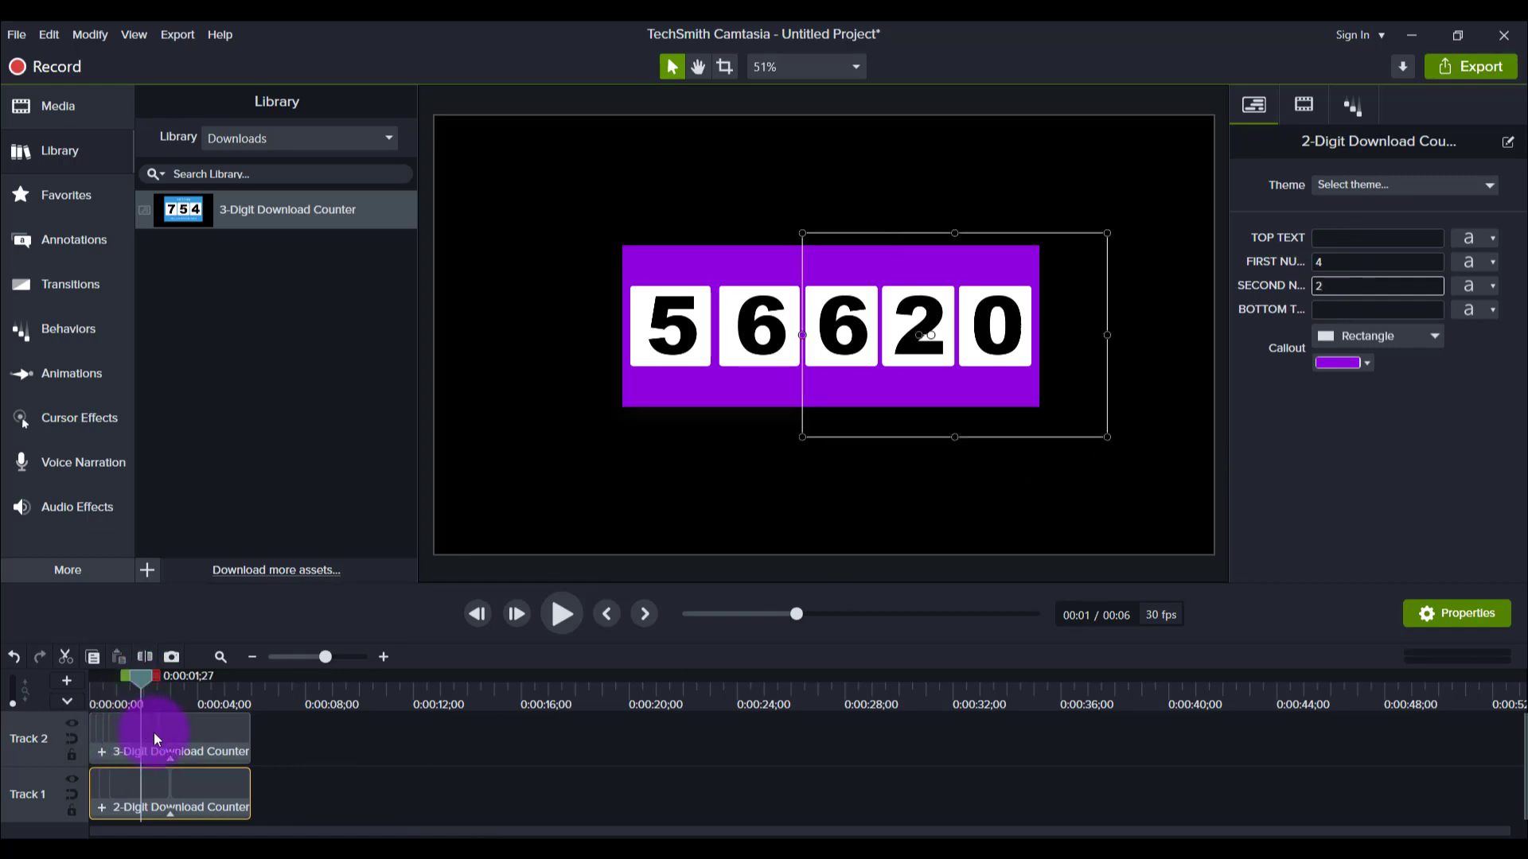
{"action": "left_click", "coordinate": [165, 737]}
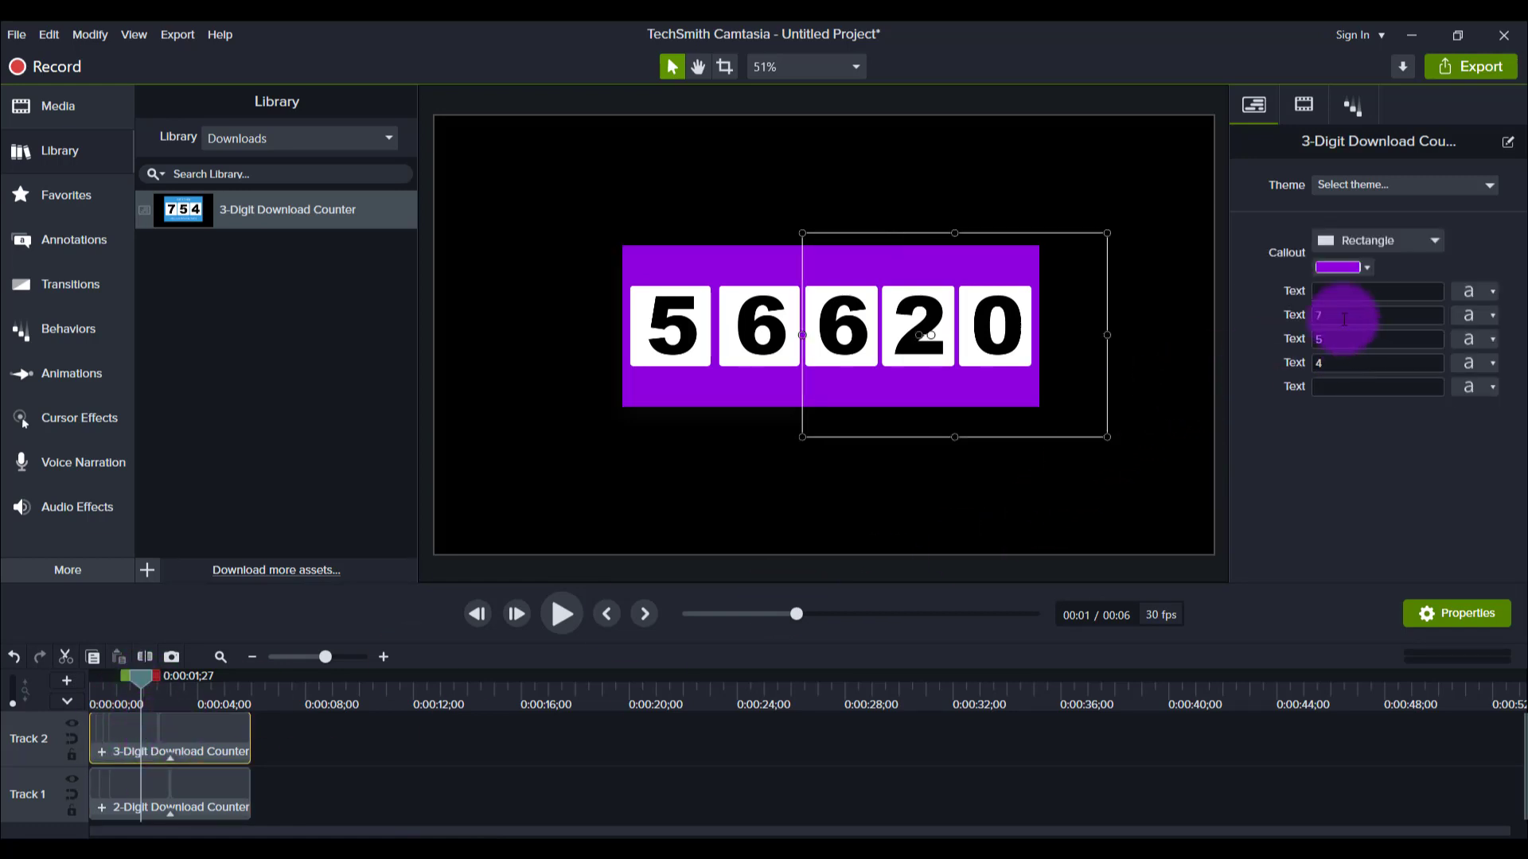
{"action": "left_click", "coordinate": [1377, 315]}
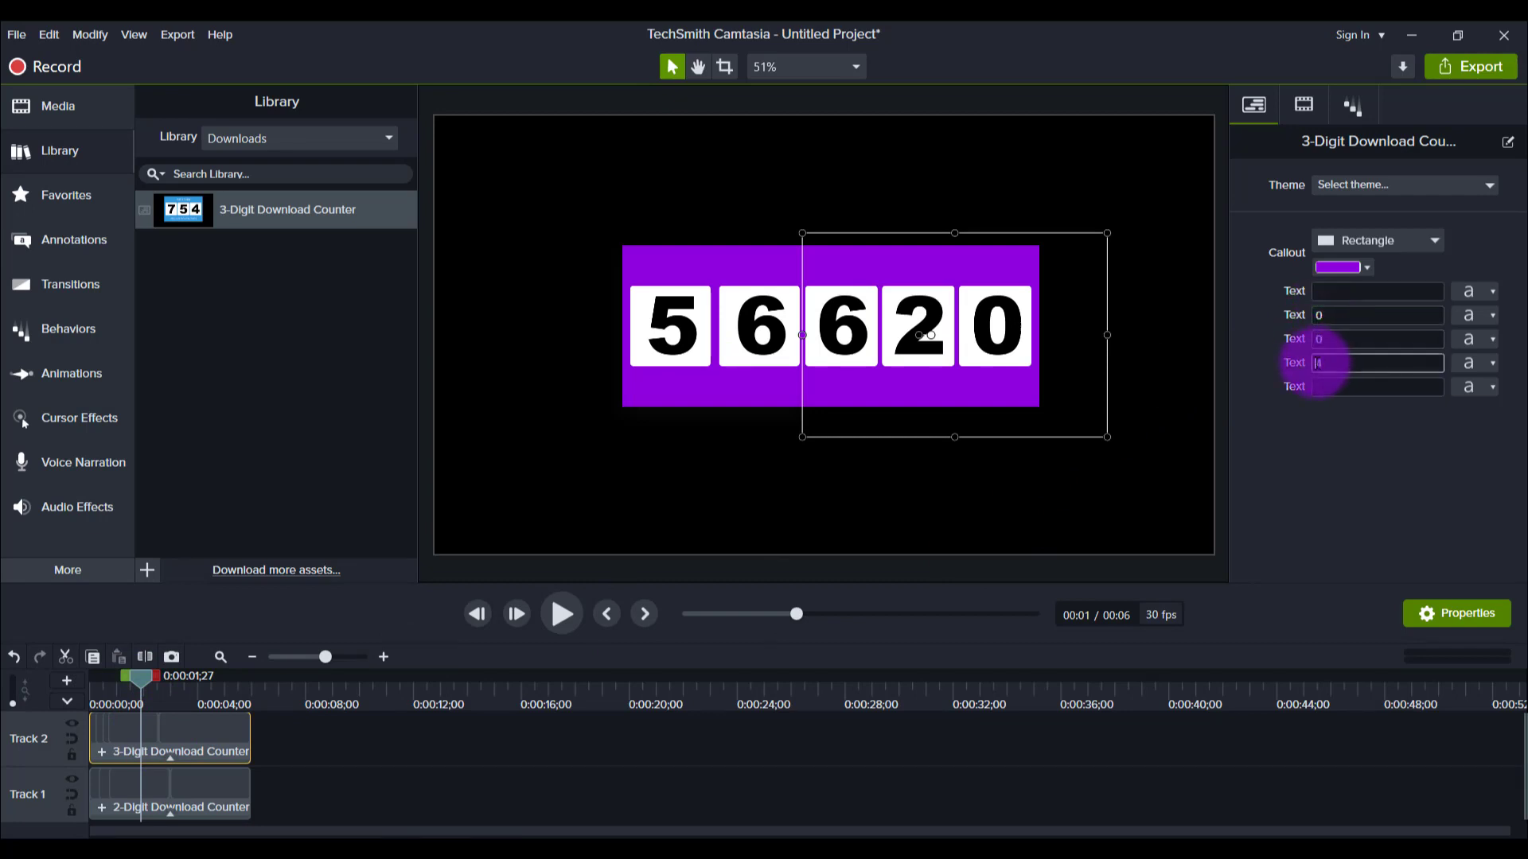
{"action": "type", "text": "0"}
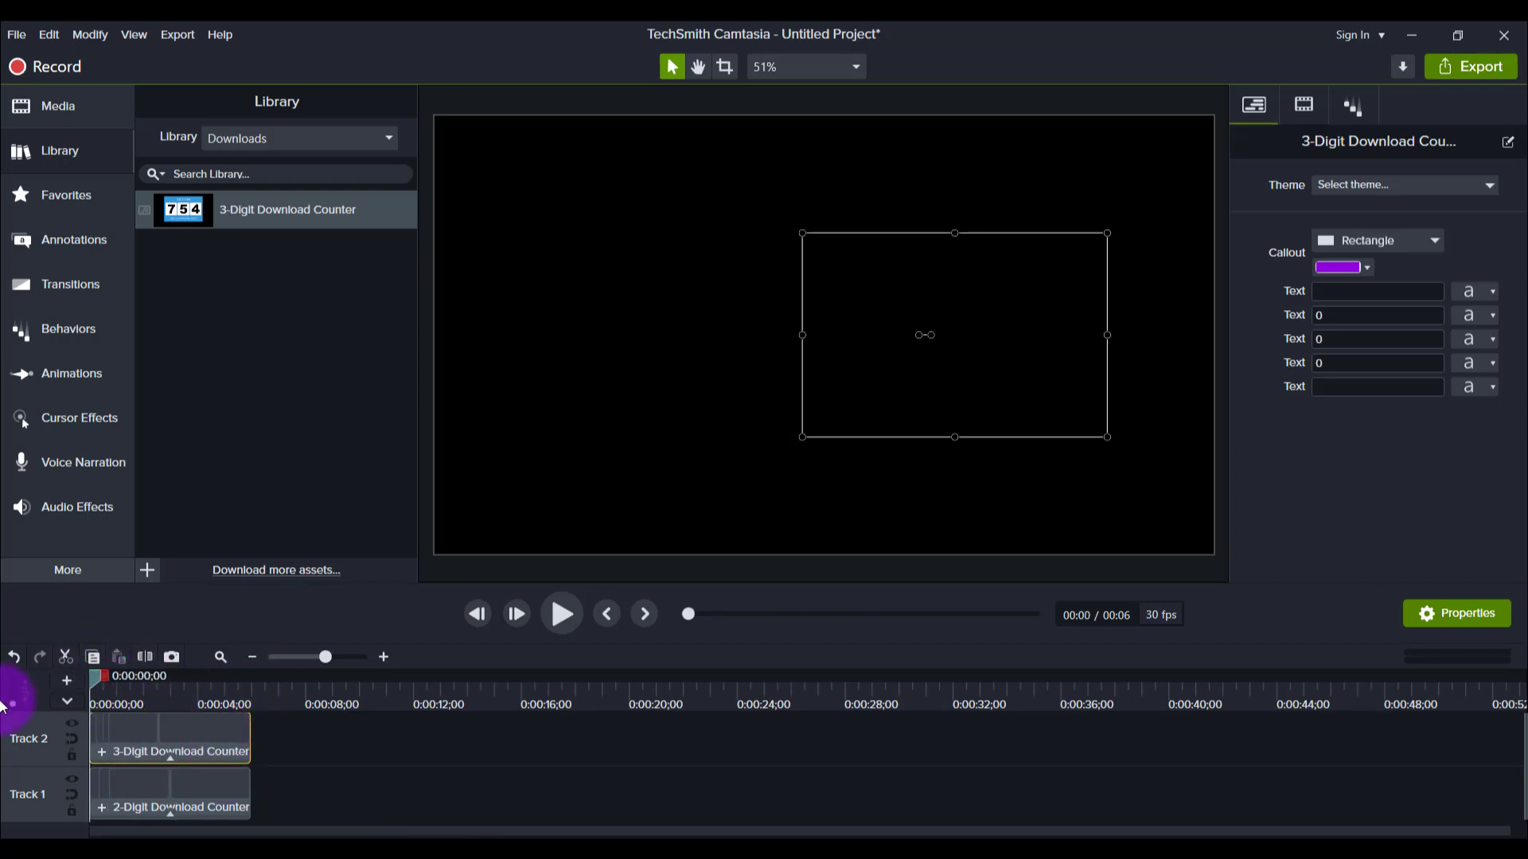
{"action": "mouse_move", "coordinate": [500, 514]}
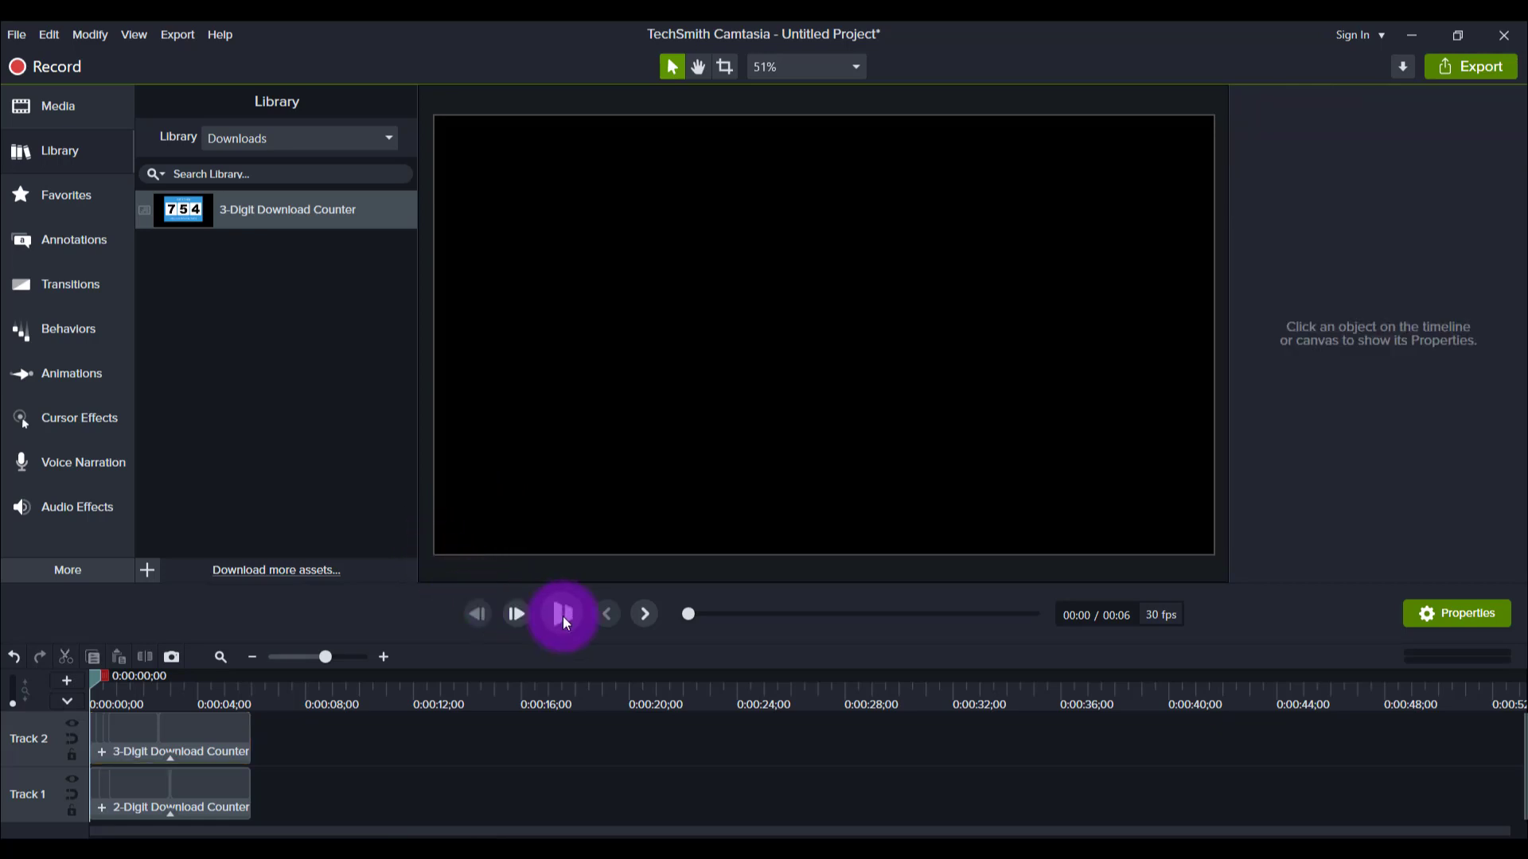
- Play the project until the purple counter reaches 42000, then pause
{"action": "left_click", "coordinate": [562, 614]}
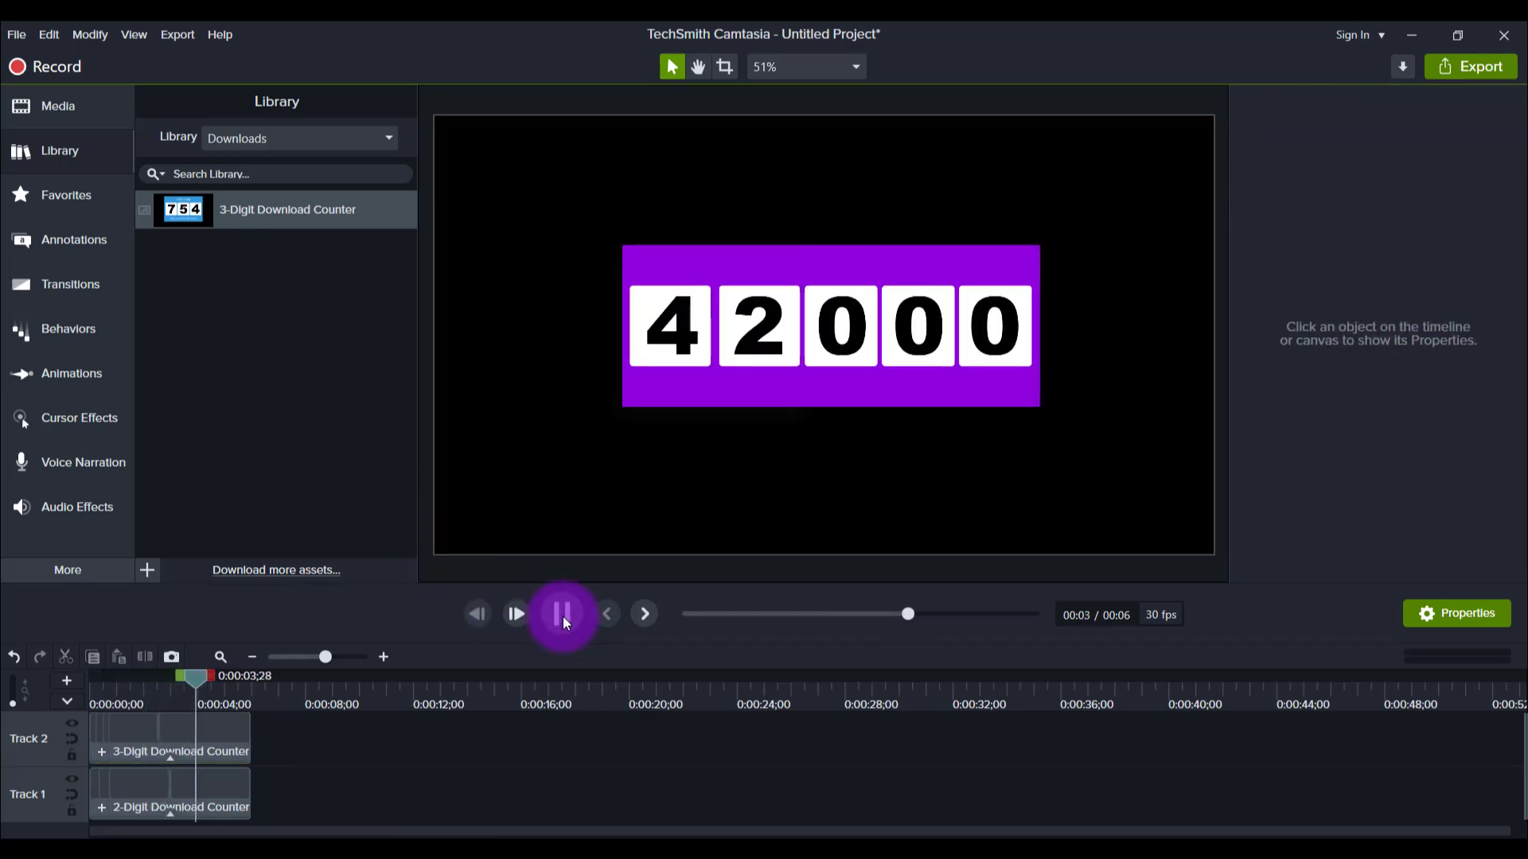
{"action": "left_click", "coordinate": [562, 614]}
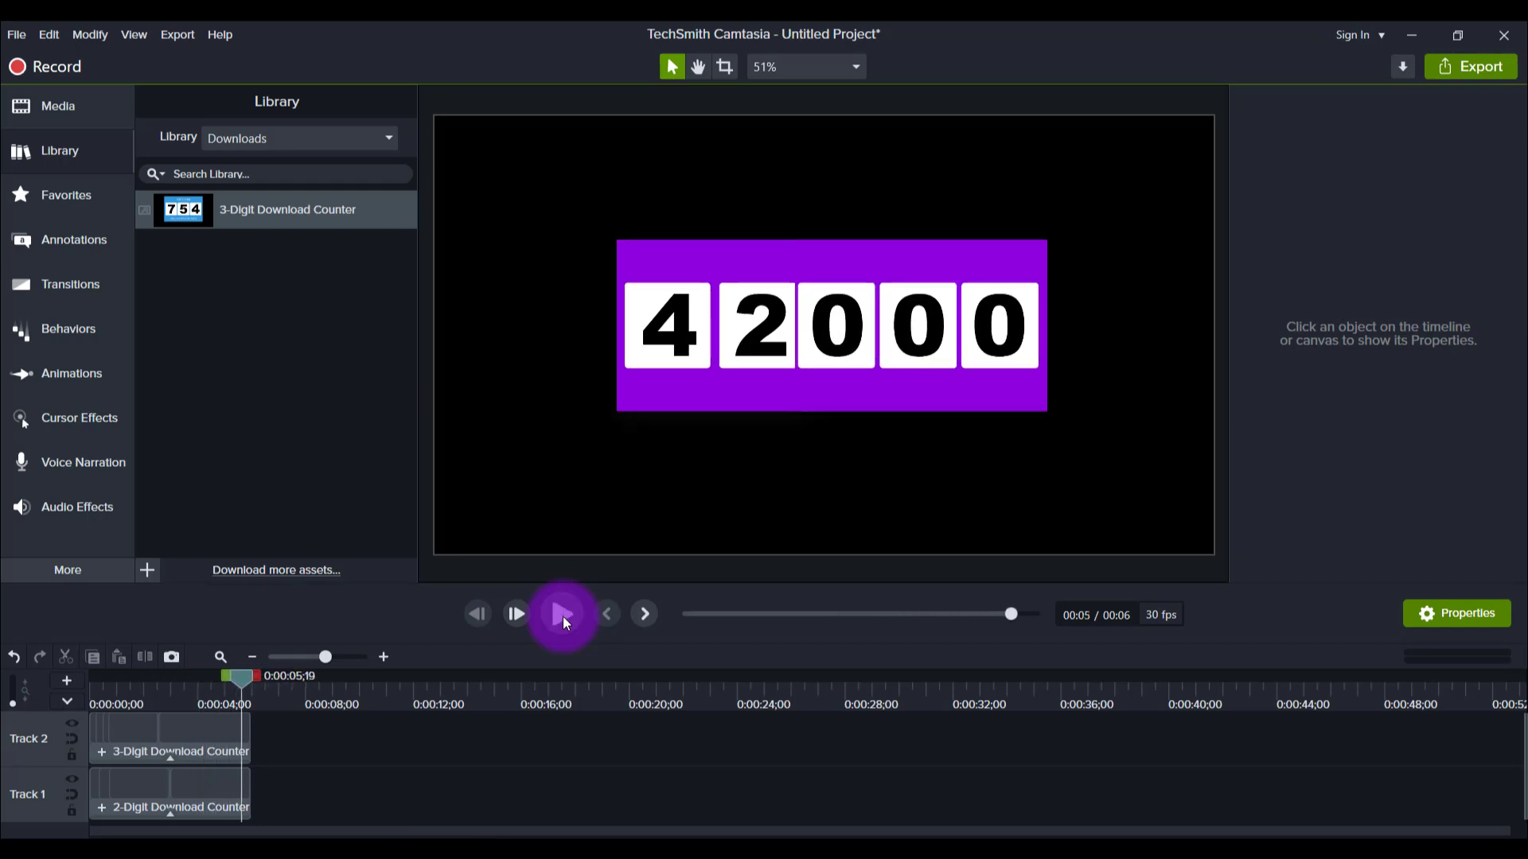
{"action": "mouse_move", "coordinate": [451, 575]}
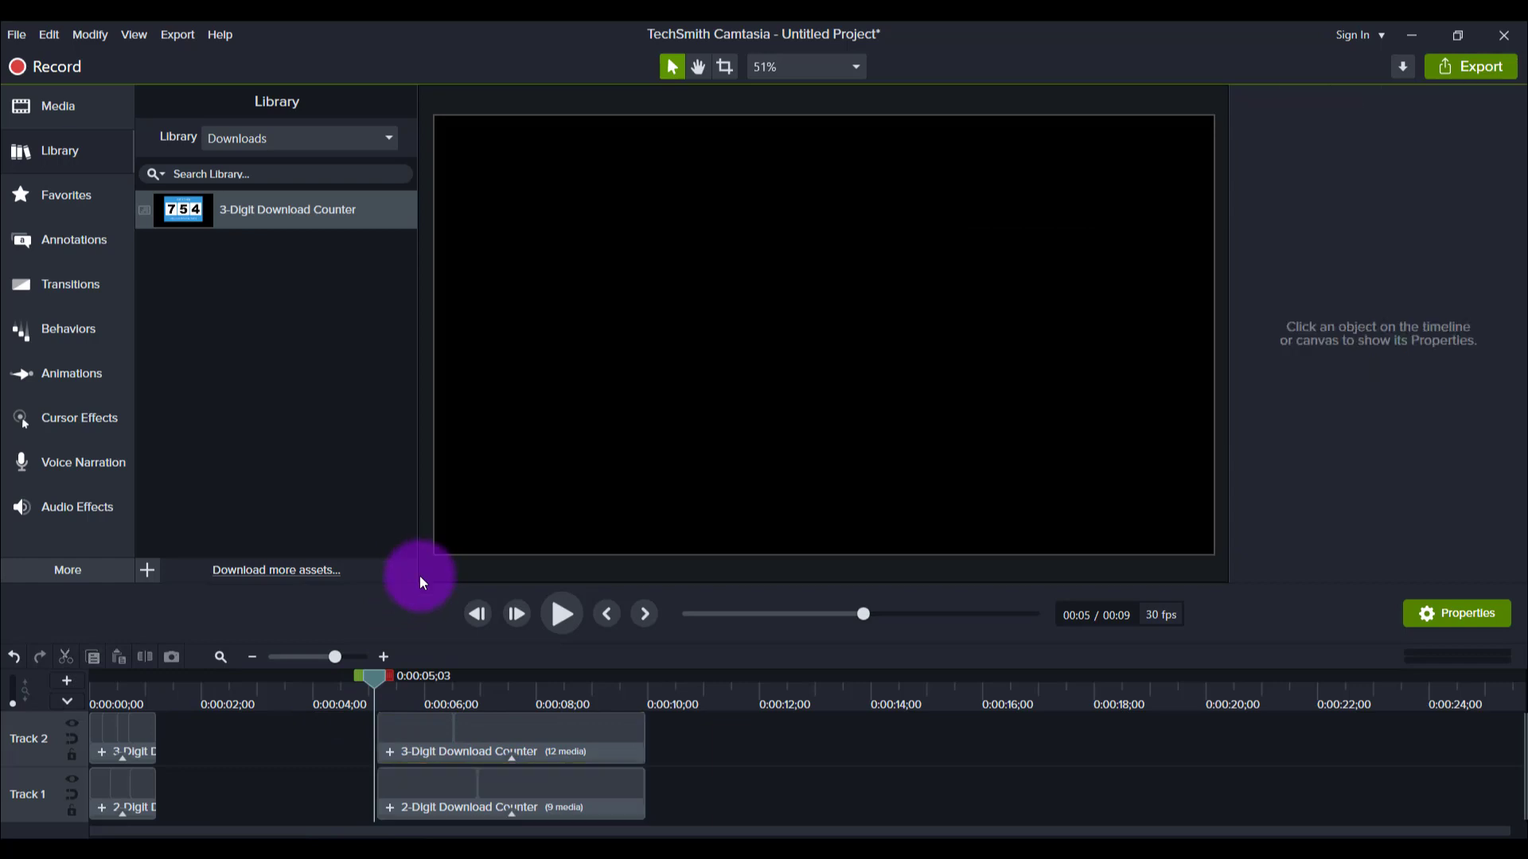
{"action": "mouse_move", "coordinate": [560, 614]}
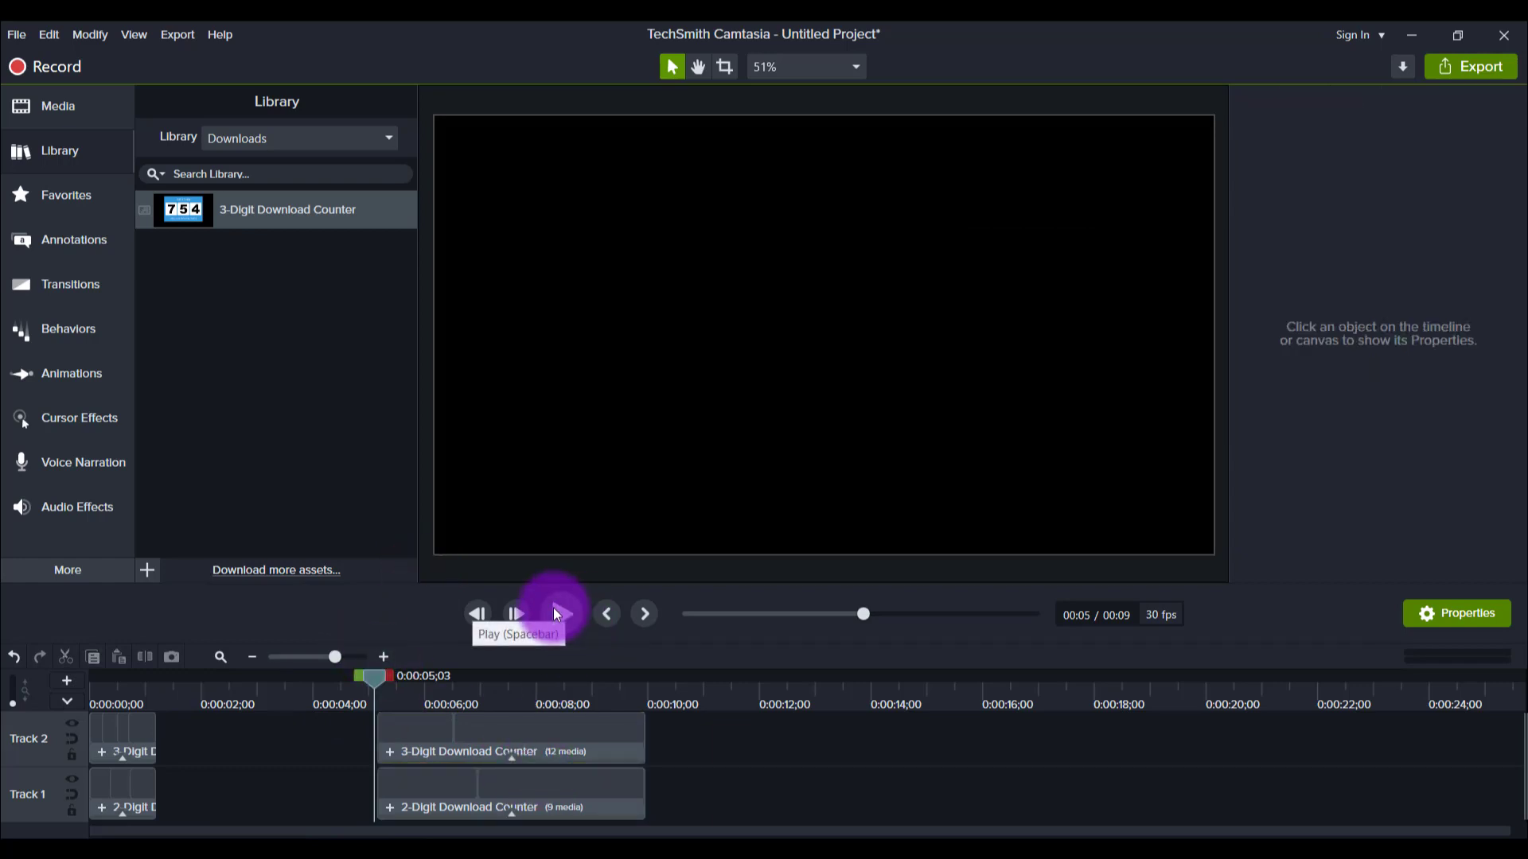
- Play the timeline until the purple counter reaches 42000, then rewind the playhead
{"action": "left_click", "coordinate": [515, 614]}
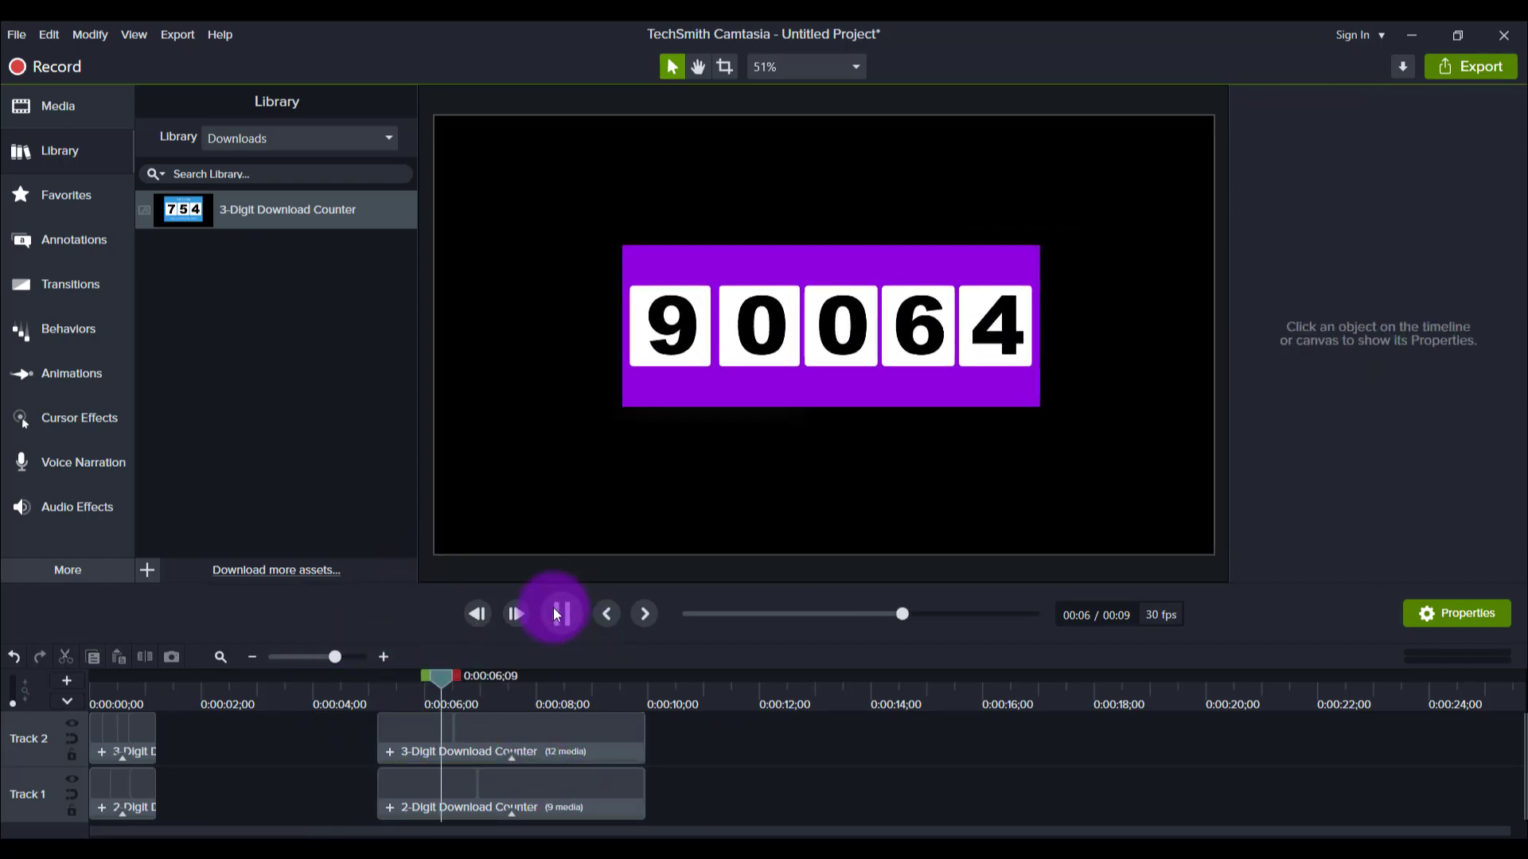
{"action": "left_click", "coordinate": [515, 614]}
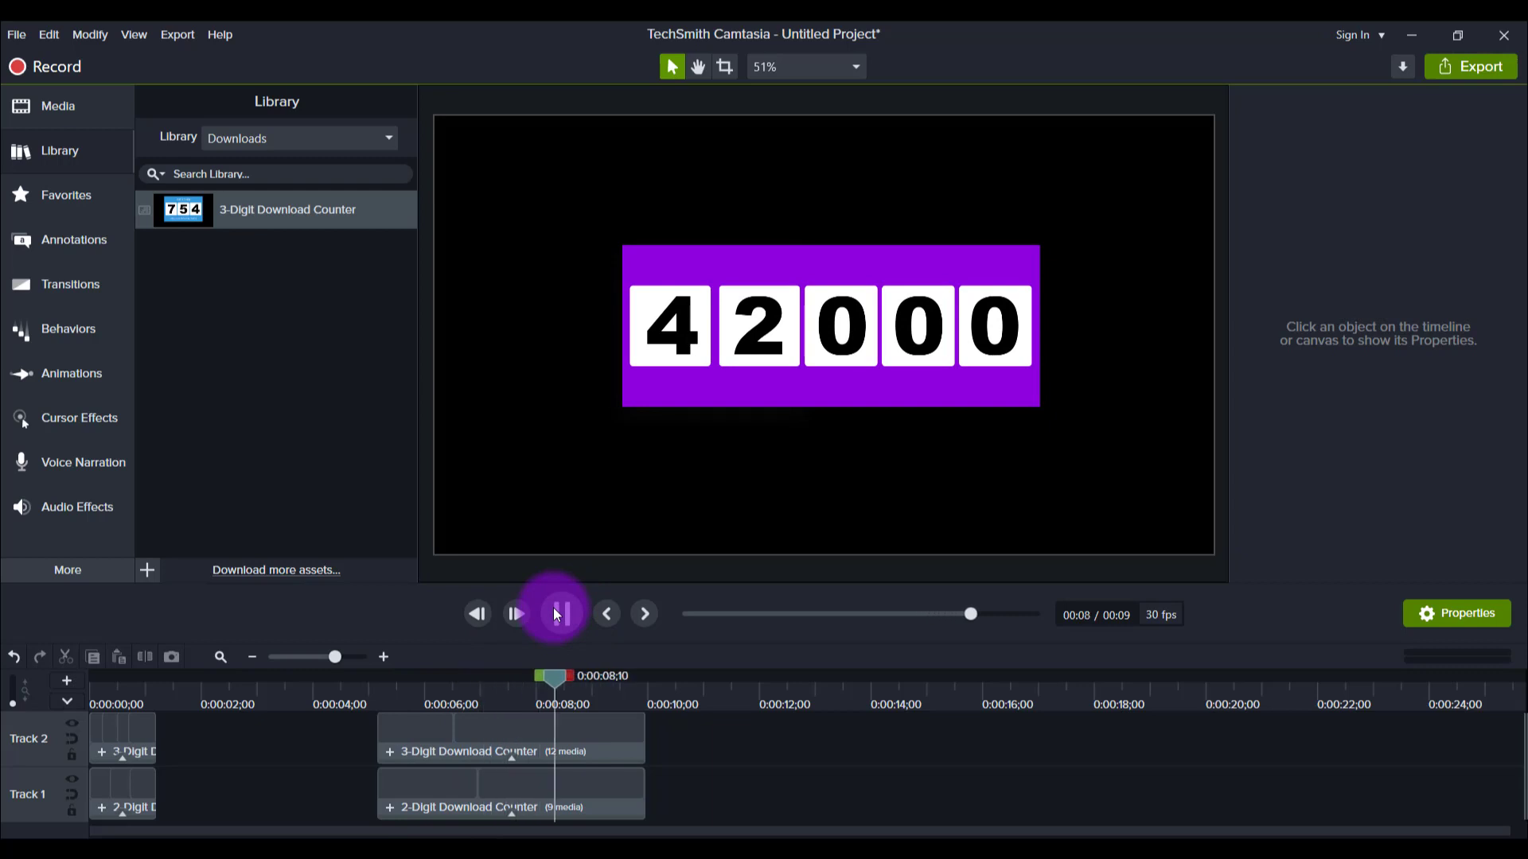
{"action": "left_click", "coordinate": [557, 612]}
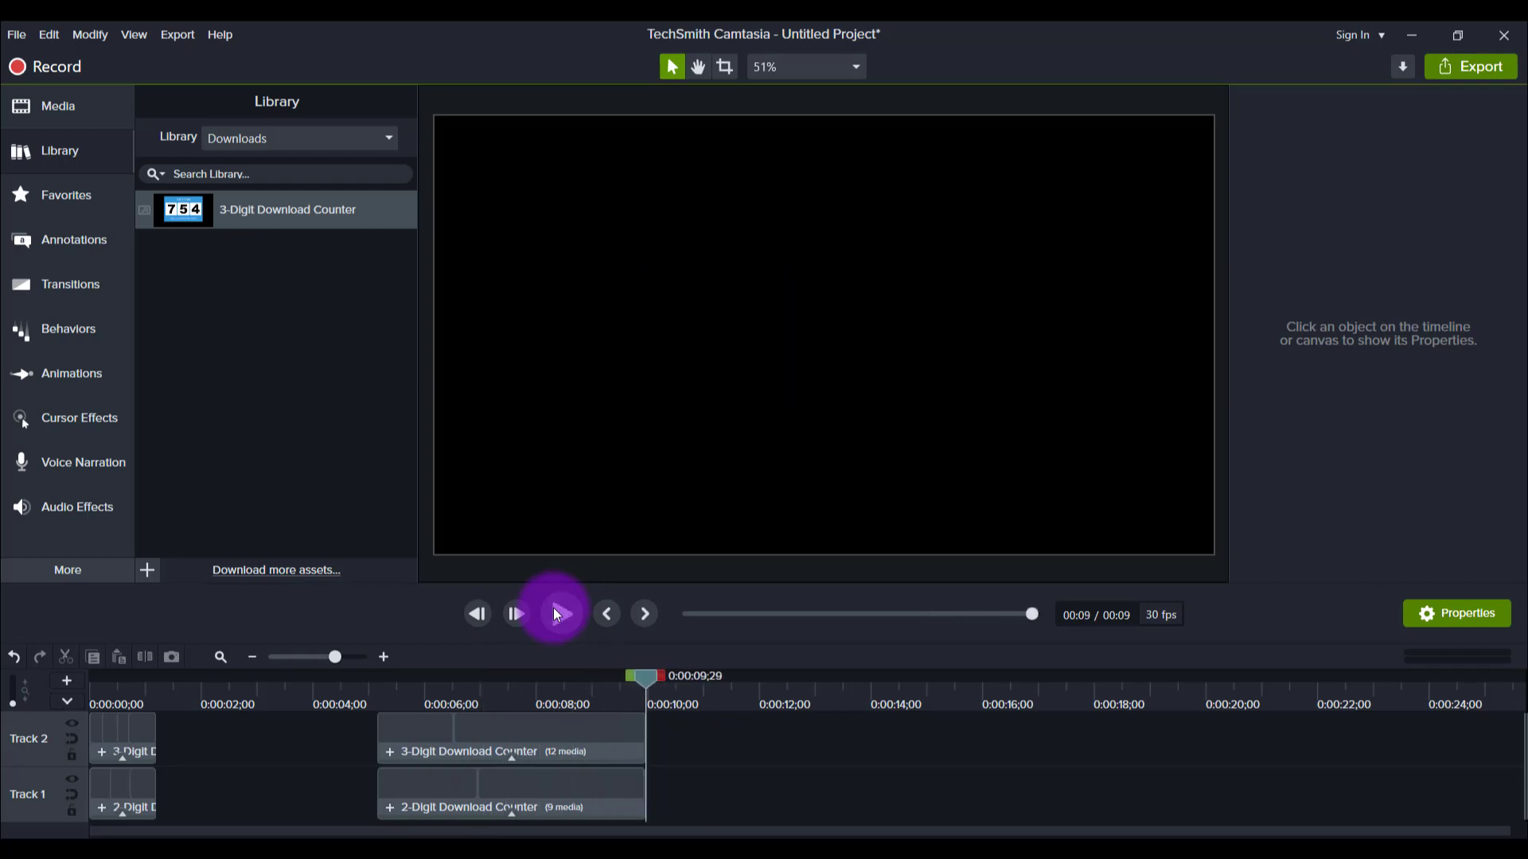
{"action": "left_click", "coordinate": [515, 613]}
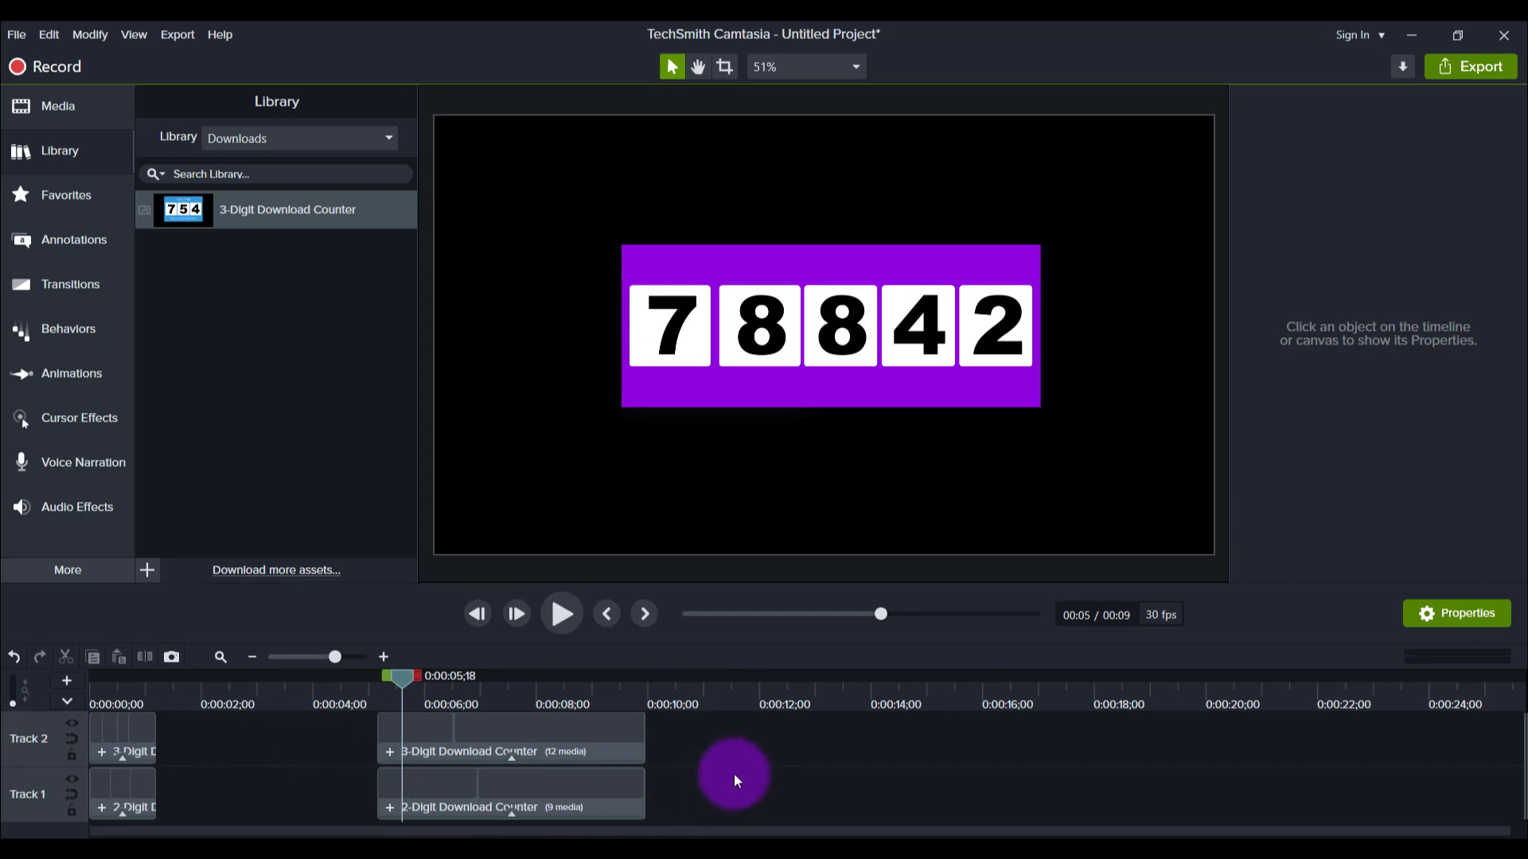
{"action": "mouse_move", "coordinate": [734, 788]}
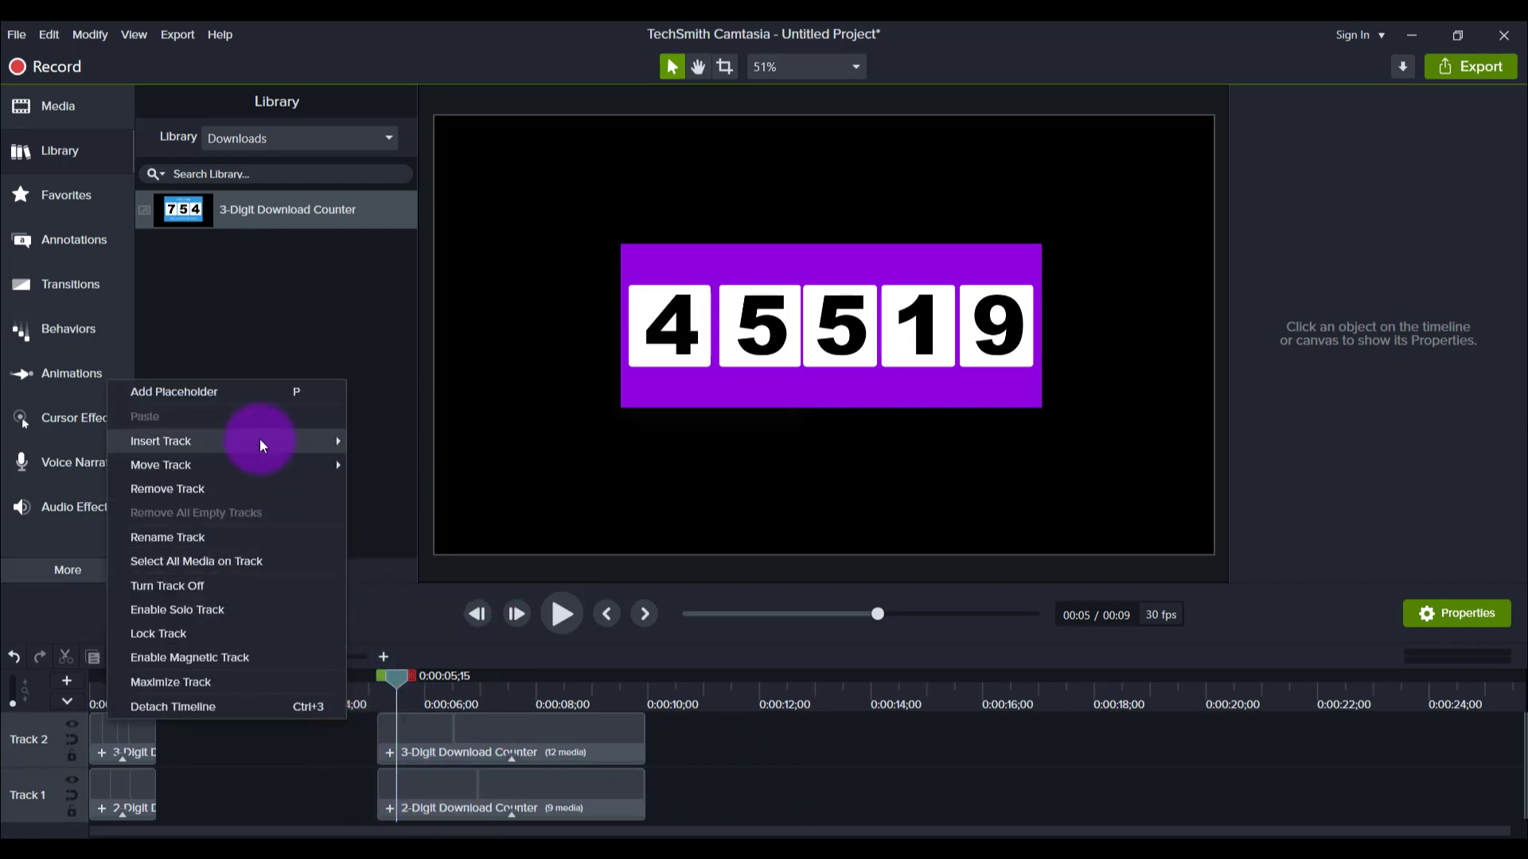
{"action": "mouse_move", "coordinate": [378, 643]}
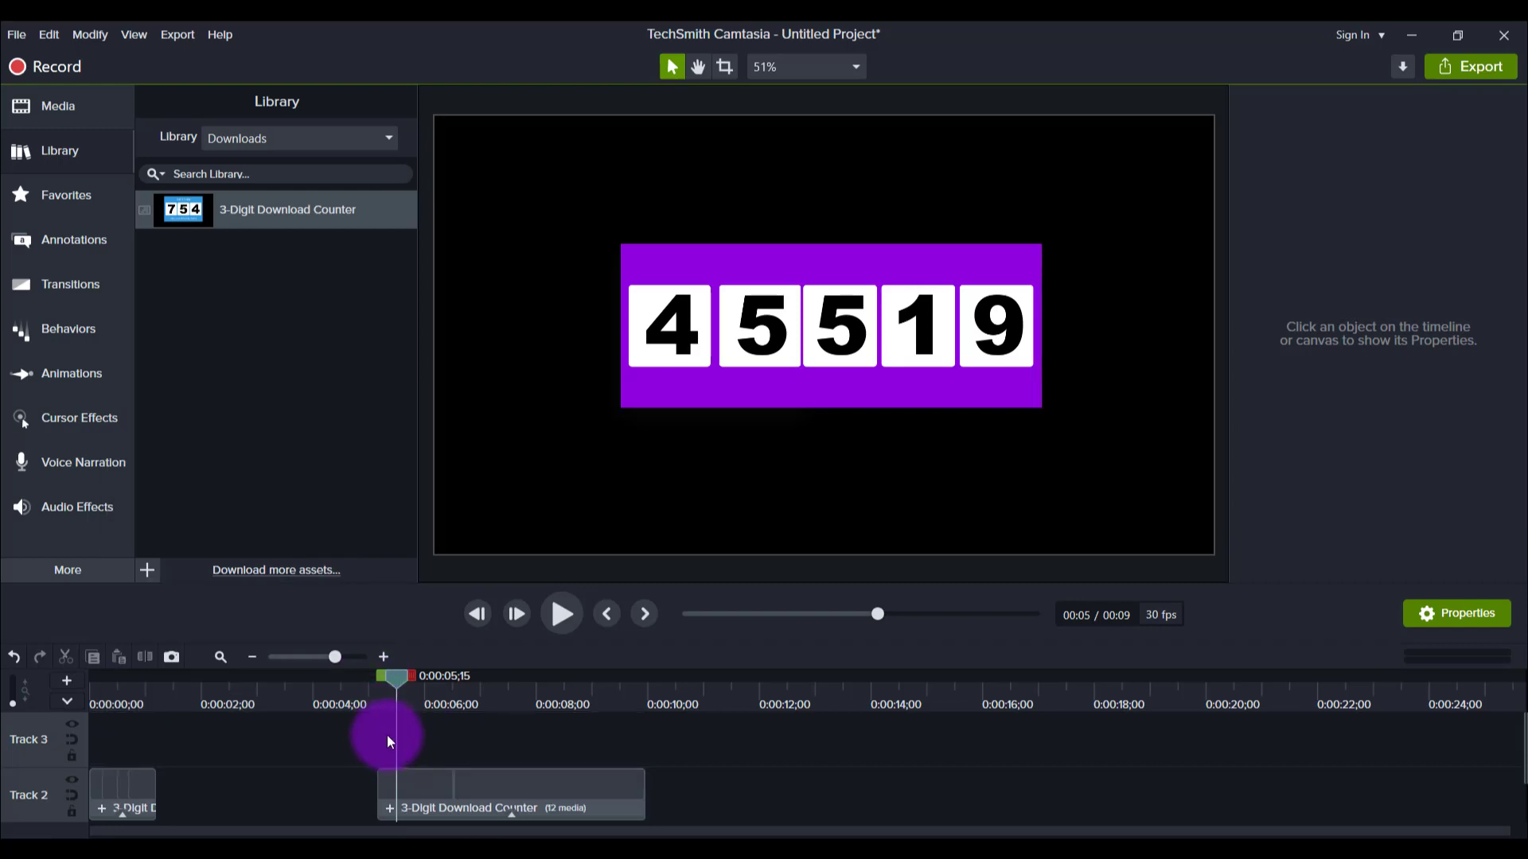
{"action": "mouse_move", "coordinate": [14, 196]}
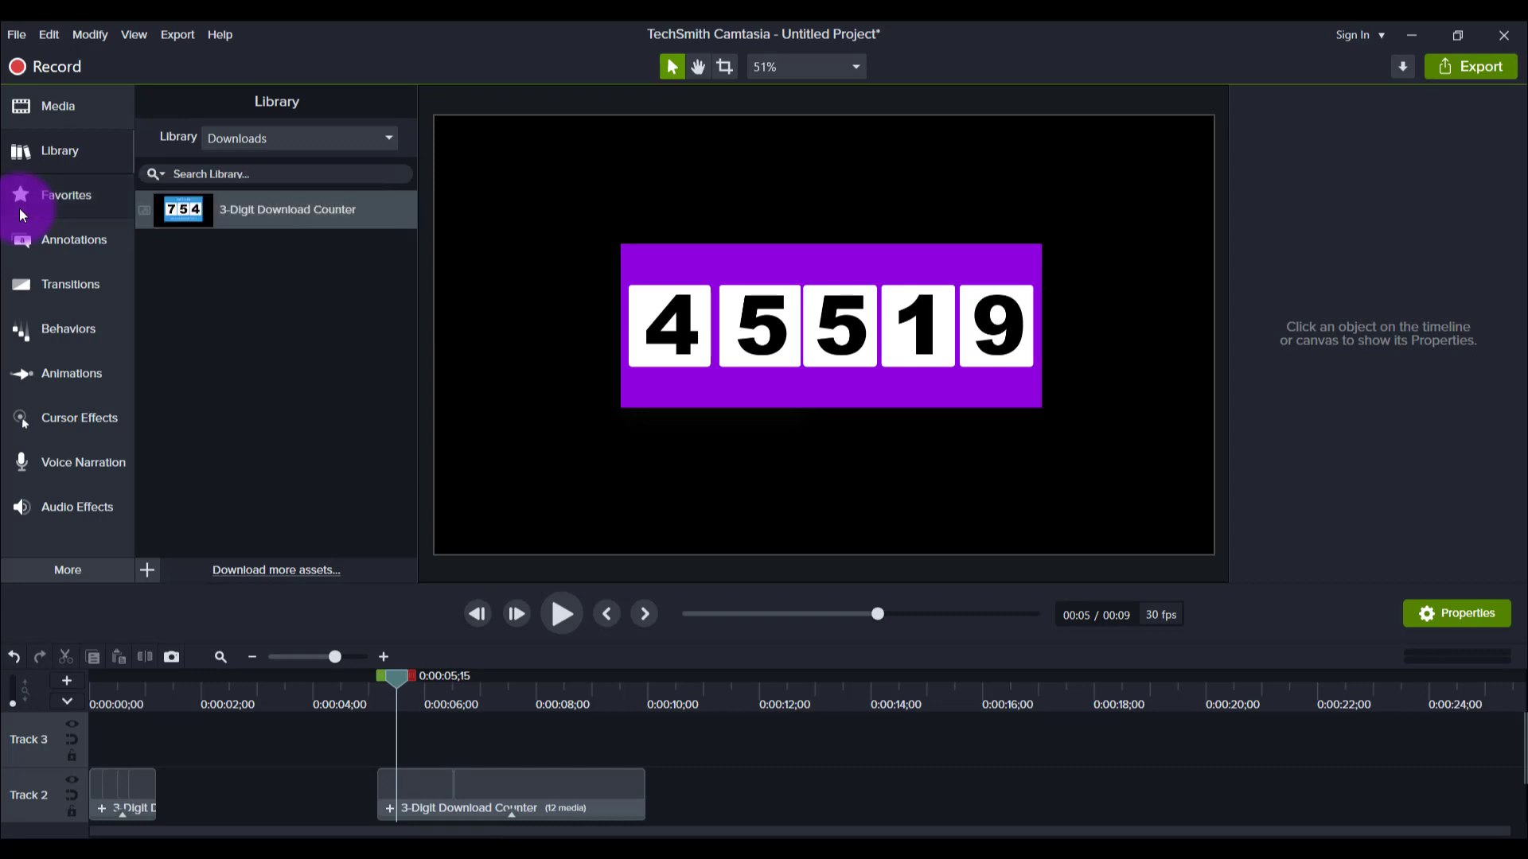
- Add a text callout from Favorites on Track 3 reading 'YOUTUBE SUBSCRIBERS' above the counter
{"action": "left_click", "coordinate": [65, 194]}
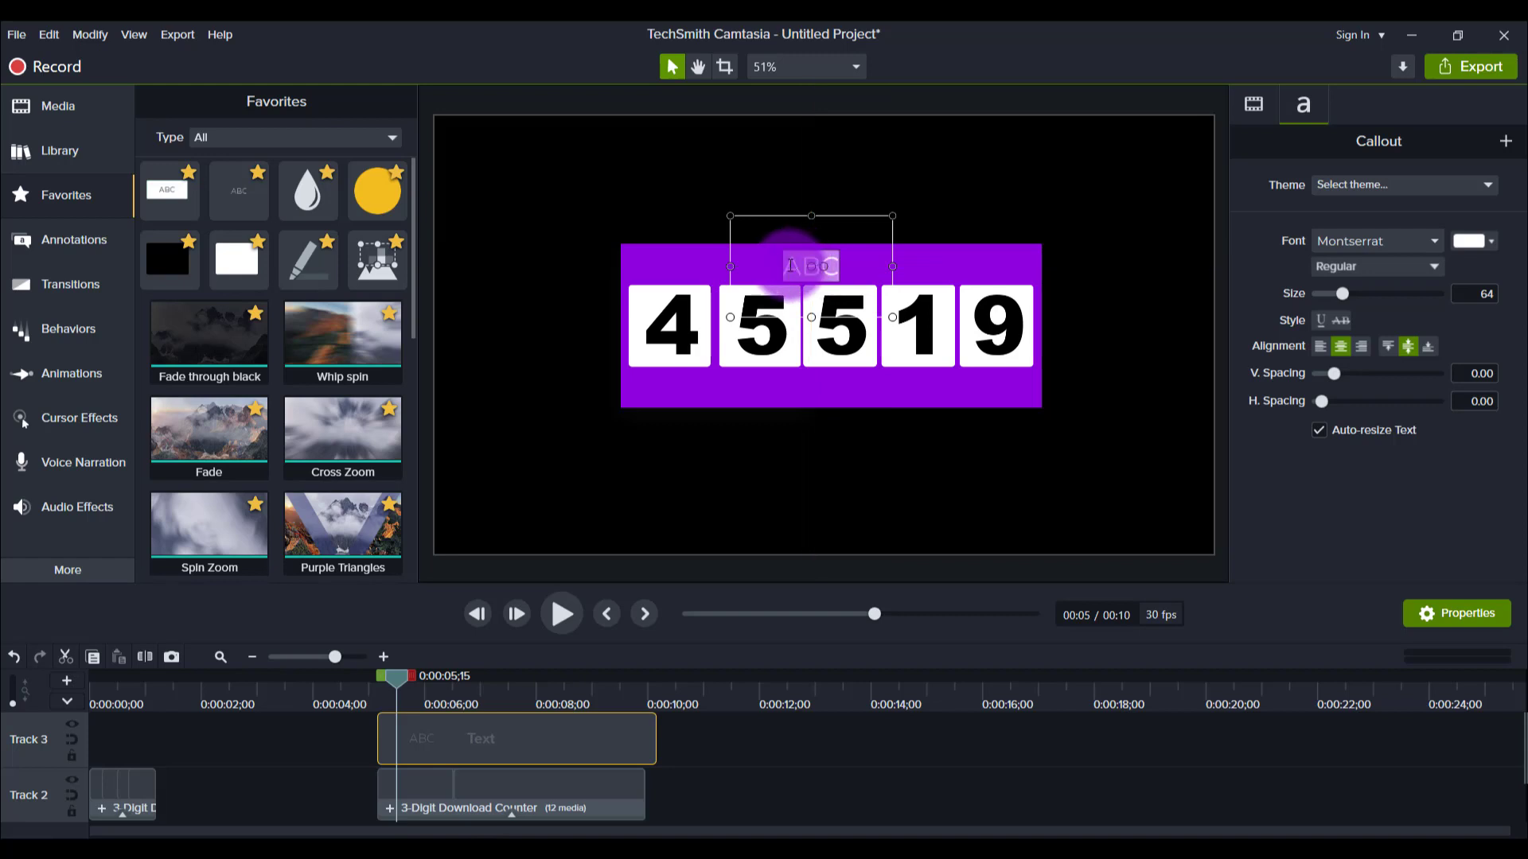
{"action": "type", "text": "YOUTUBE"}
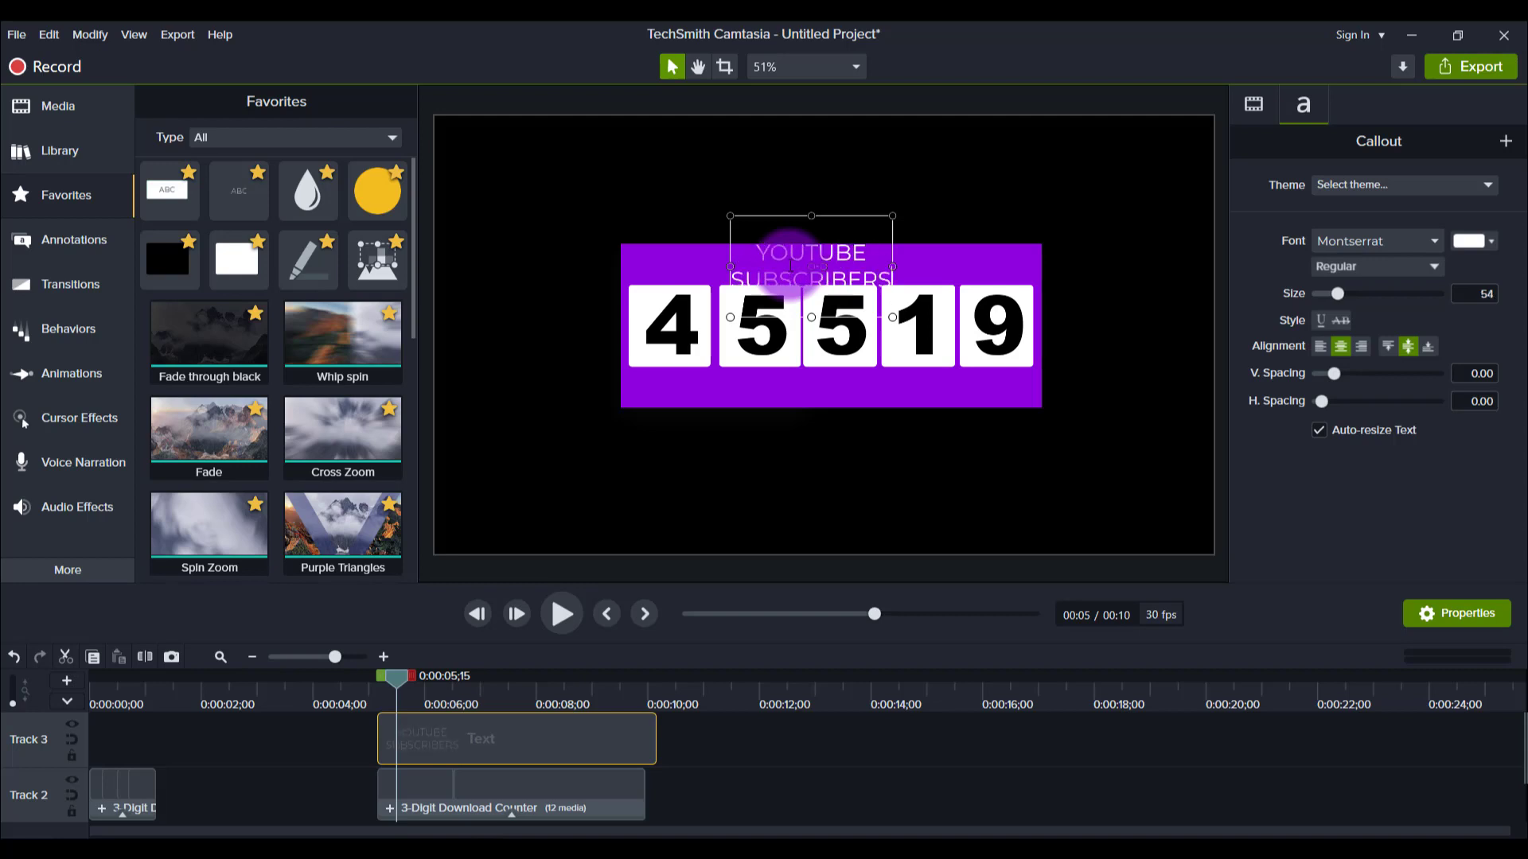
{"action": "mouse_move", "coordinate": [892, 266]}
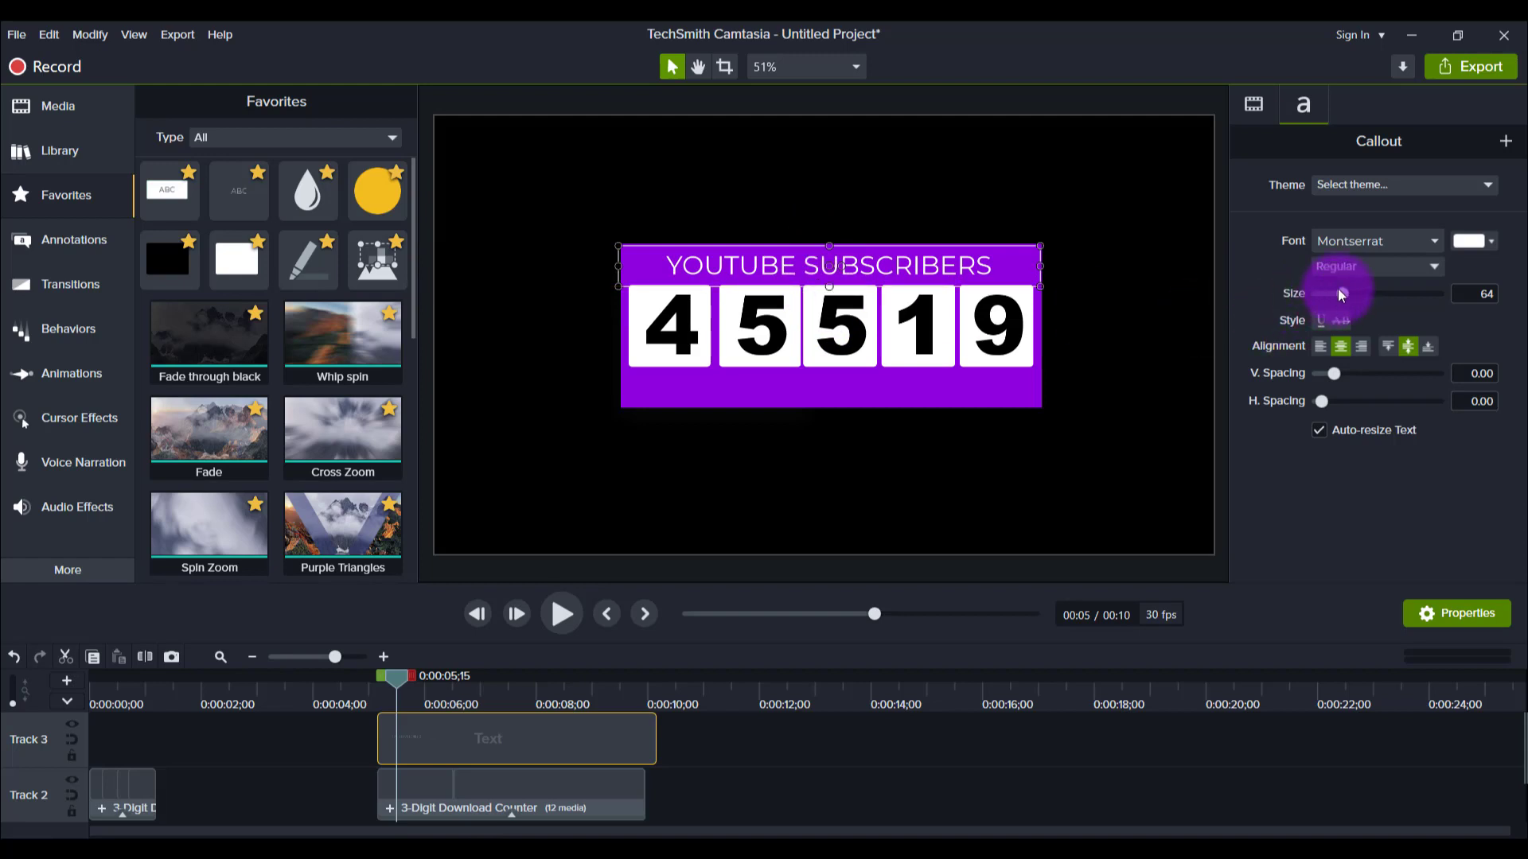
- Try Bold on the caption, settle on Regular weight, and widen its letter and line spacing at a smaller size
{"action": "left_click", "coordinate": [1377, 266]}
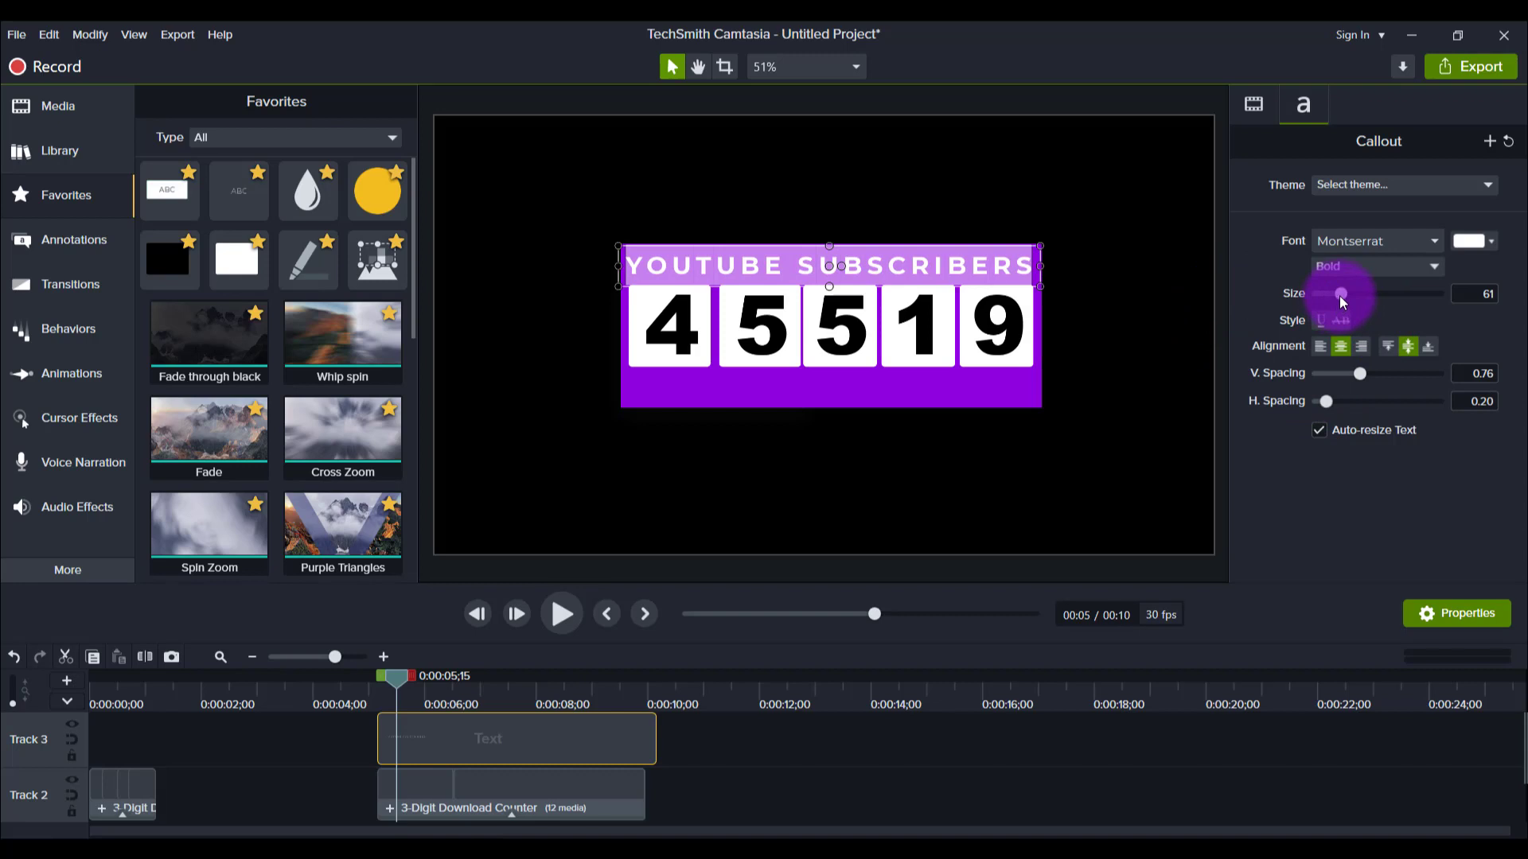
{"action": "left_click", "coordinate": [1434, 265]}
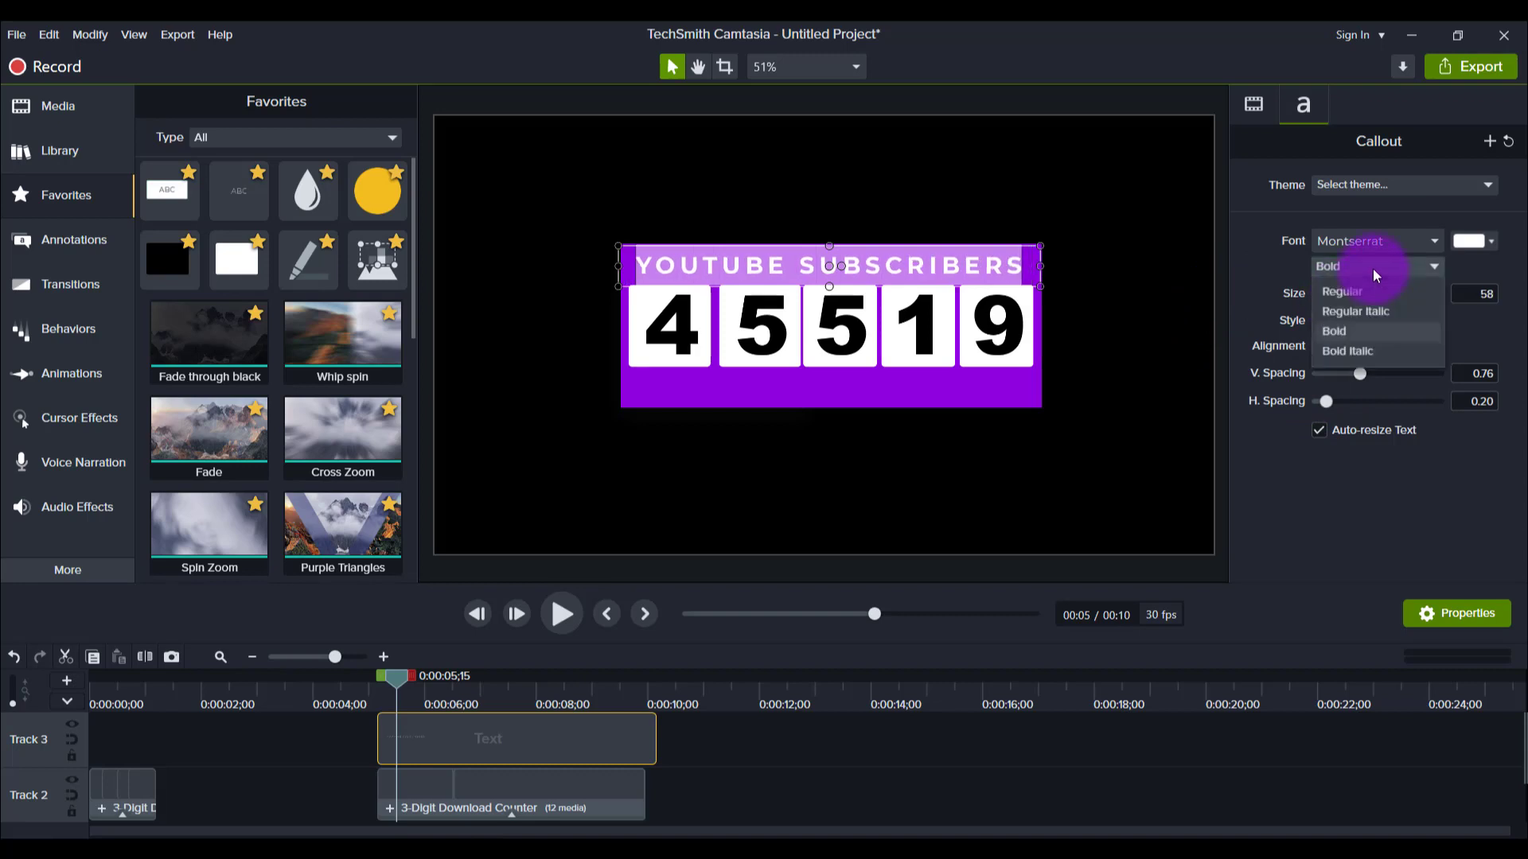
{"action": "left_click", "coordinate": [1341, 292]}
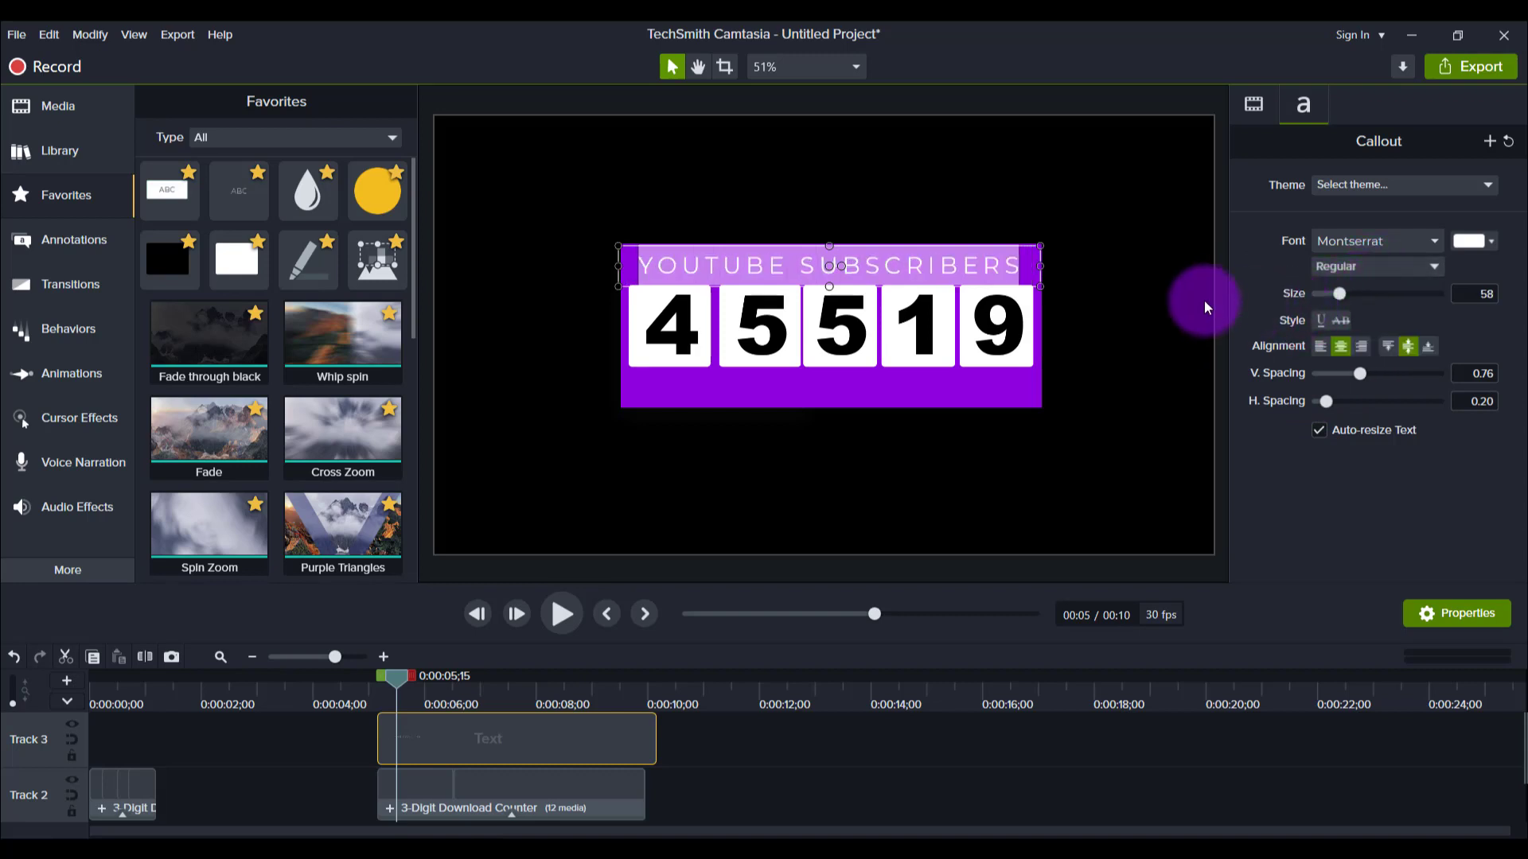
{"action": "mouse_move", "coordinate": [848, 277]}
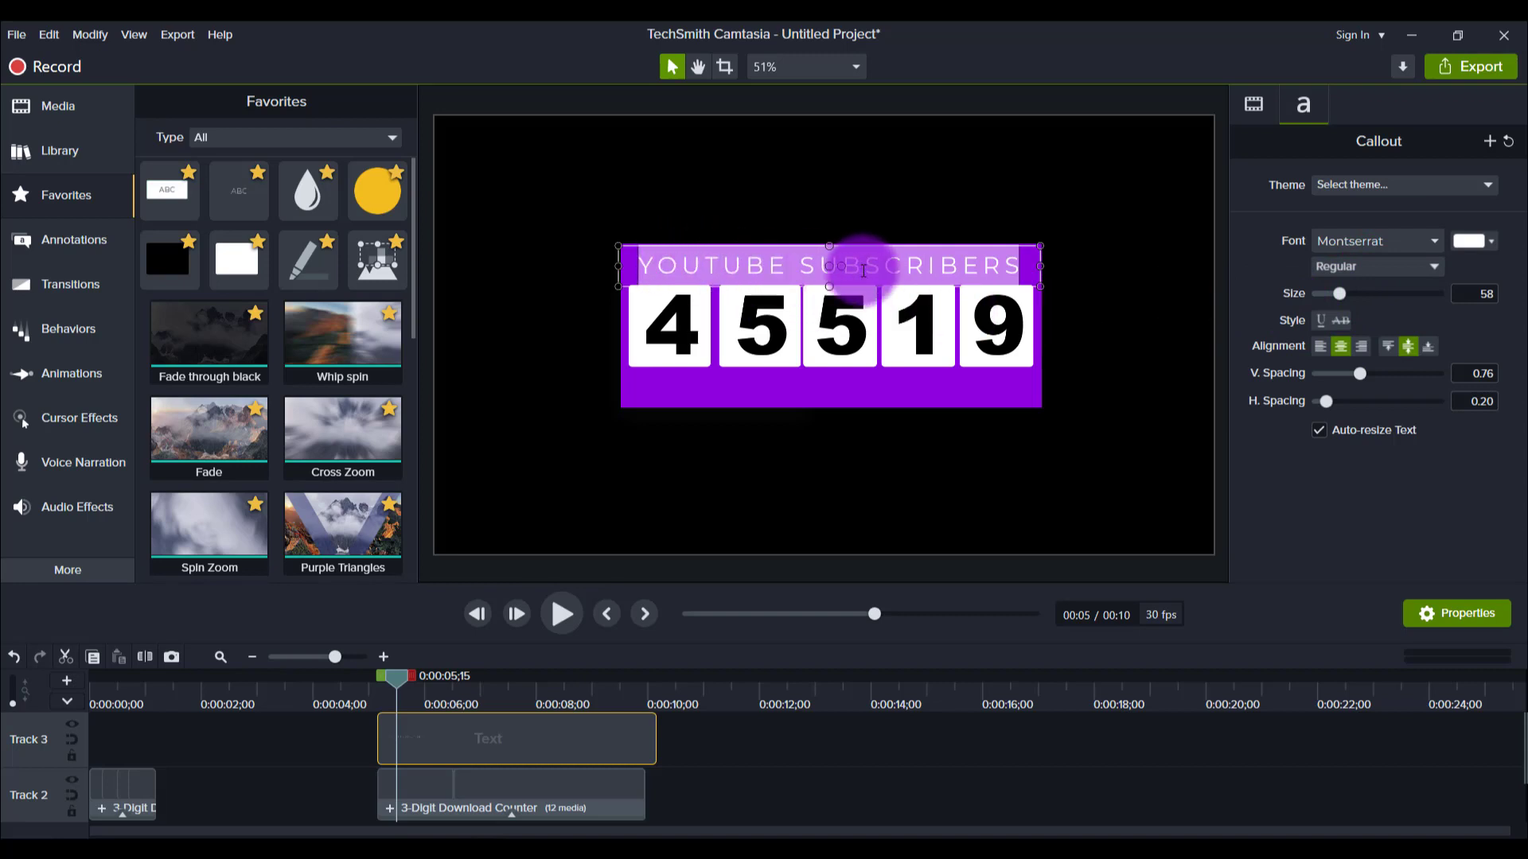
{"action": "left_click", "coordinate": [1224, 303]}
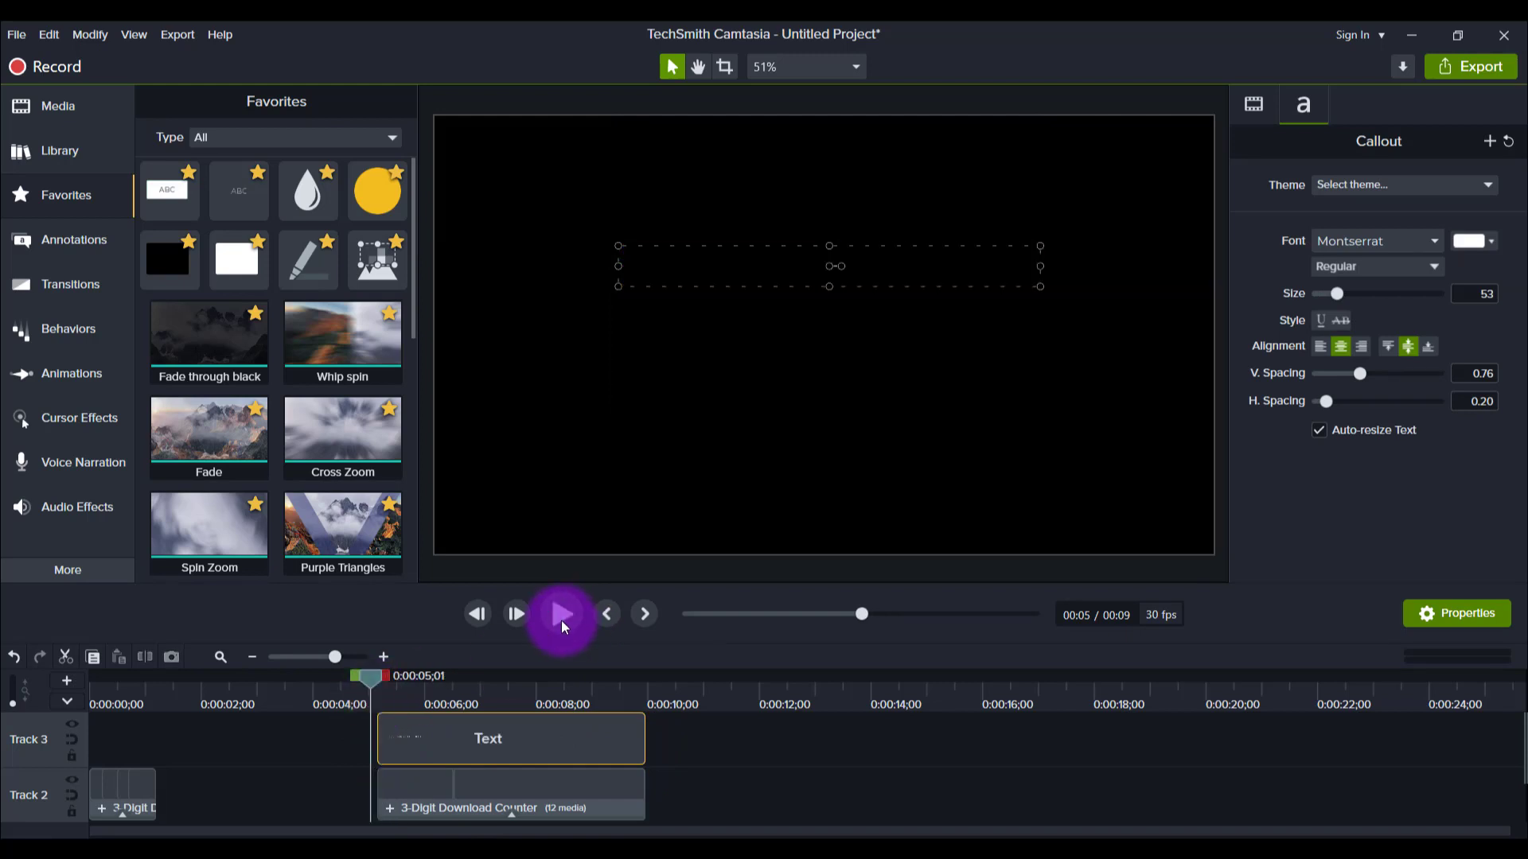
- Play the captioned counter through to 42000, pause, and deselect the caption clip
{"action": "left_click", "coordinate": [560, 614]}
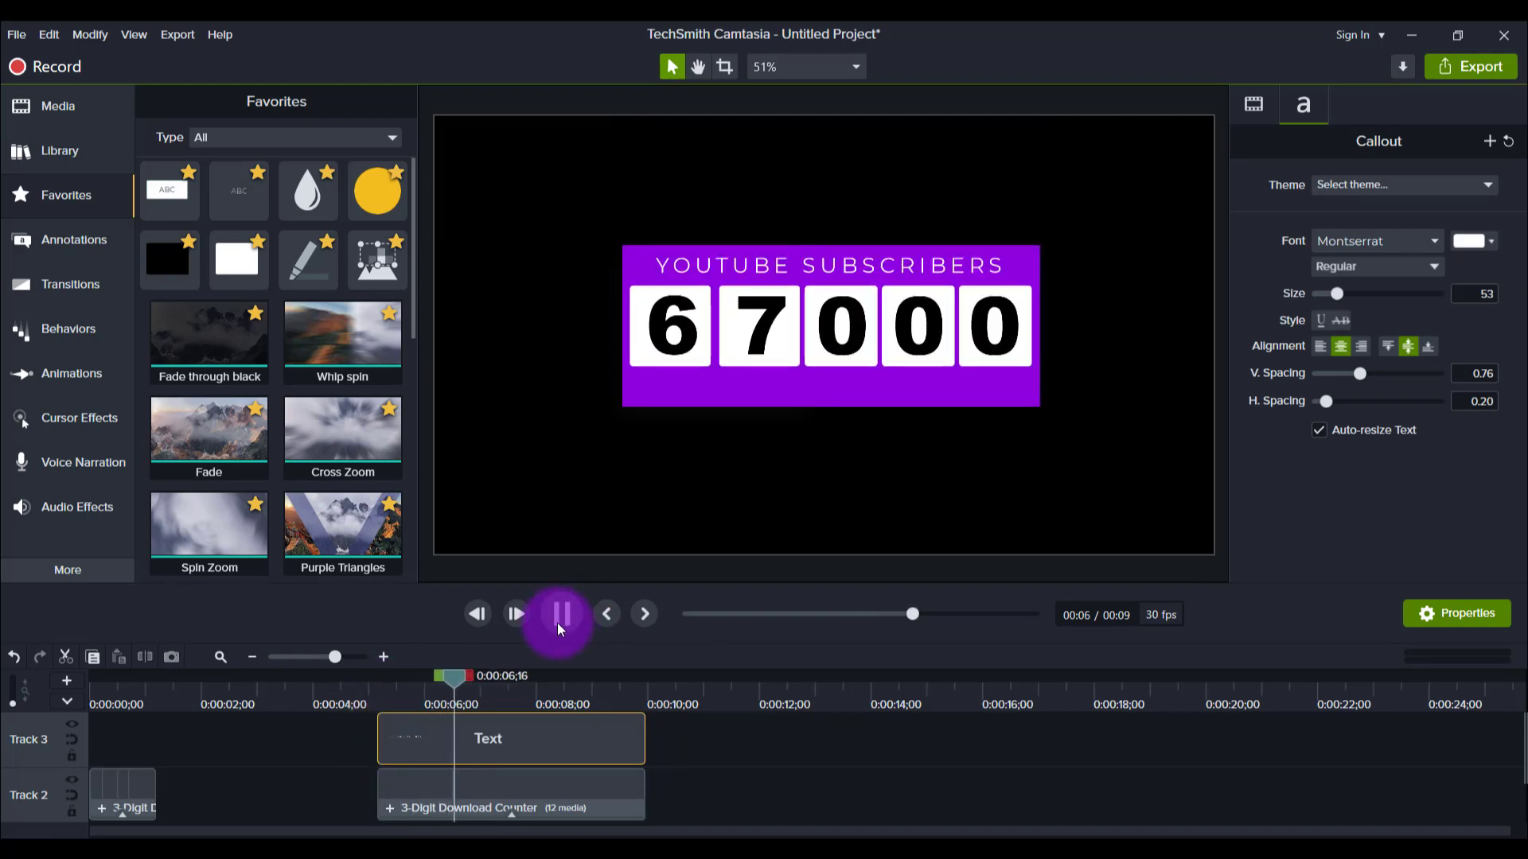
{"action": "left_click", "coordinate": [557, 615]}
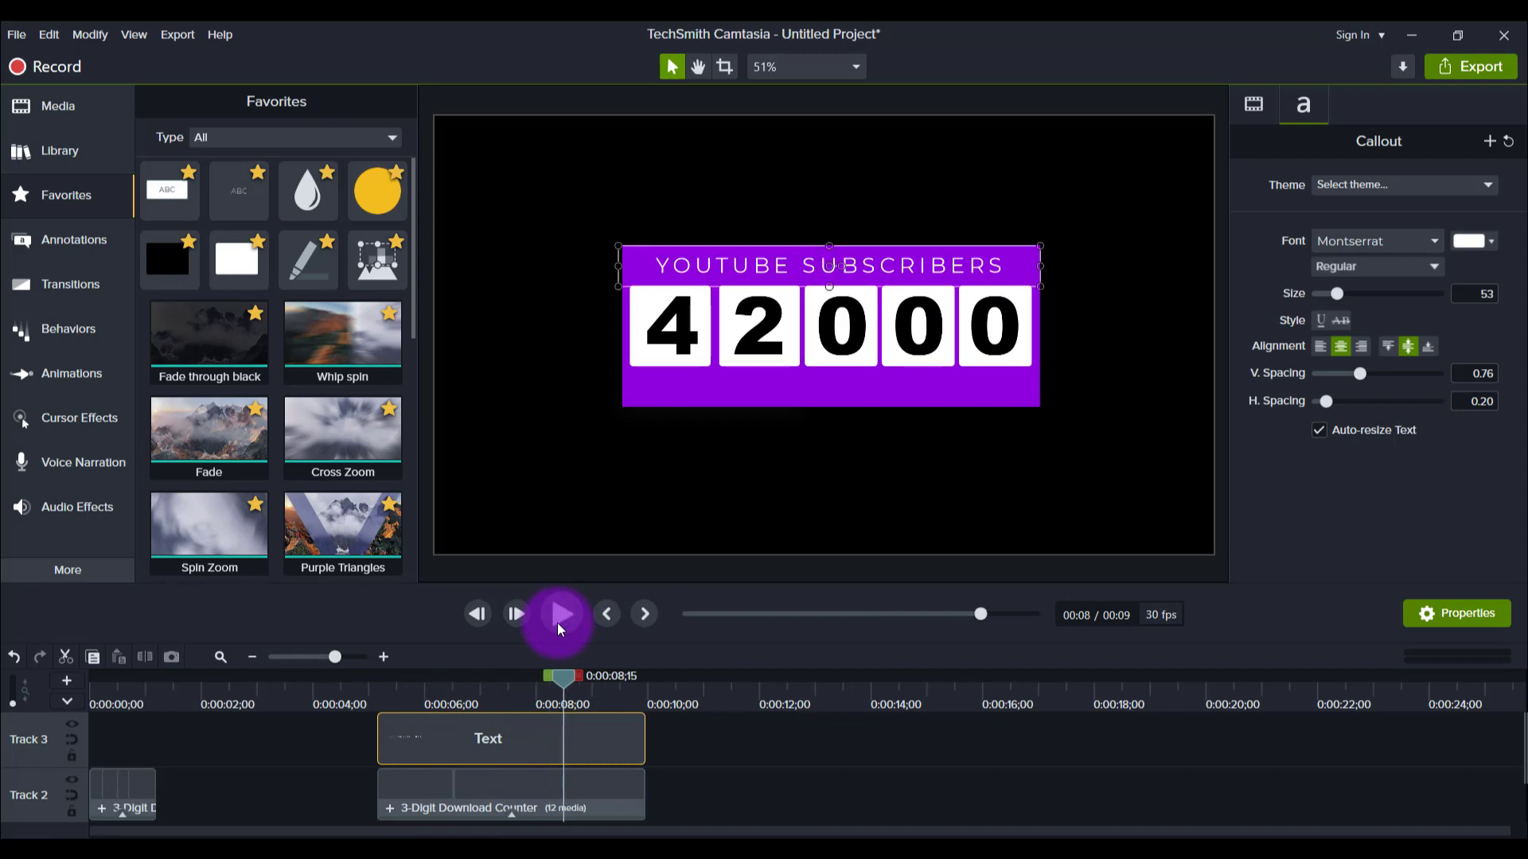
{"action": "mouse_move", "coordinate": [762, 759]}
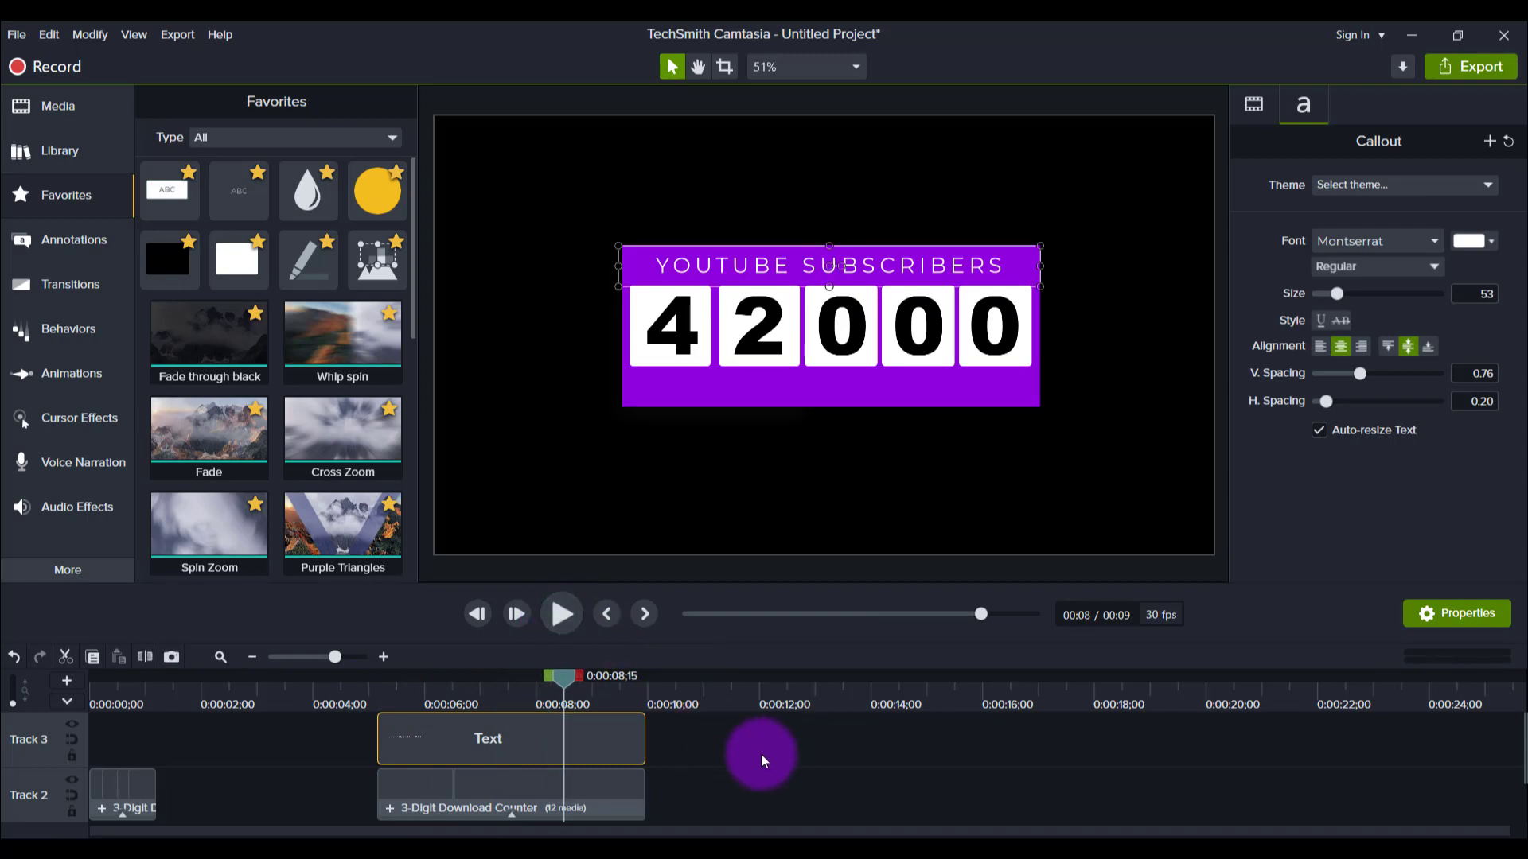
{"action": "left_click", "coordinate": [754, 755]}
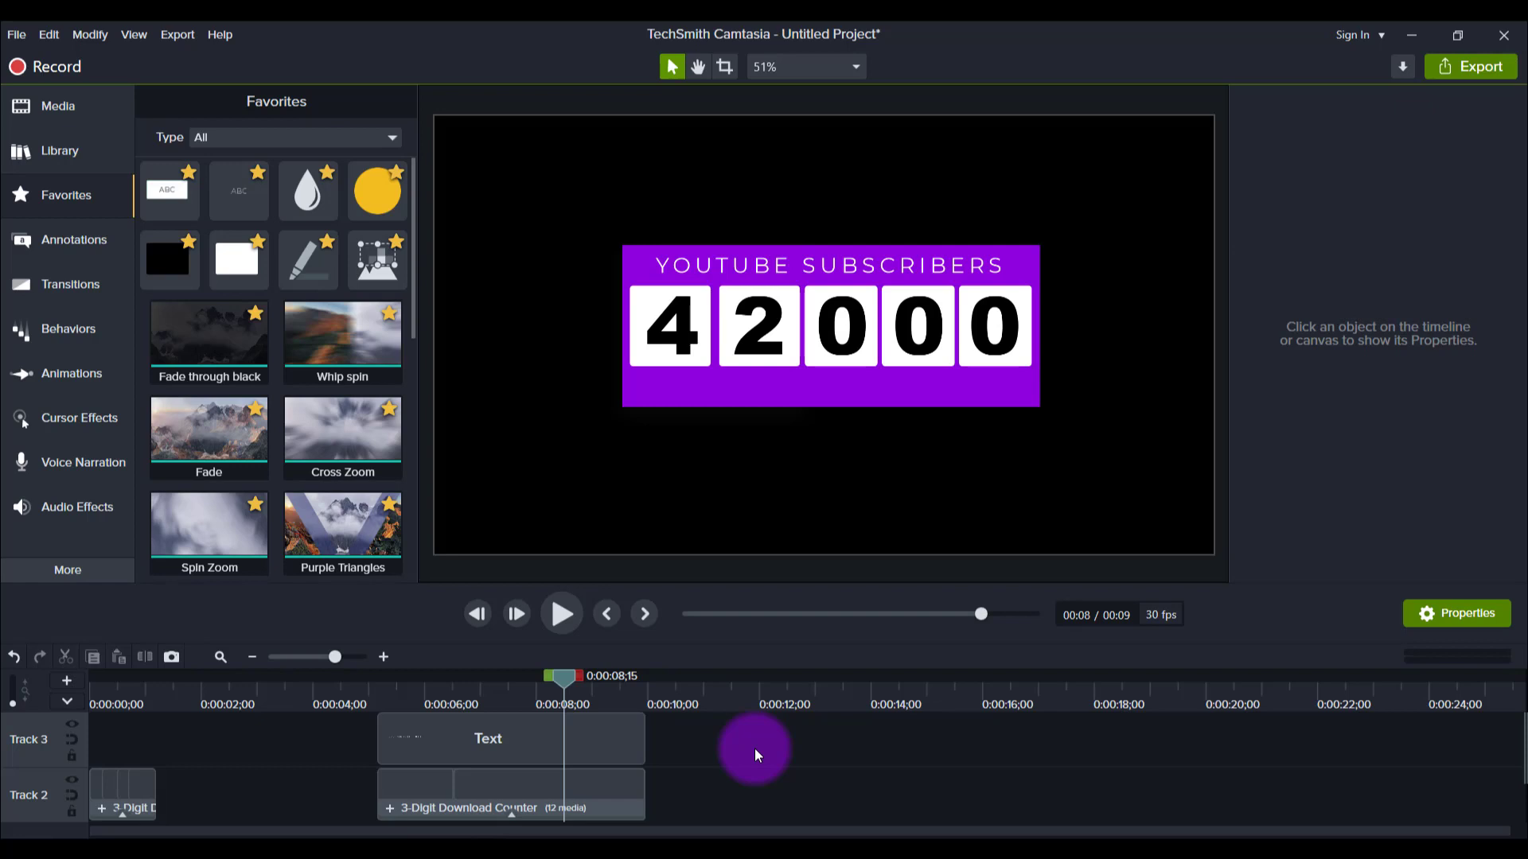
{"action": "mouse_move", "coordinate": [654, 485]}
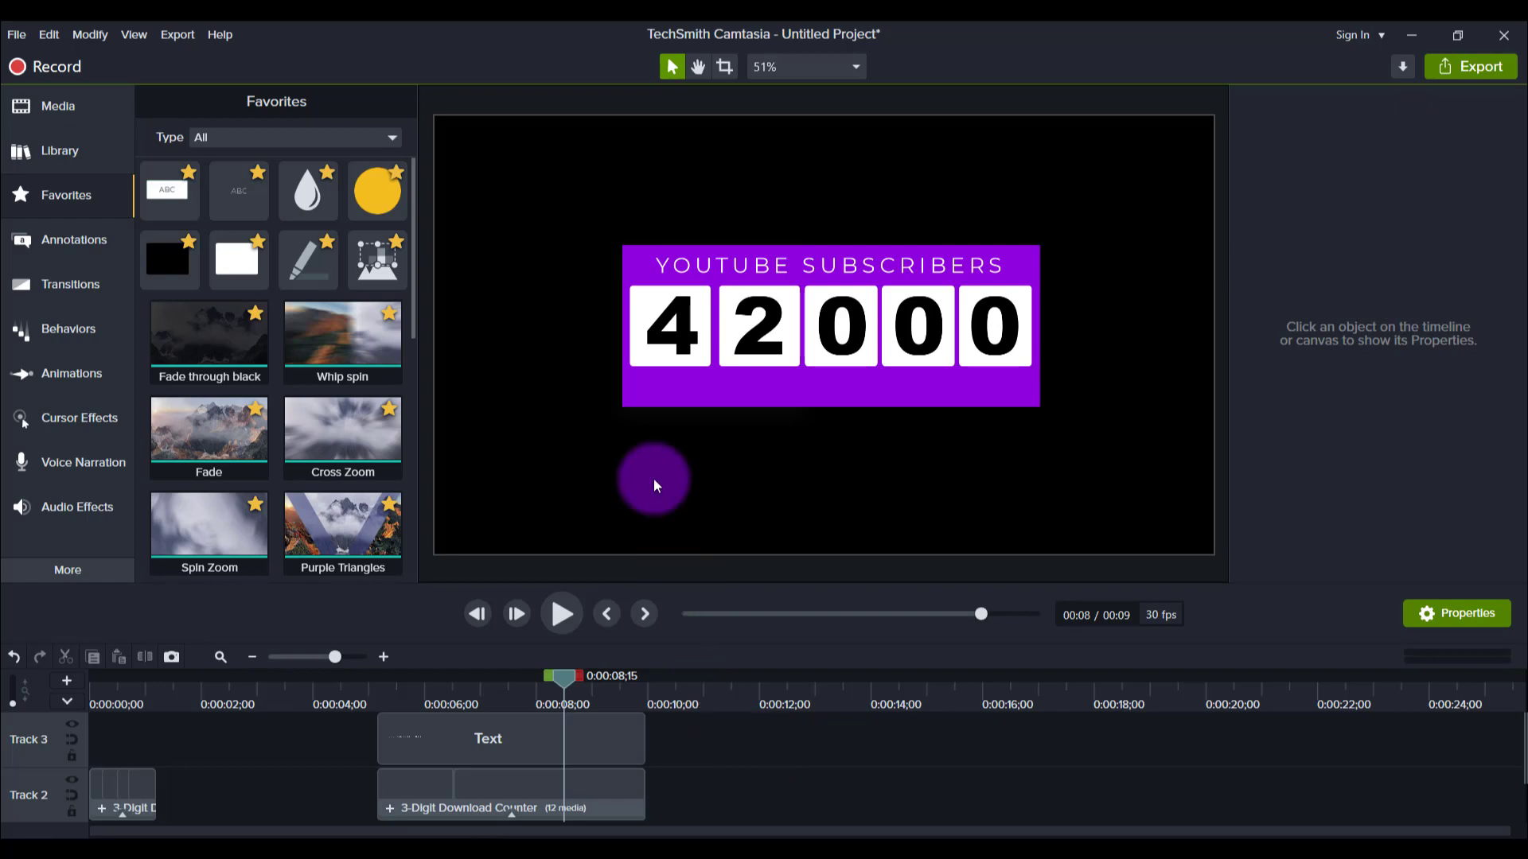
{"action": "mouse_move", "coordinate": [785, 285]}
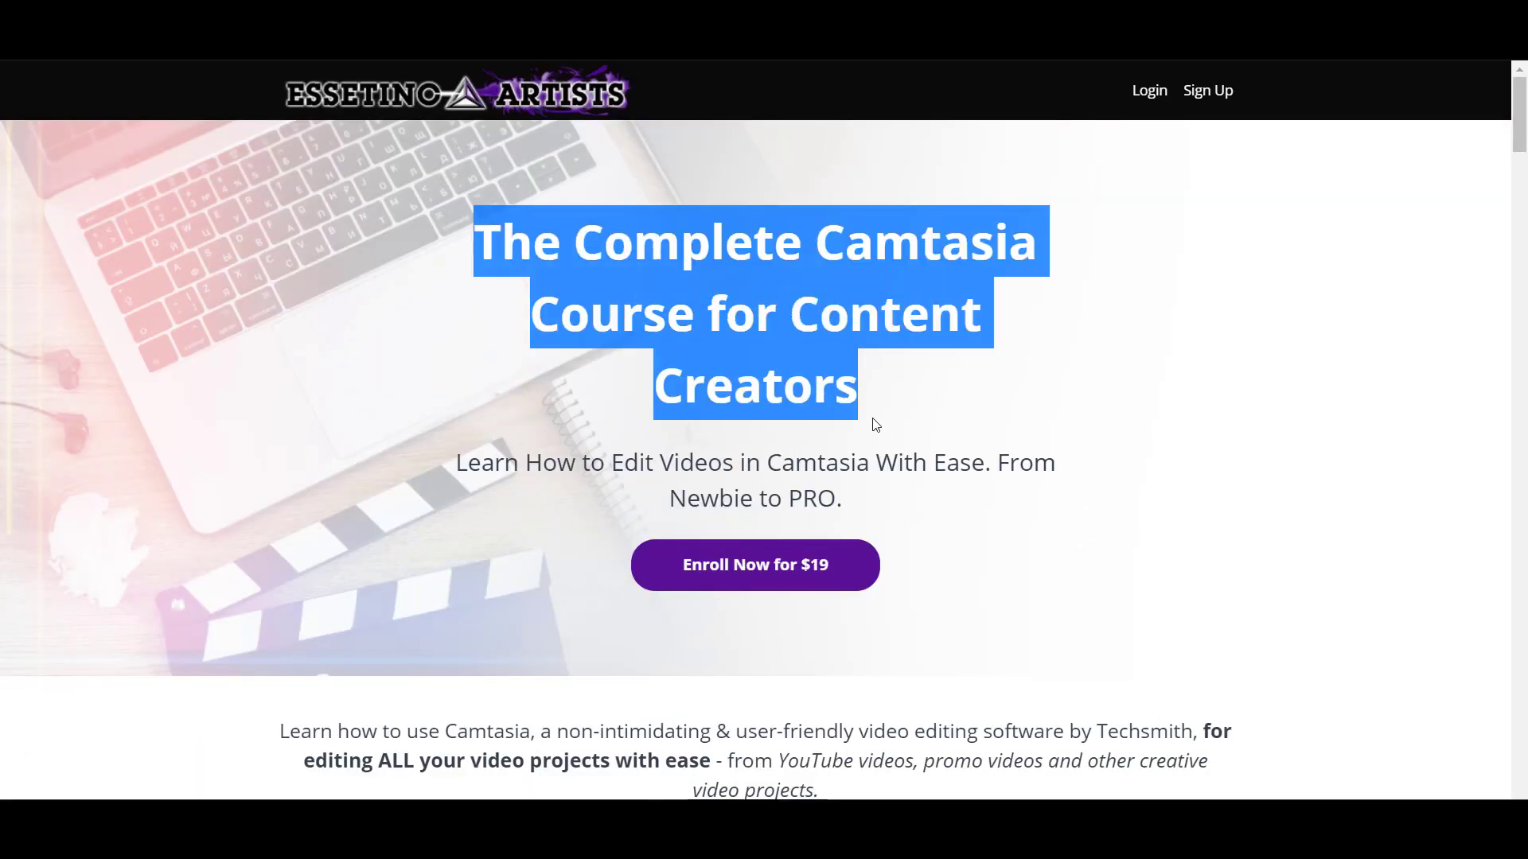
- Clear the course title highlight and scroll the Teachable page down to the Basics lessons in the Course Curriculum
{"action": "left_click", "coordinate": [933, 536]}
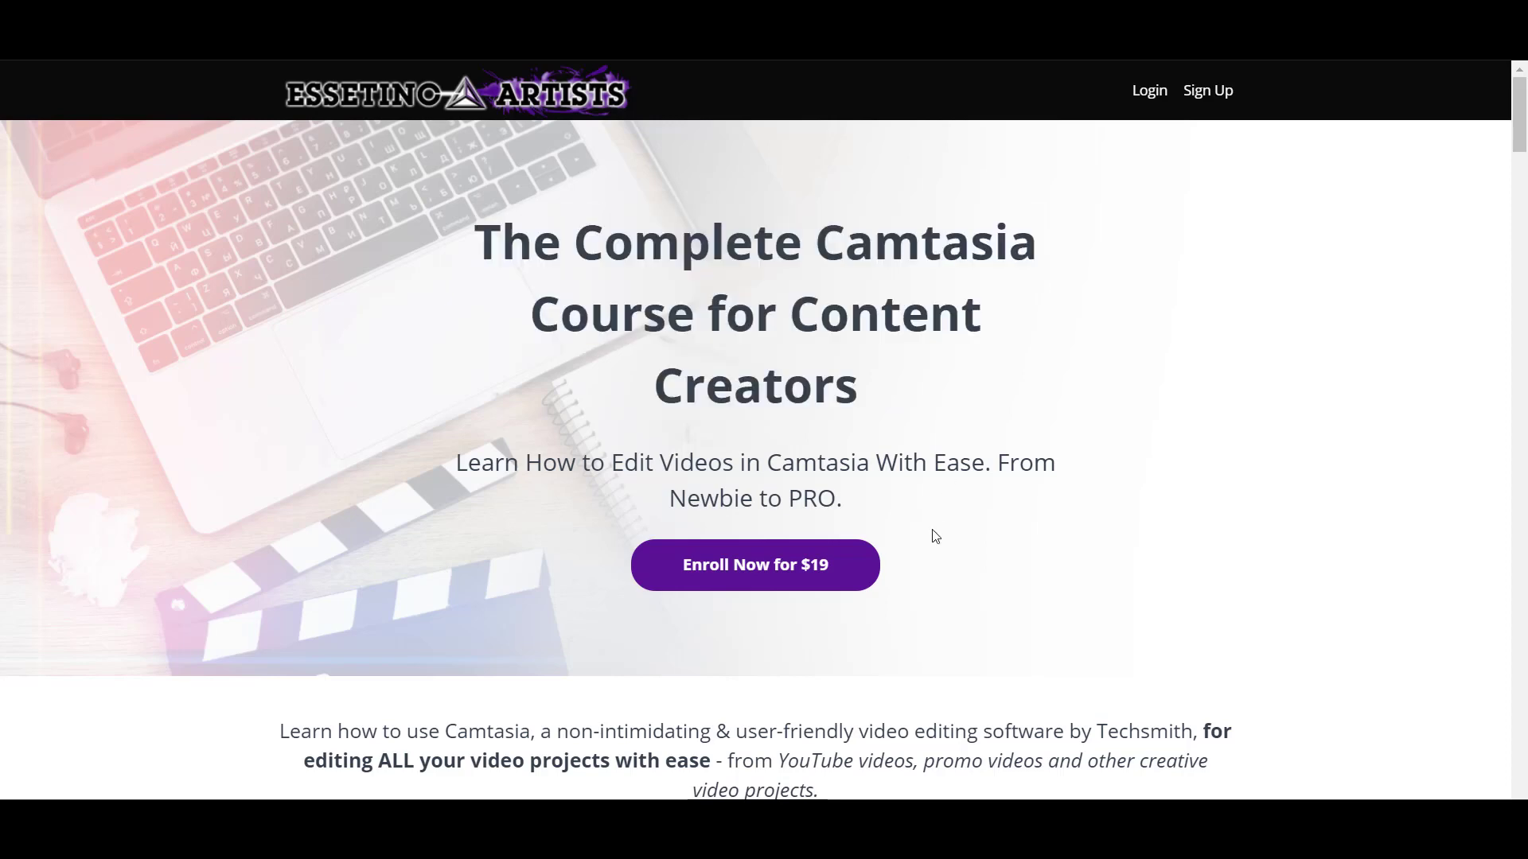
{"action": "scroll", "scroll_direction": "down", "scroll_amount": 3}
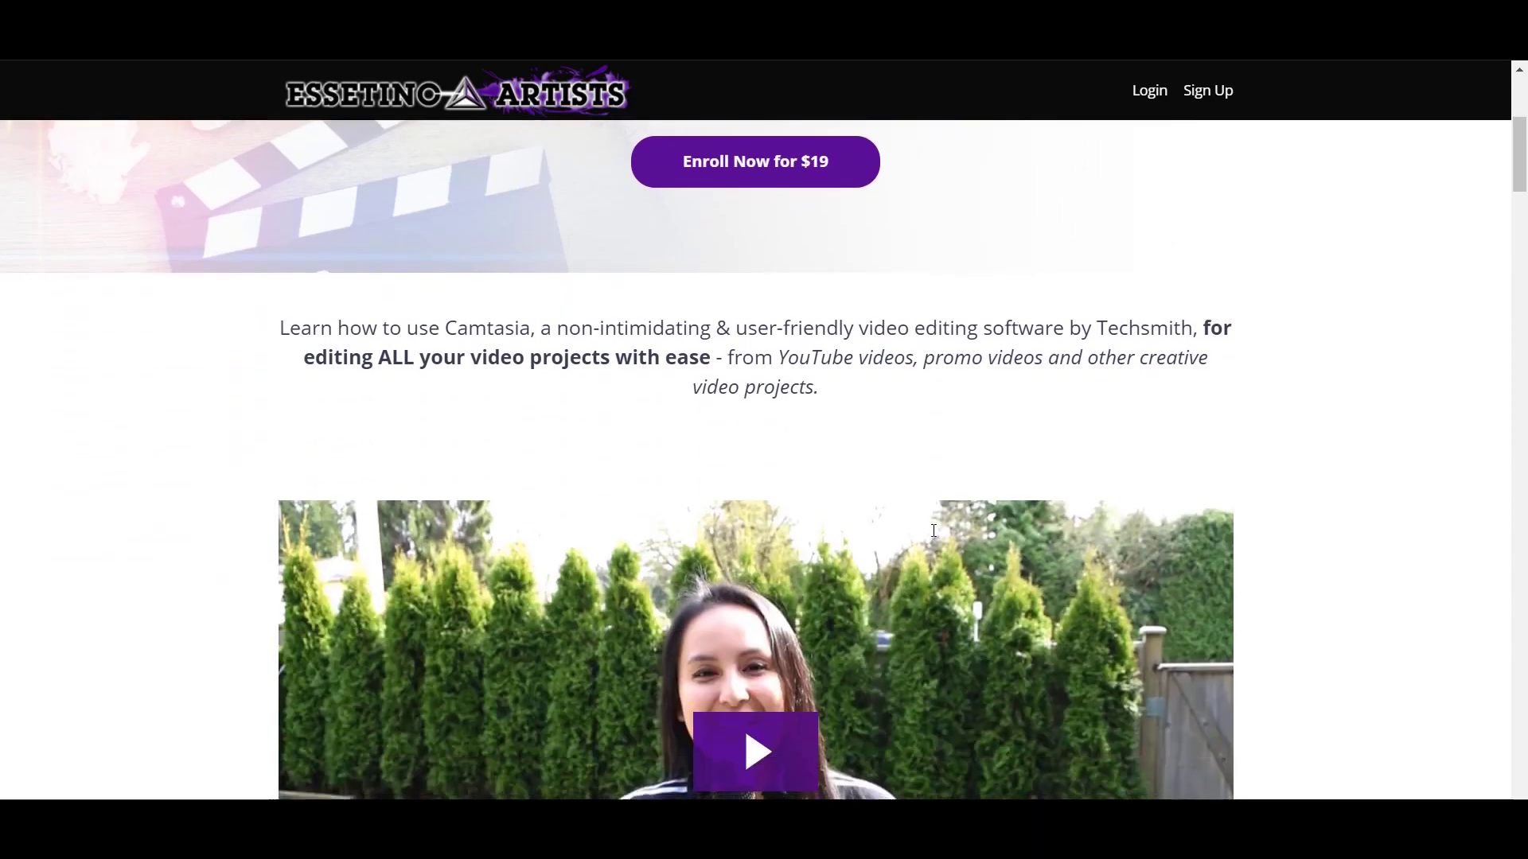
{"action": "scroll", "scroll_direction": "down", "scroll_amount": 3}
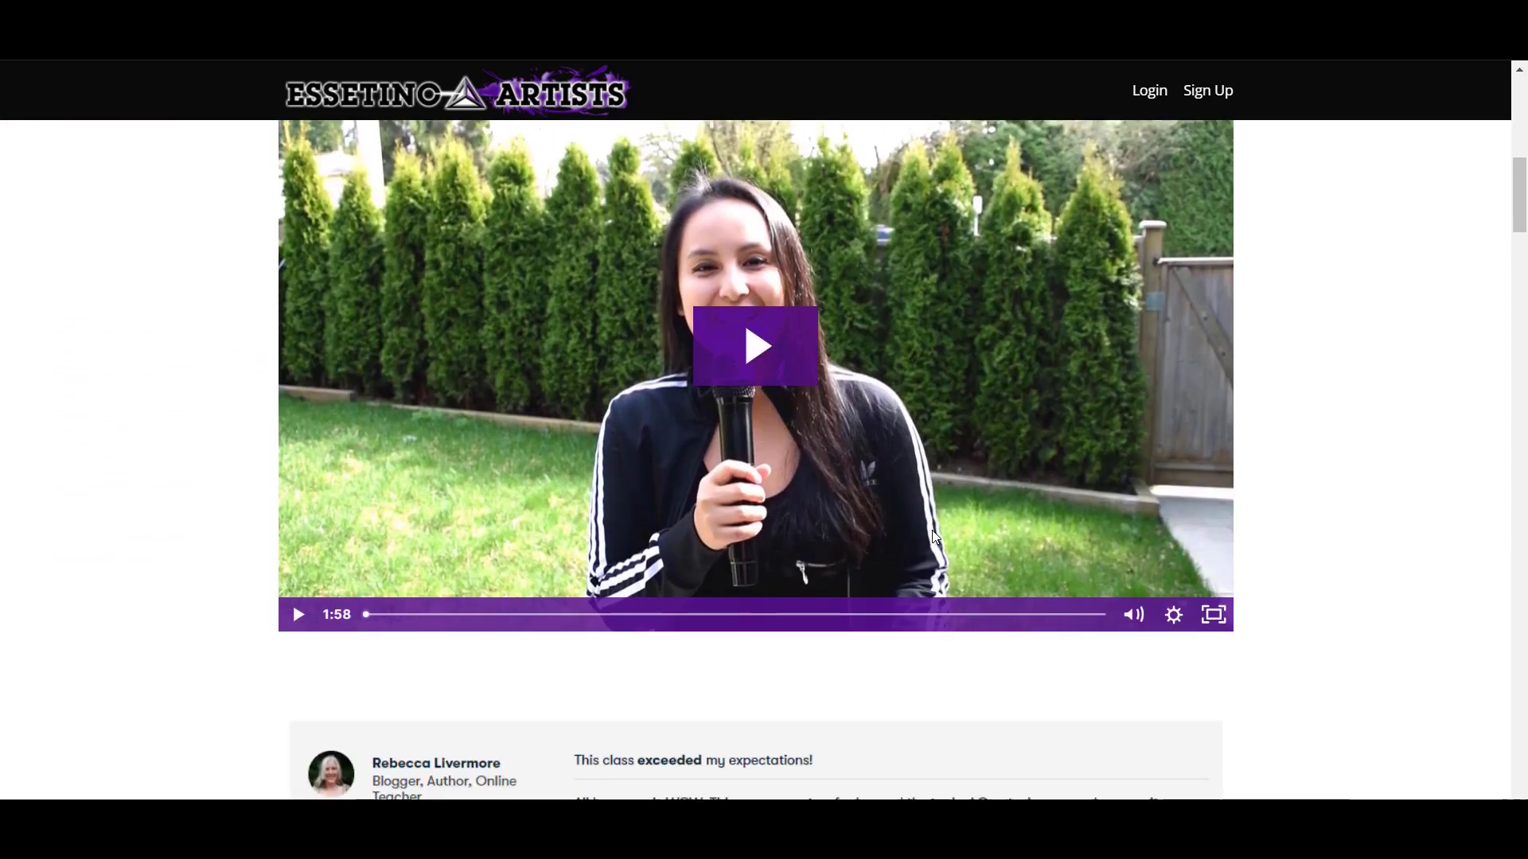
{"action": "scroll", "scroll_direction": "down", "scroll_amount": 3}
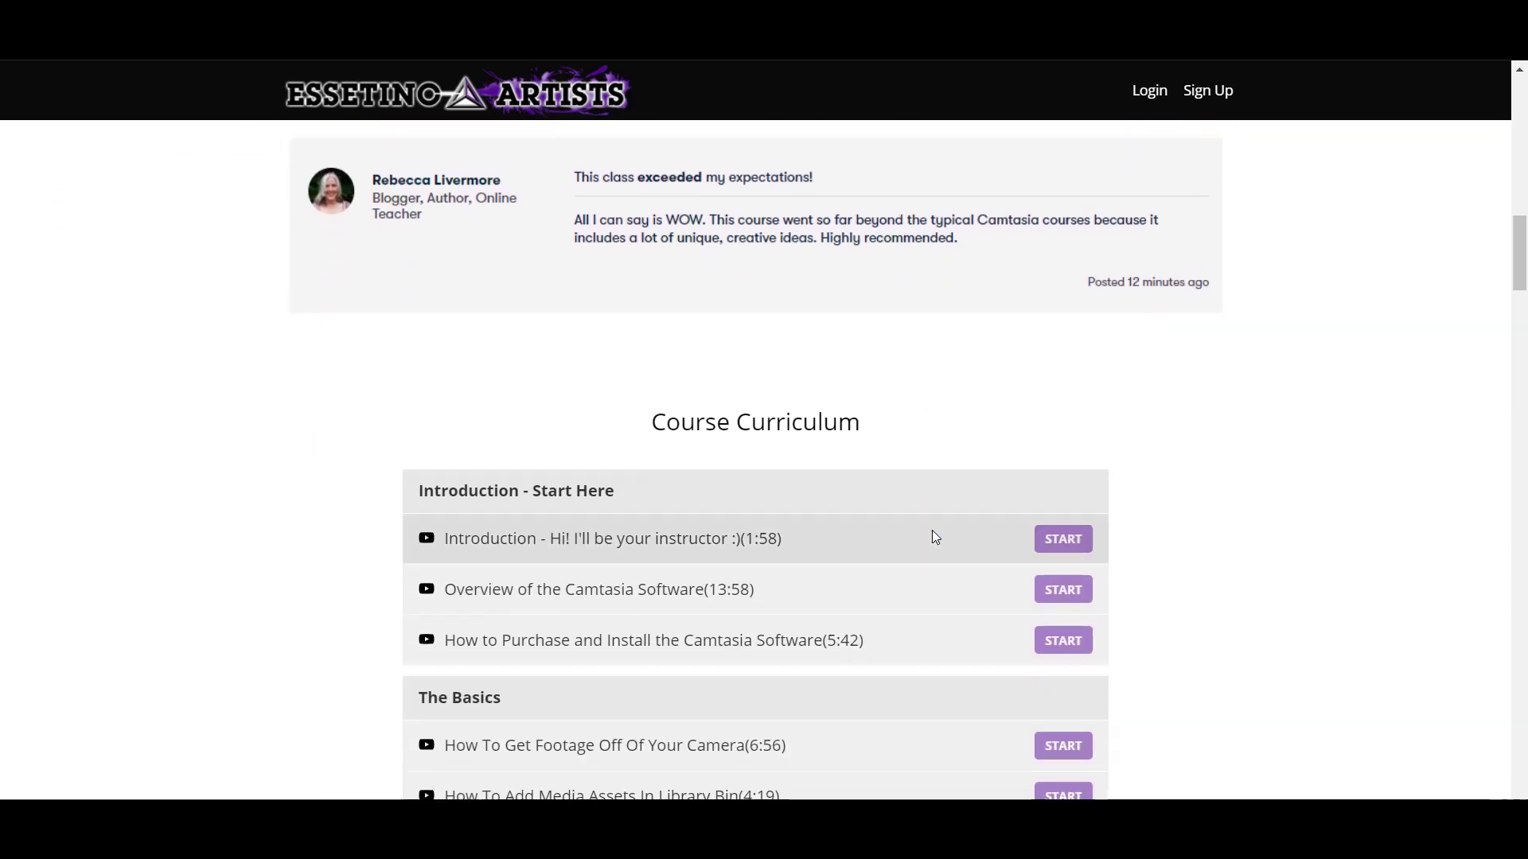
{"action": "scroll", "scroll_direction": "down", "scroll_amount": 3}
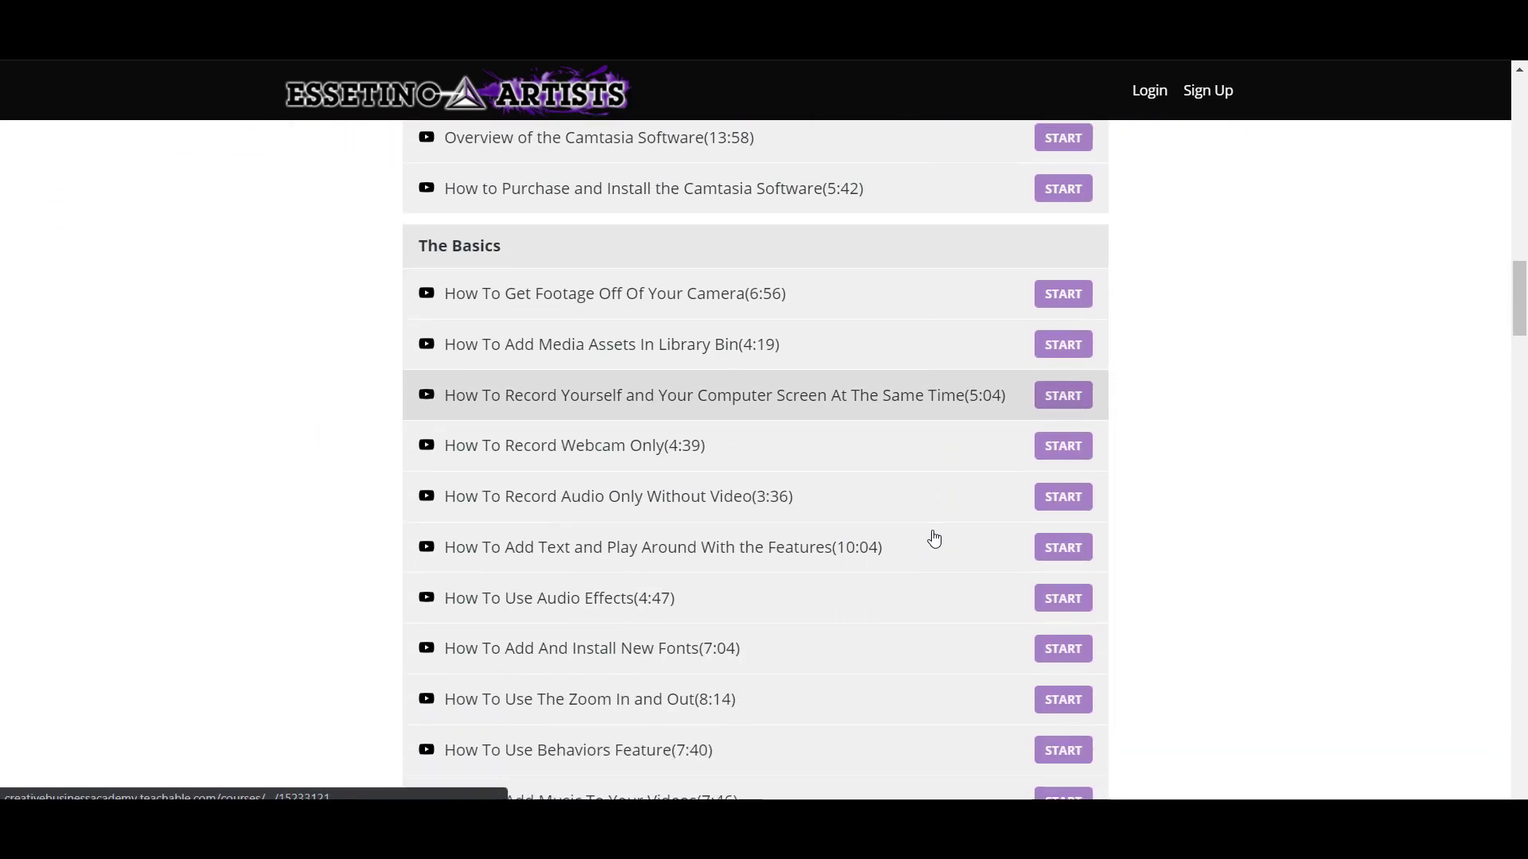